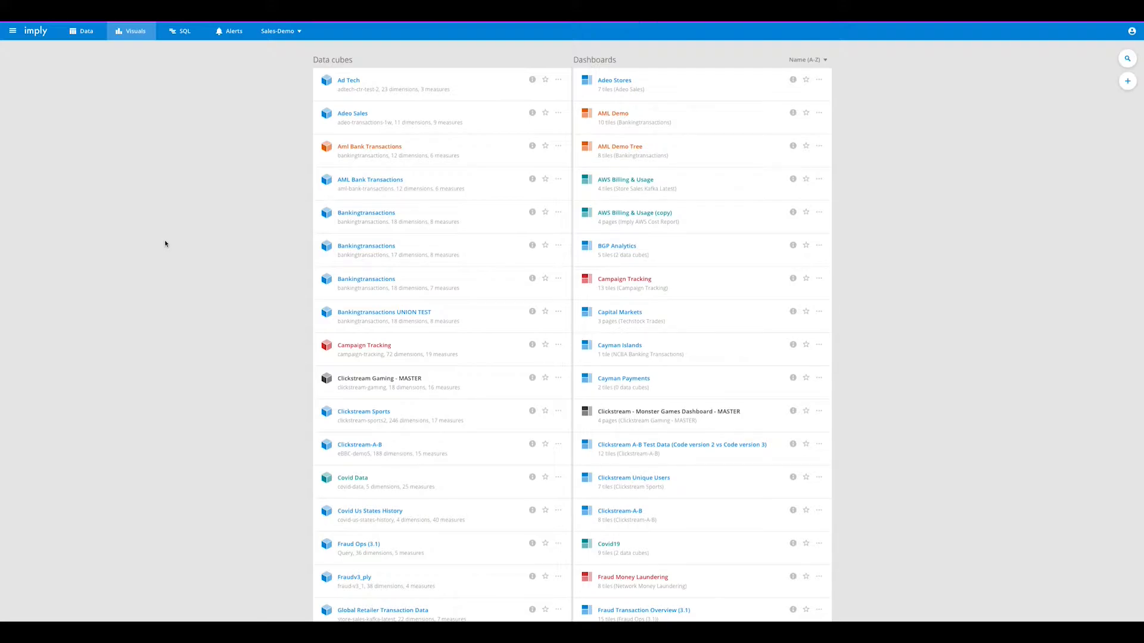
{"action": "mouse_move", "coordinate": [138, 130]}
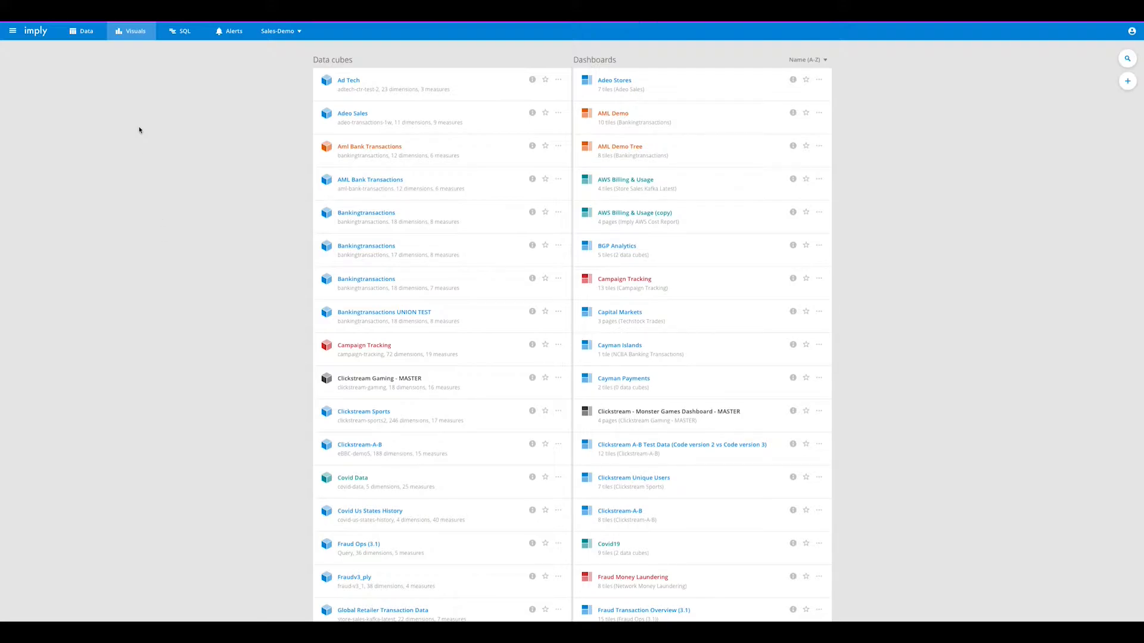
{"action": "mouse_move", "coordinate": [122, 69]}
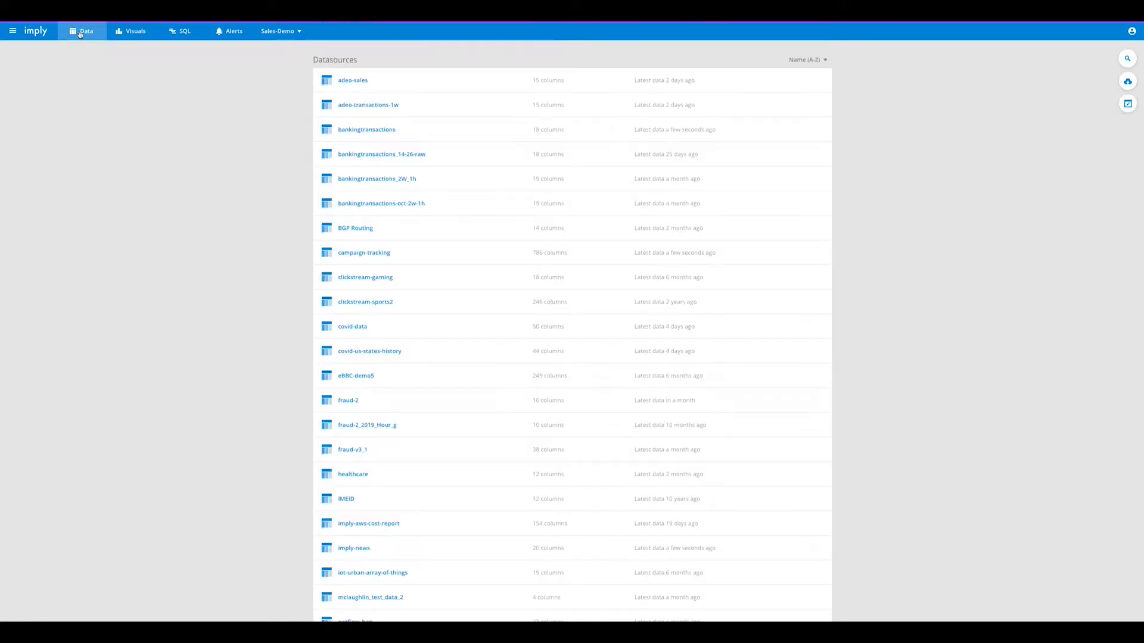
Step: Browse the Data, SQL and Alerts pages, ending back on the Campaign Tracking data cube
{"action": "left_click", "coordinate": [134, 31]}
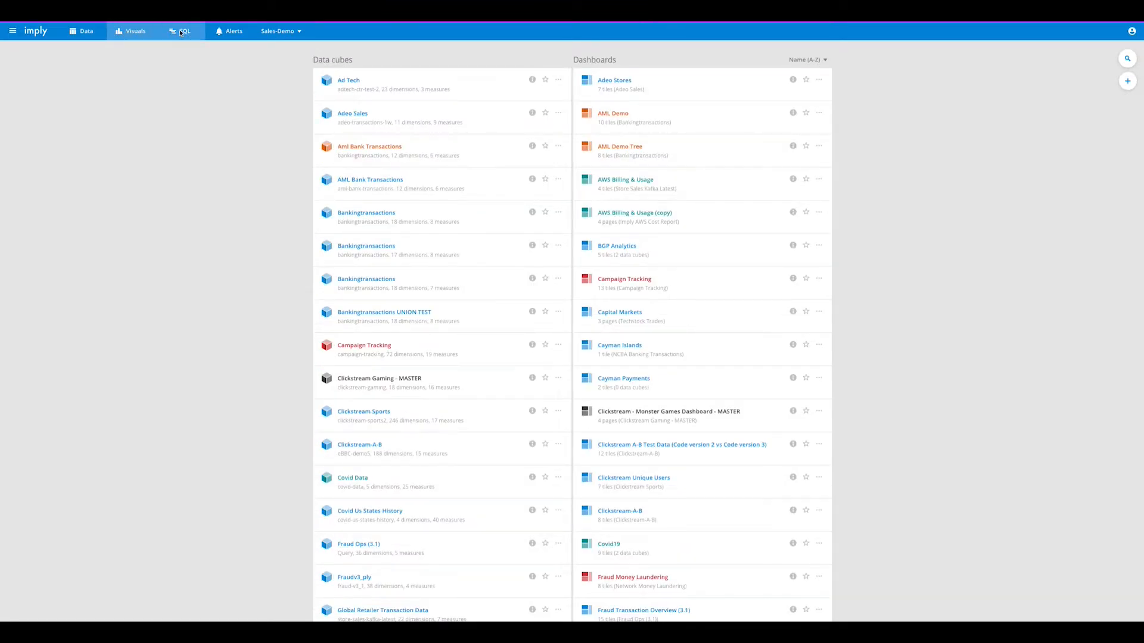
{"action": "left_click", "coordinate": [184, 31]}
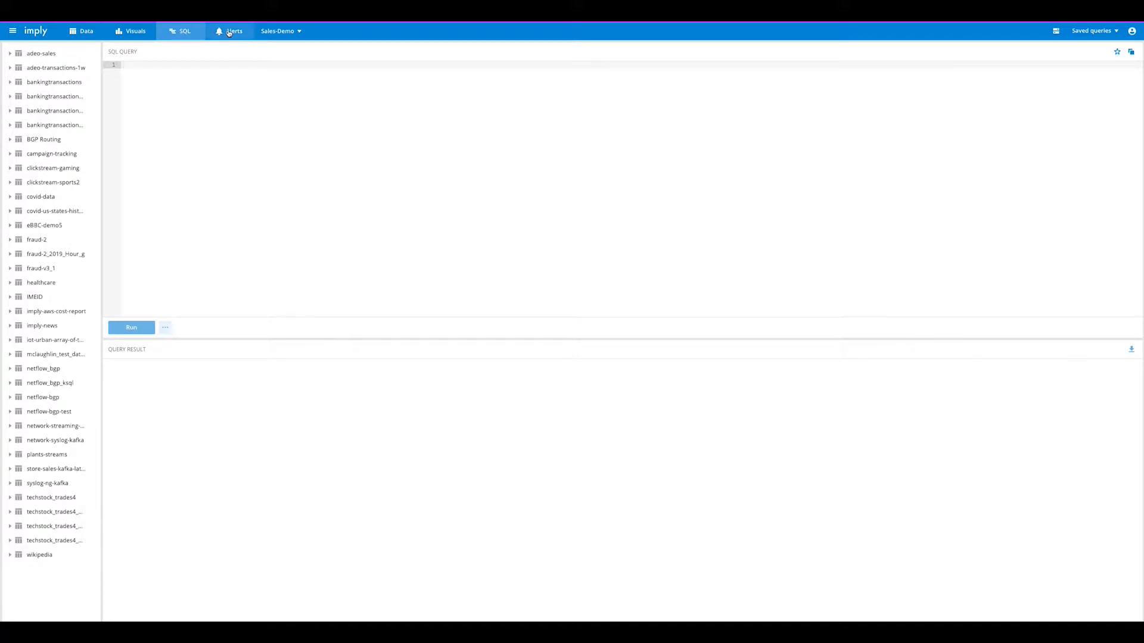
{"action": "left_click", "coordinate": [233, 31]}
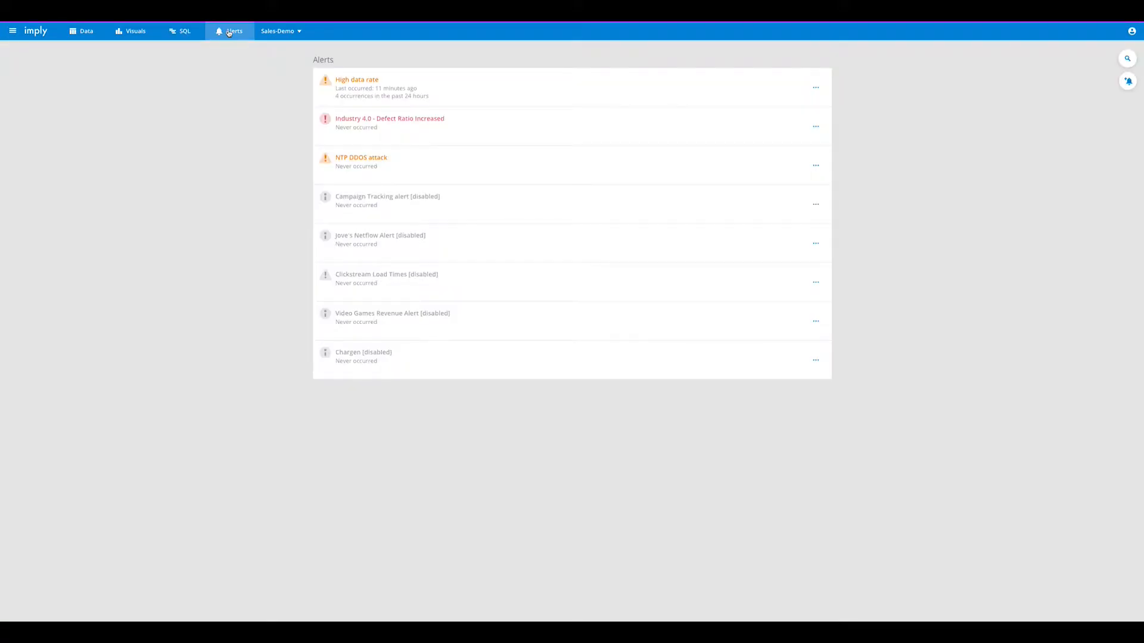
{"action": "left_click", "coordinate": [135, 31]}
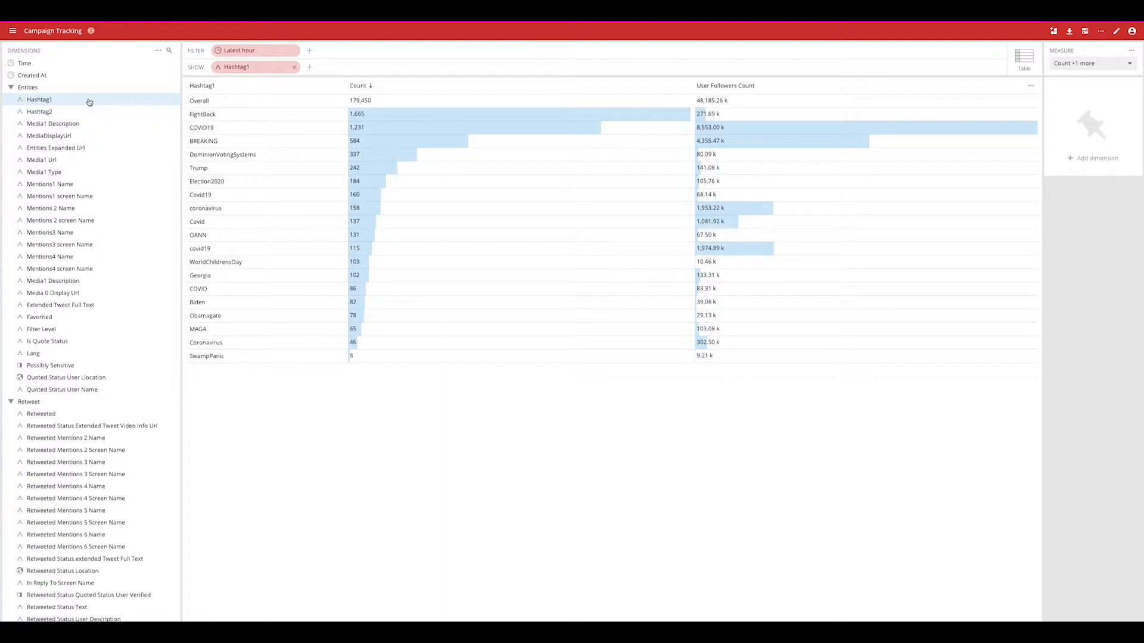
{"action": "mouse_move", "coordinate": [242, 62]}
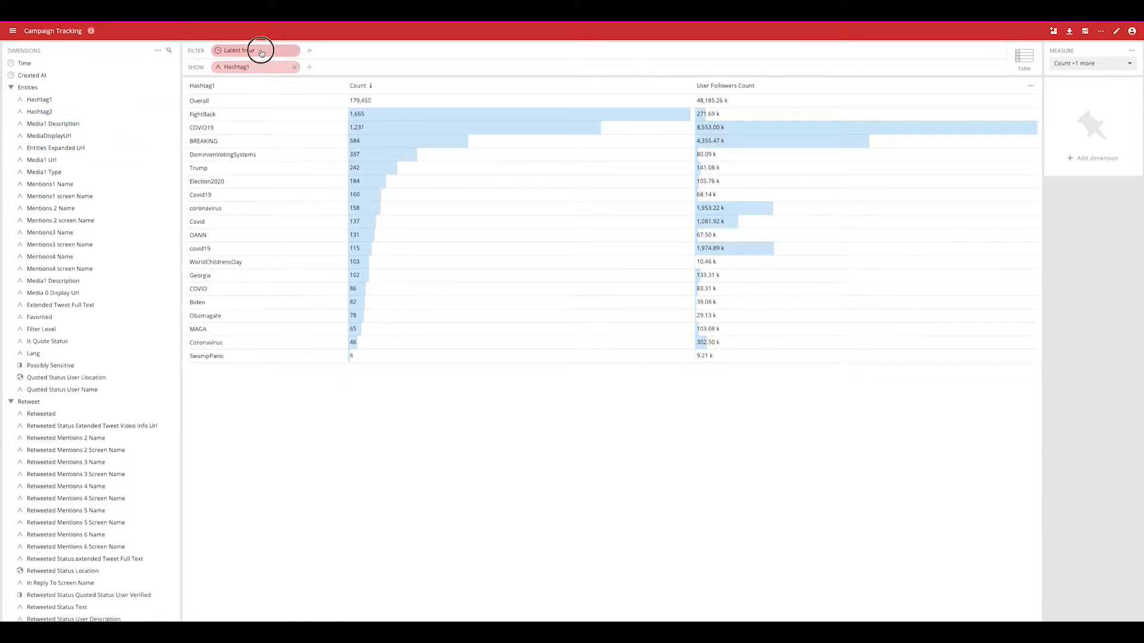
Step: Widen the Hashtag1 time filter from the latest hour to 1 day, 7 days, then a longer relative range
{"action": "left_click", "coordinate": [239, 50]}
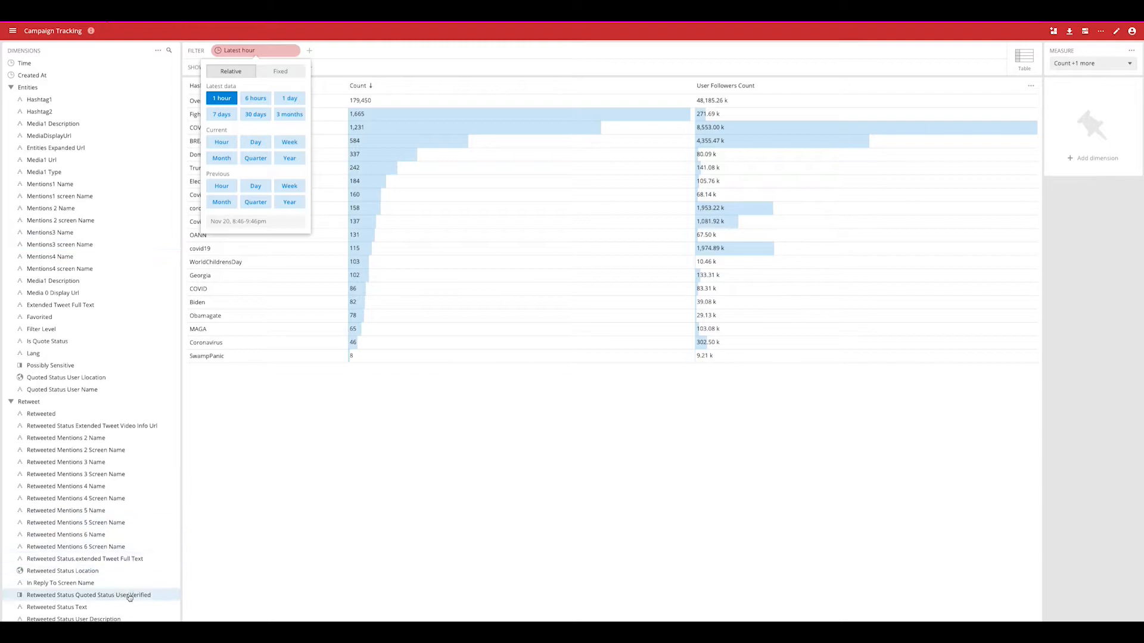
{"action": "mouse_move", "coordinate": [1021, 105]}
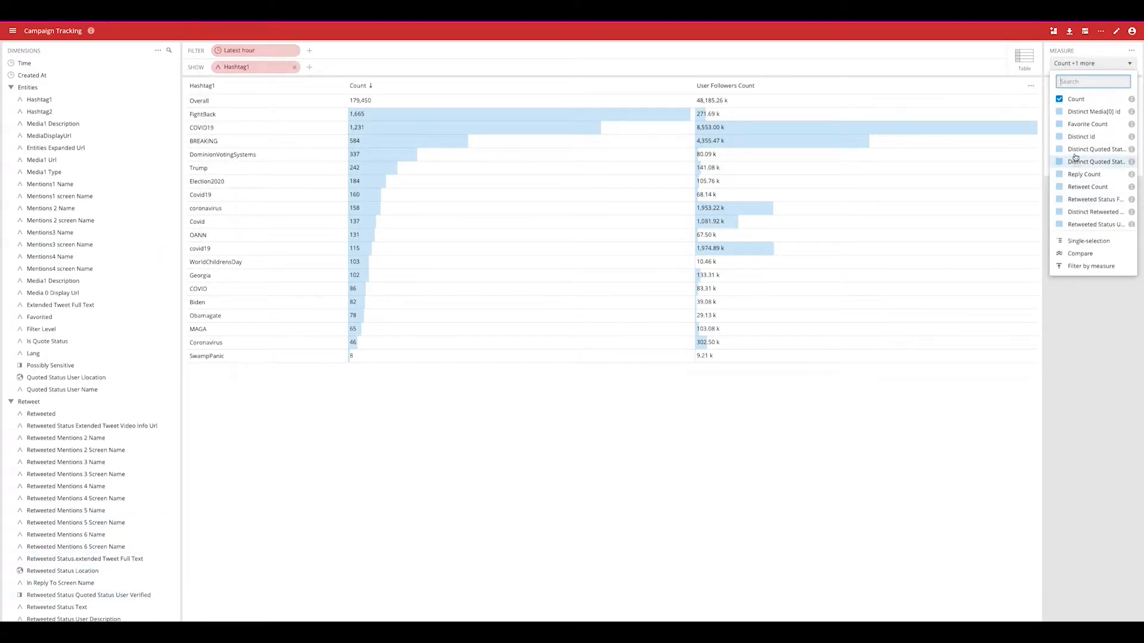
{"action": "mouse_move", "coordinate": [1087, 185]}
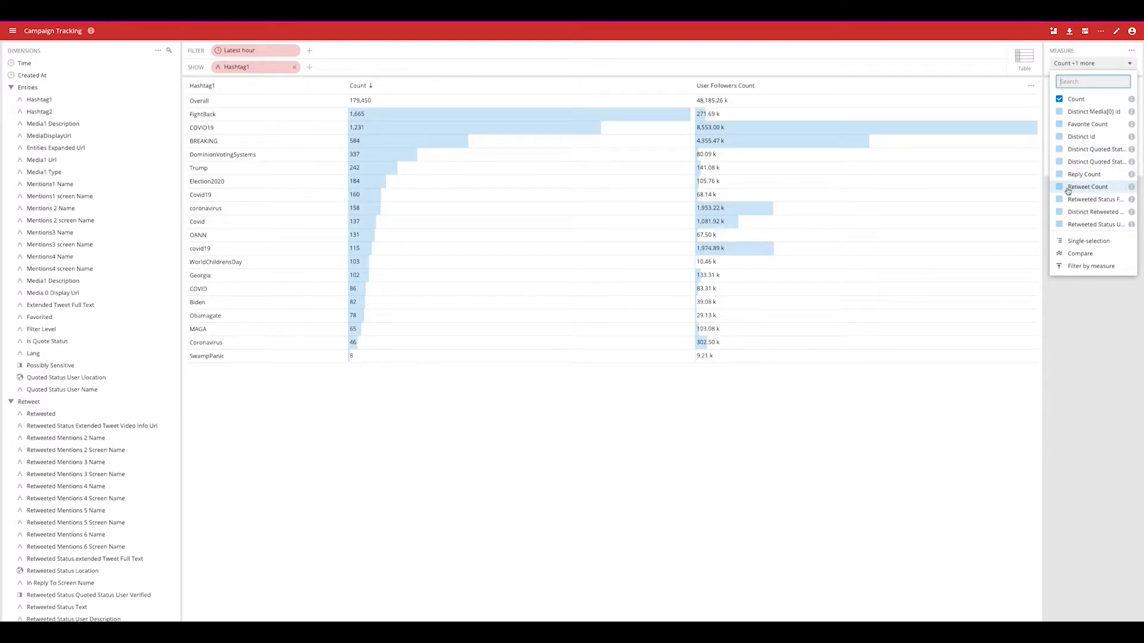
{"action": "scroll", "scroll_direction": "down", "scroll_amount": 3}
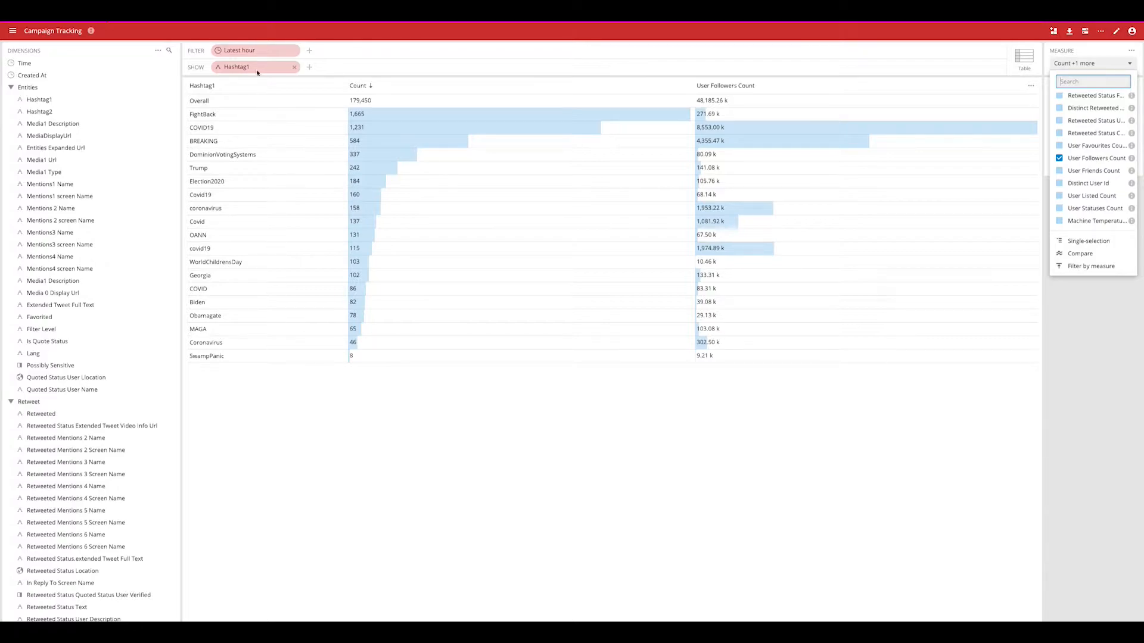
{"action": "left_click", "coordinate": [239, 50]}
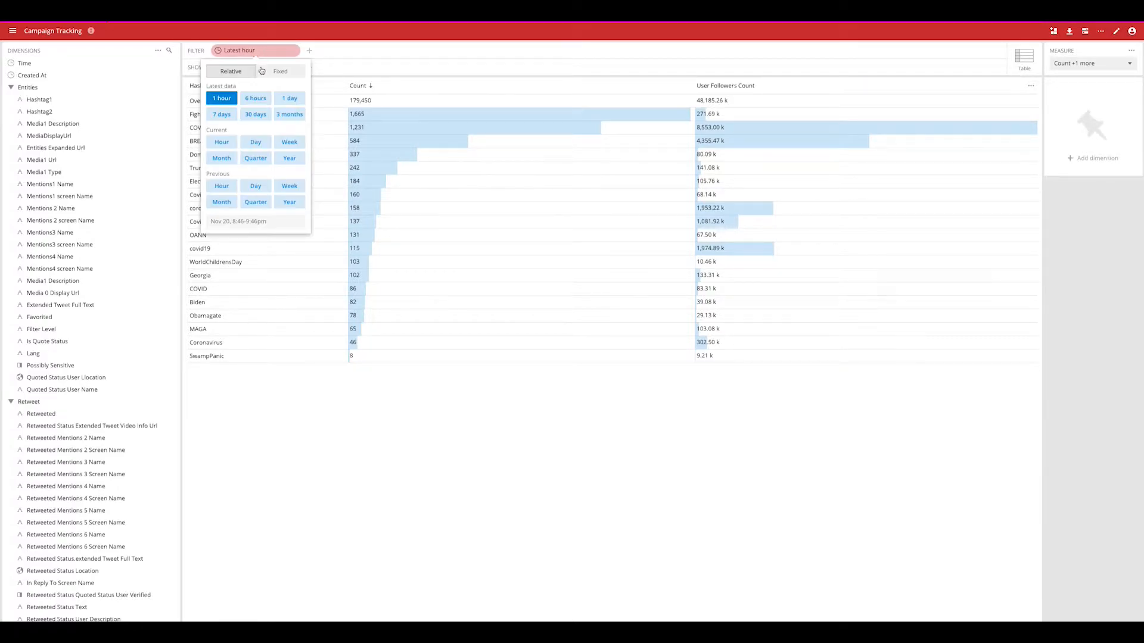
{"action": "left_click", "coordinate": [288, 98]}
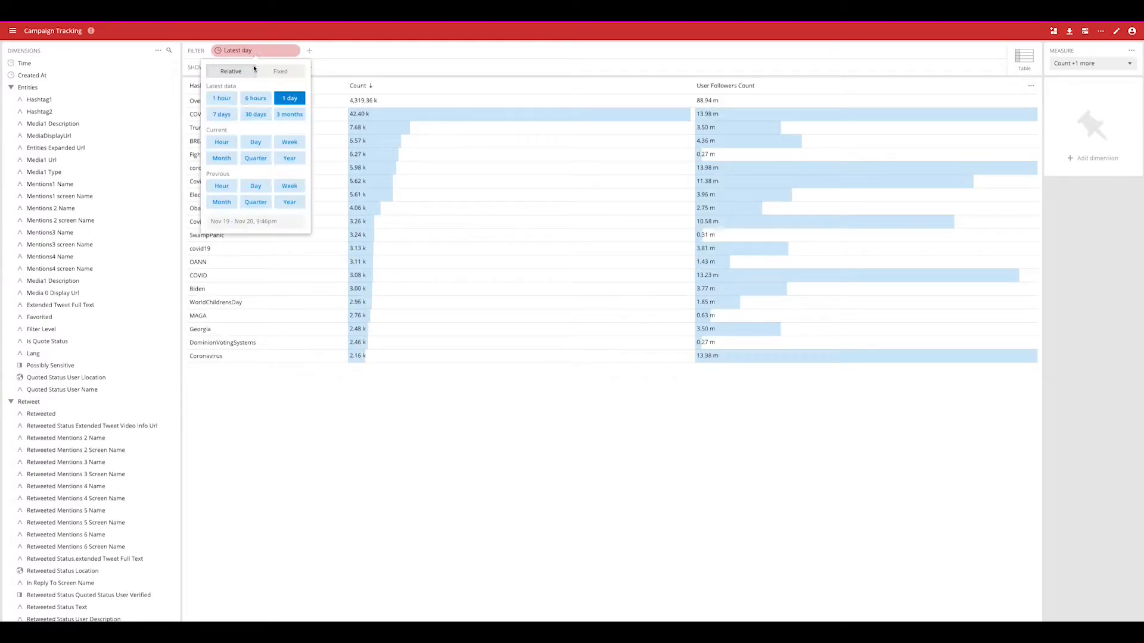
{"action": "left_click", "coordinate": [222, 115]}
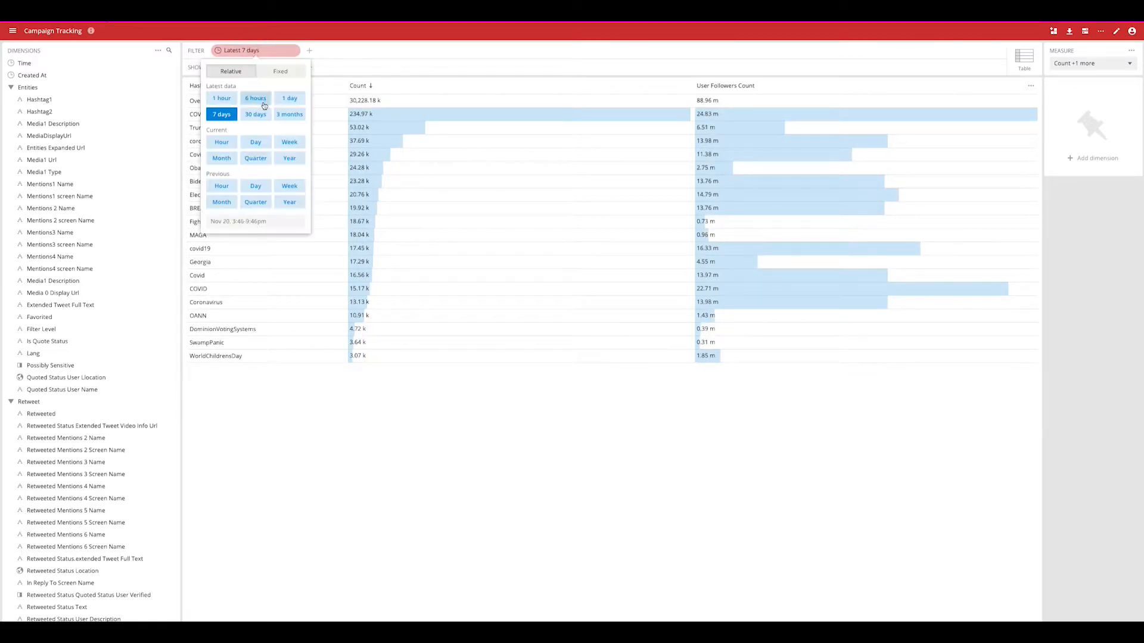
{"action": "left_click", "coordinate": [288, 114]}
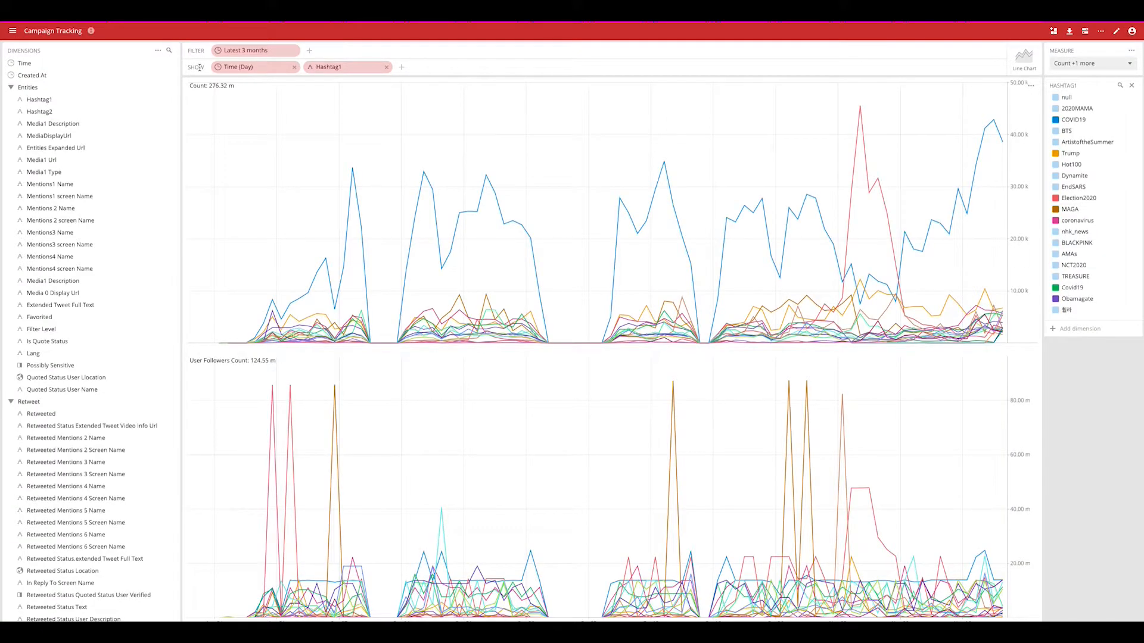
Step: Cycle the time filter through 1 hour and 6 hours, settling on the latest 7 days by hour
{"action": "left_click", "coordinate": [246, 50]}
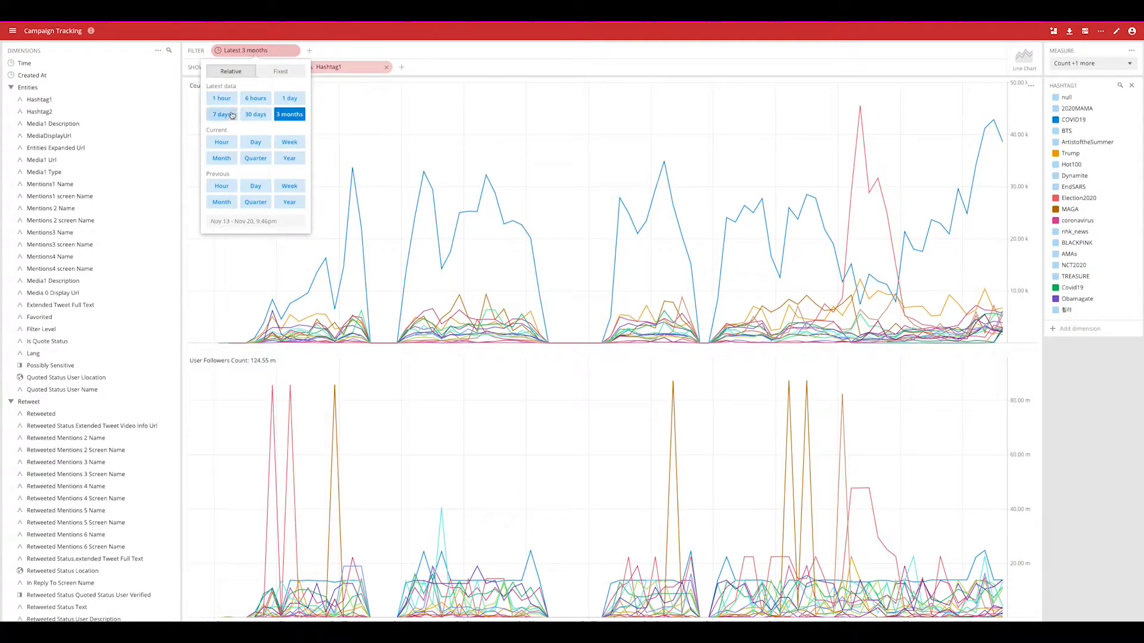
{"action": "left_click", "coordinate": [290, 115]}
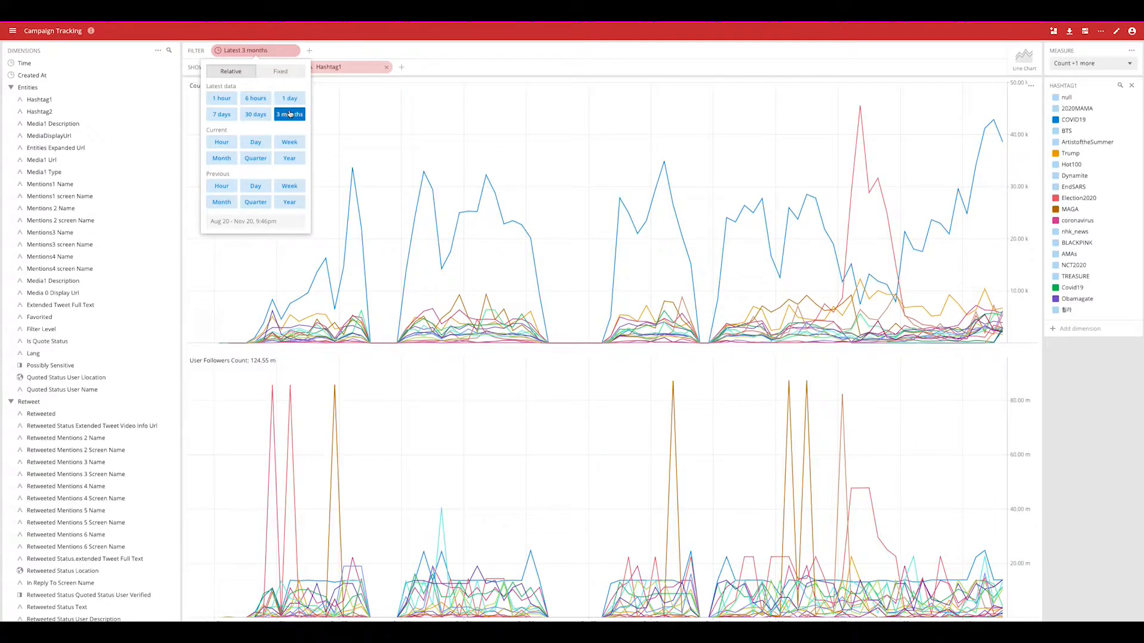
{"action": "left_click", "coordinate": [221, 98]}
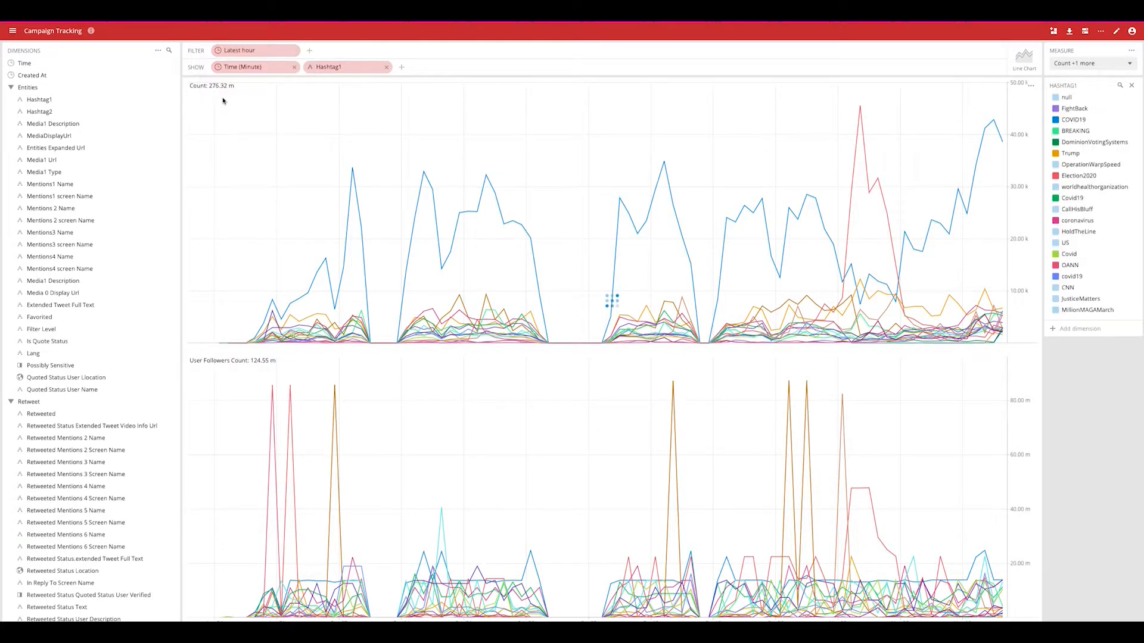
{"action": "left_click", "coordinate": [240, 50]}
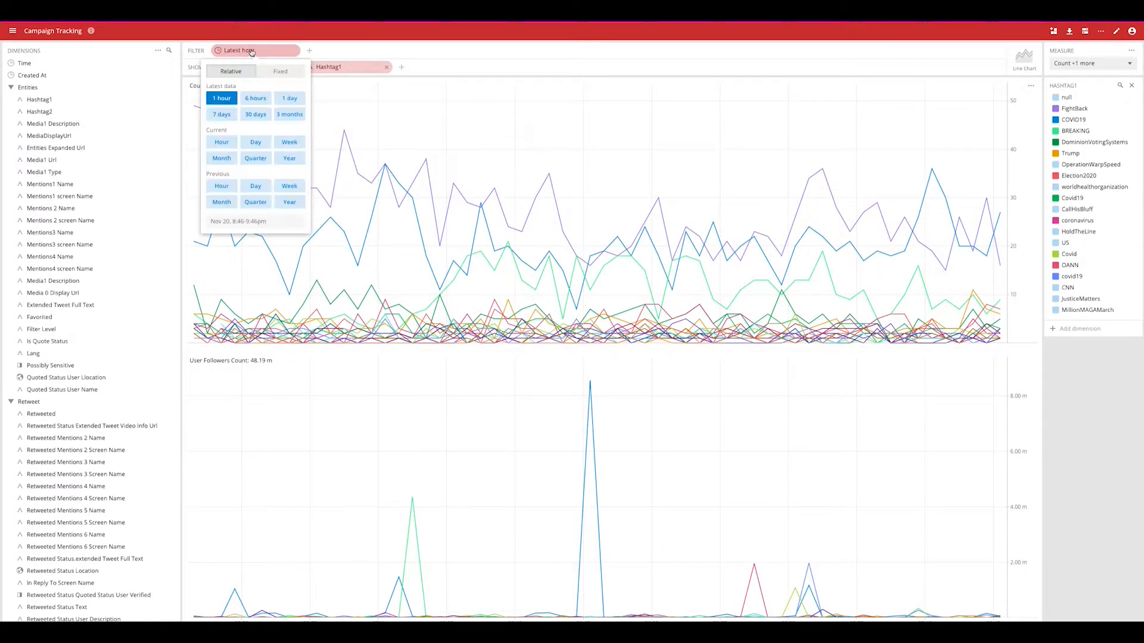
{"action": "left_click", "coordinate": [255, 98]}
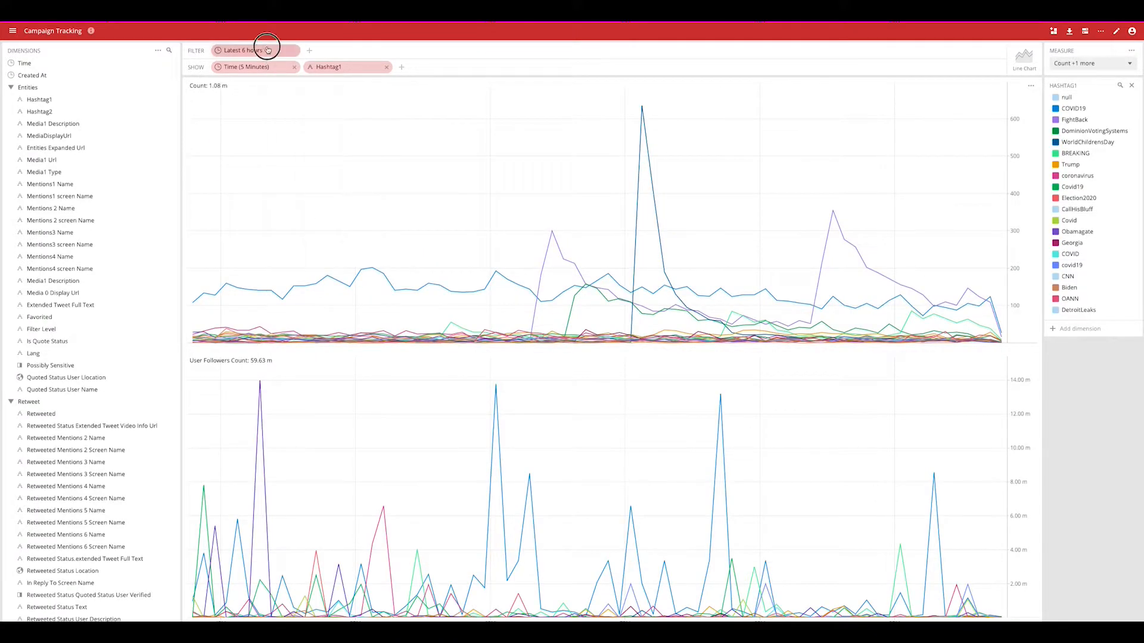
{"action": "left_click", "coordinate": [255, 50]}
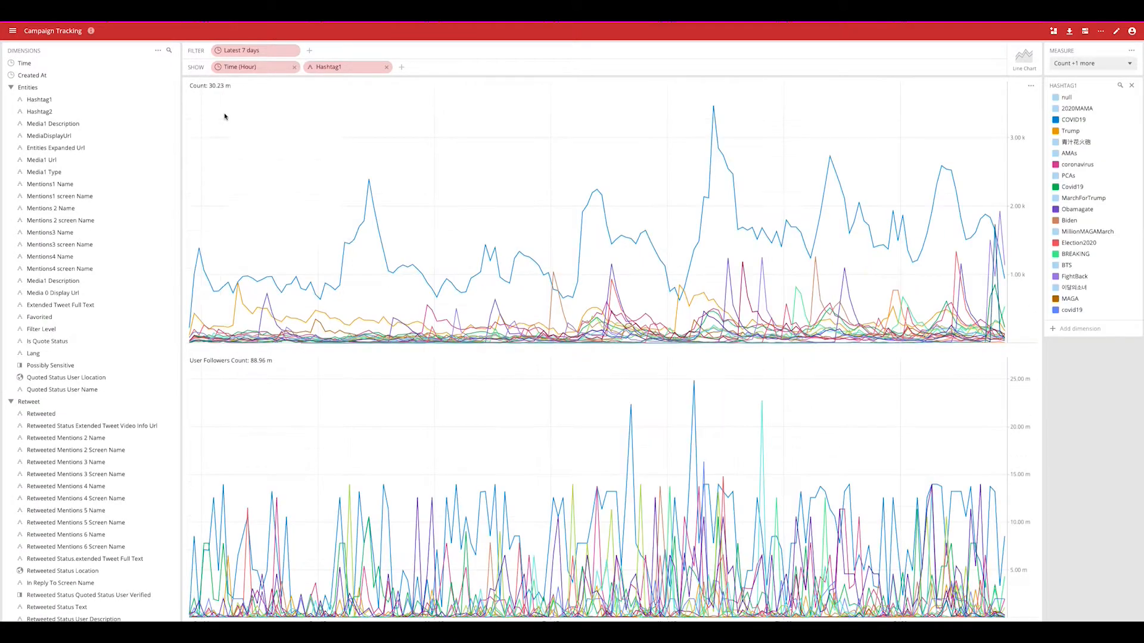
{"action": "mouse_move", "coordinate": [430, 64]}
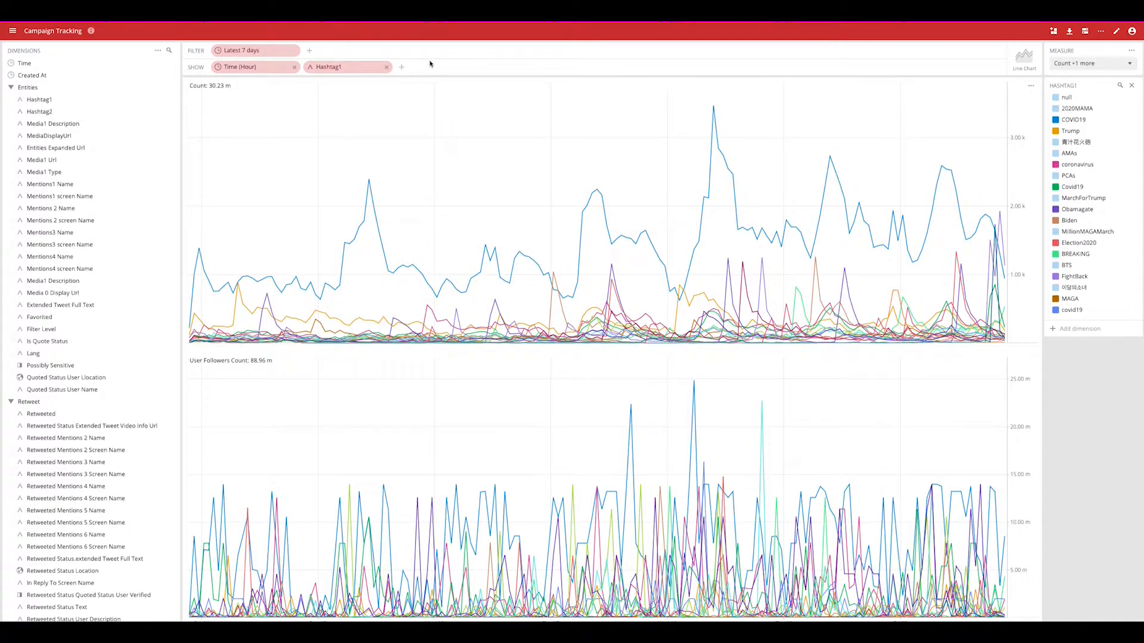
{"action": "mouse_move", "coordinate": [632, 238]}
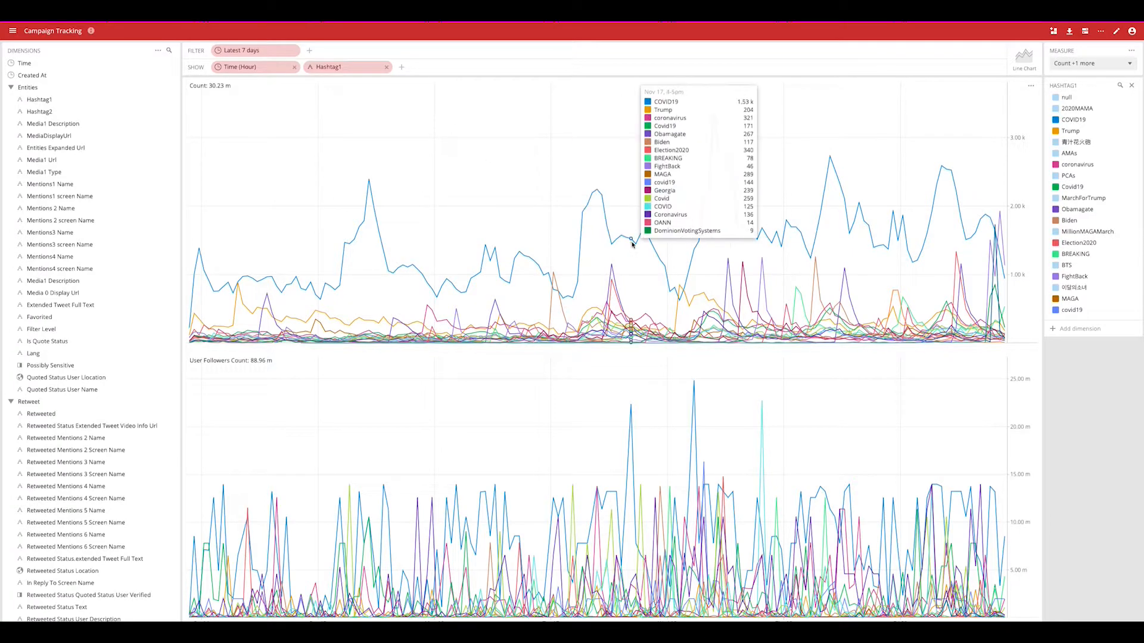
{"action": "mouse_move", "coordinate": [712, 245]}
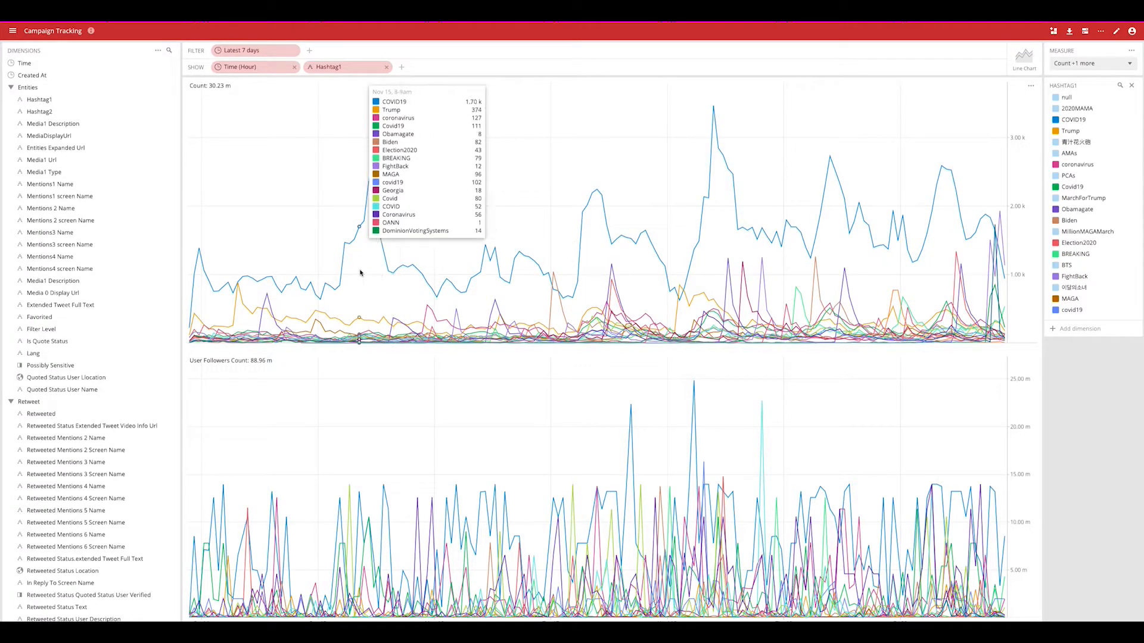
{"action": "mouse_move", "coordinate": [509, 285]}
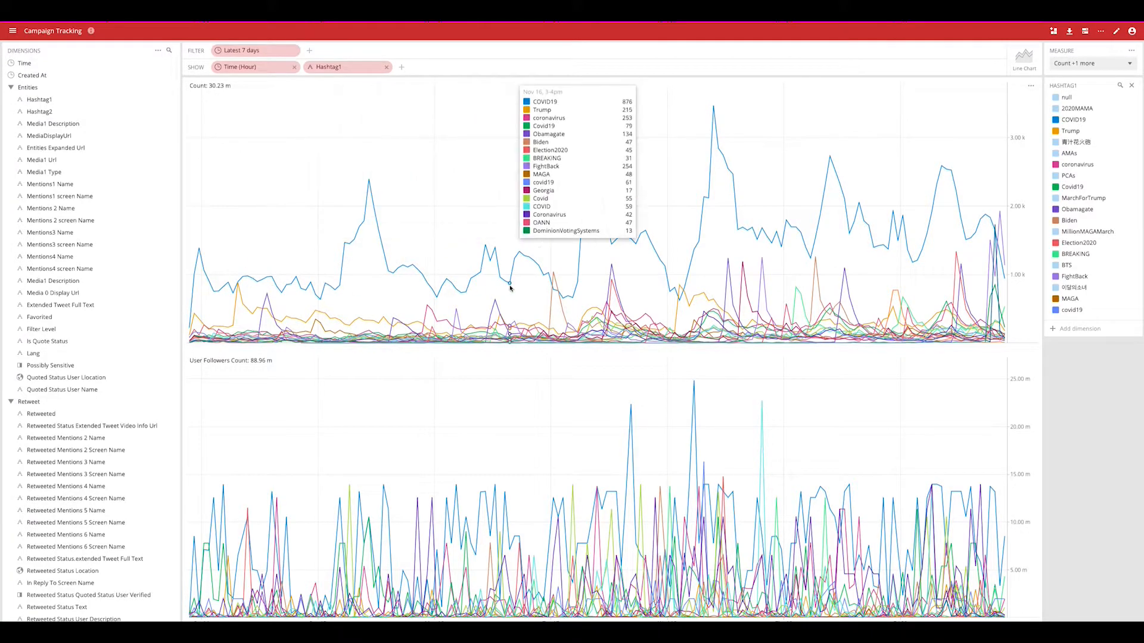
{"action": "mouse_move", "coordinate": [655, 285]}
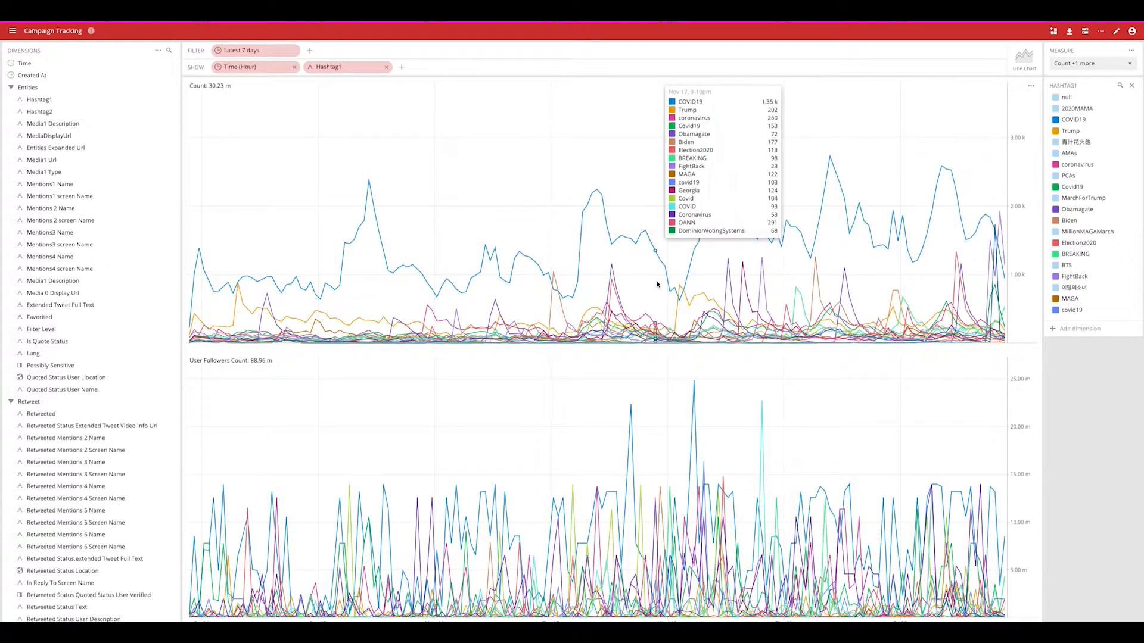
{"action": "mouse_move", "coordinate": [718, 274]}
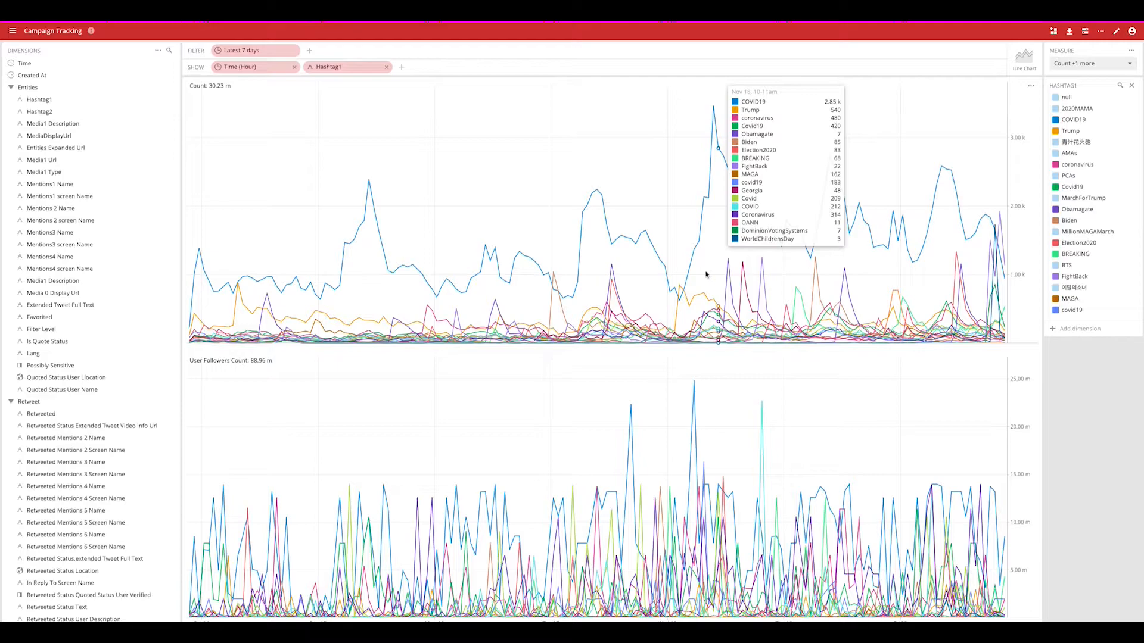
{"action": "mouse_move", "coordinate": [681, 288]}
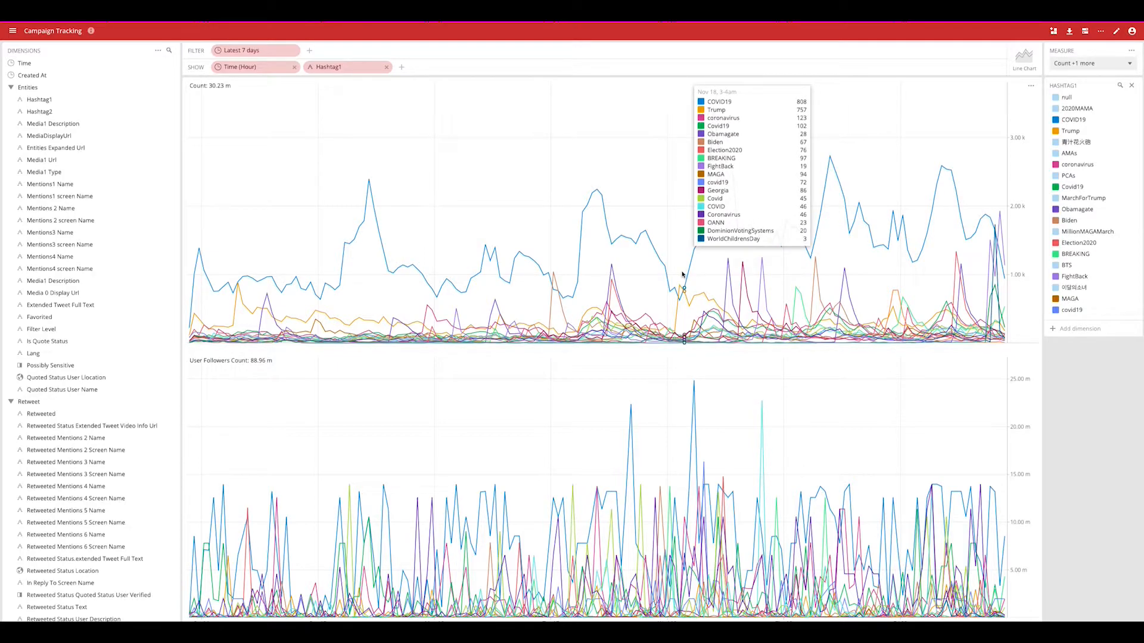
{"action": "mouse_move", "coordinate": [1096, 77]}
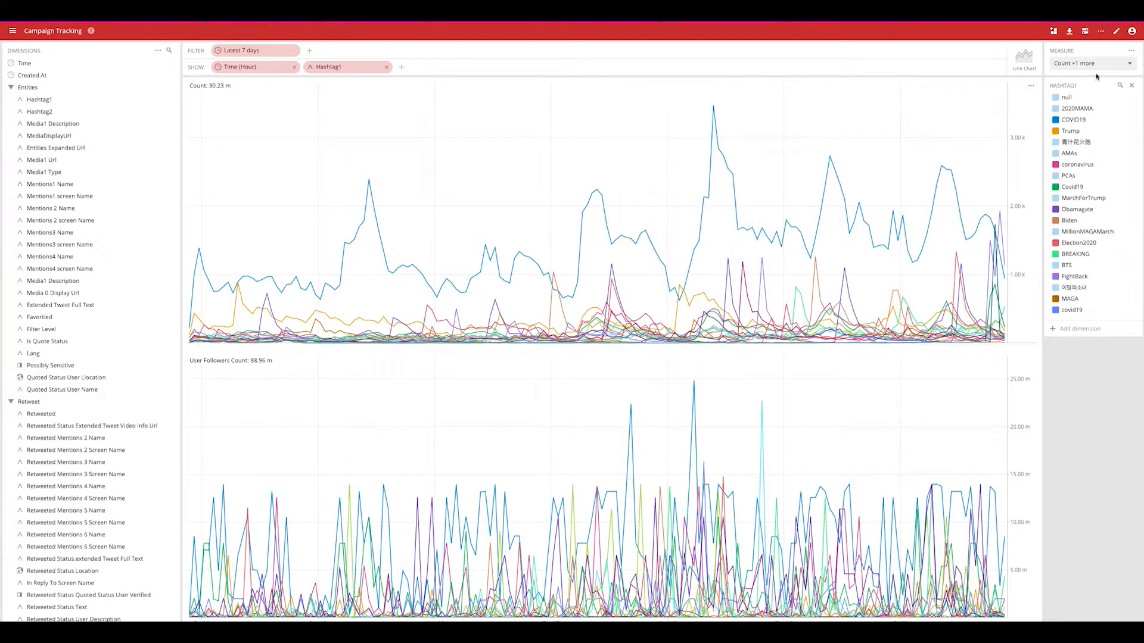
{"action": "mouse_move", "coordinate": [1053, 31]}
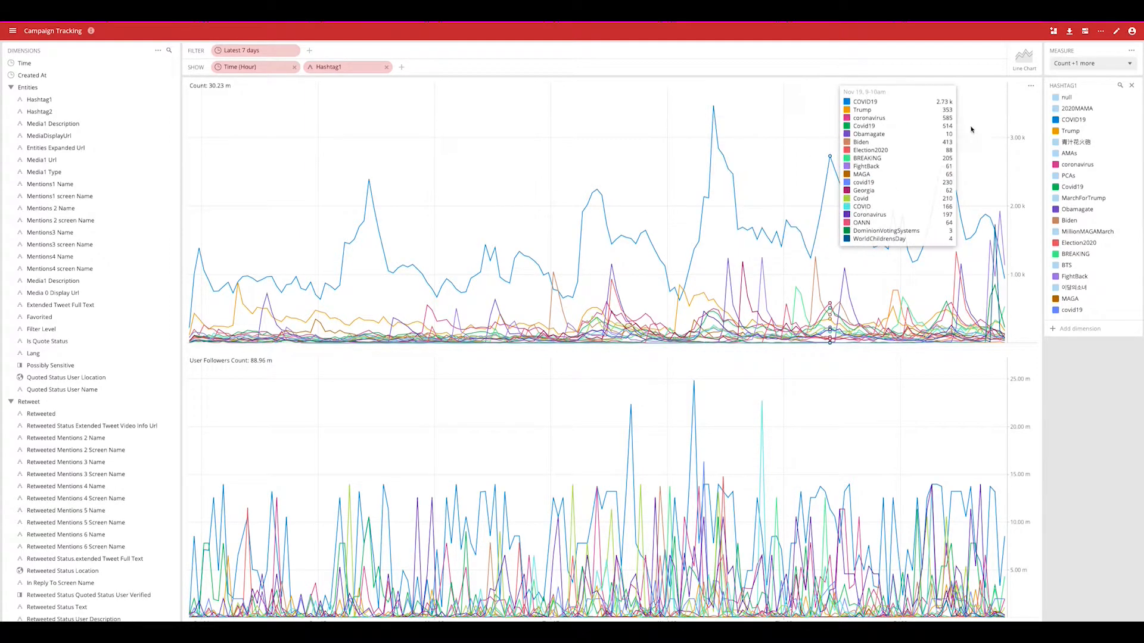
{"action": "mouse_move", "coordinate": [1064, 31]}
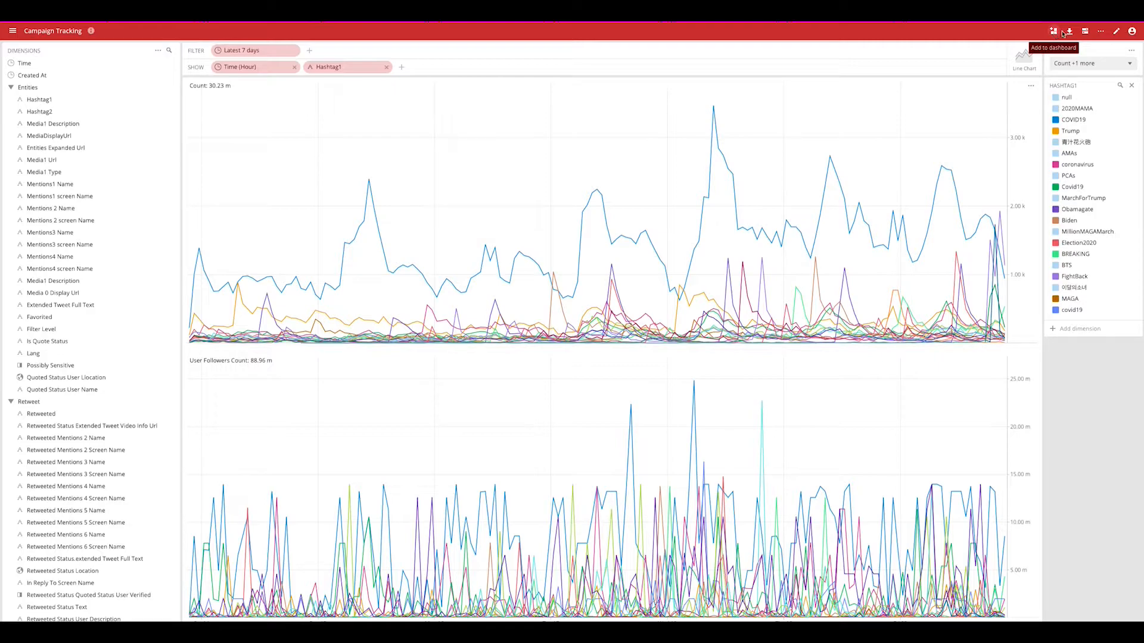
{"action": "left_click", "coordinate": [1071, 31]}
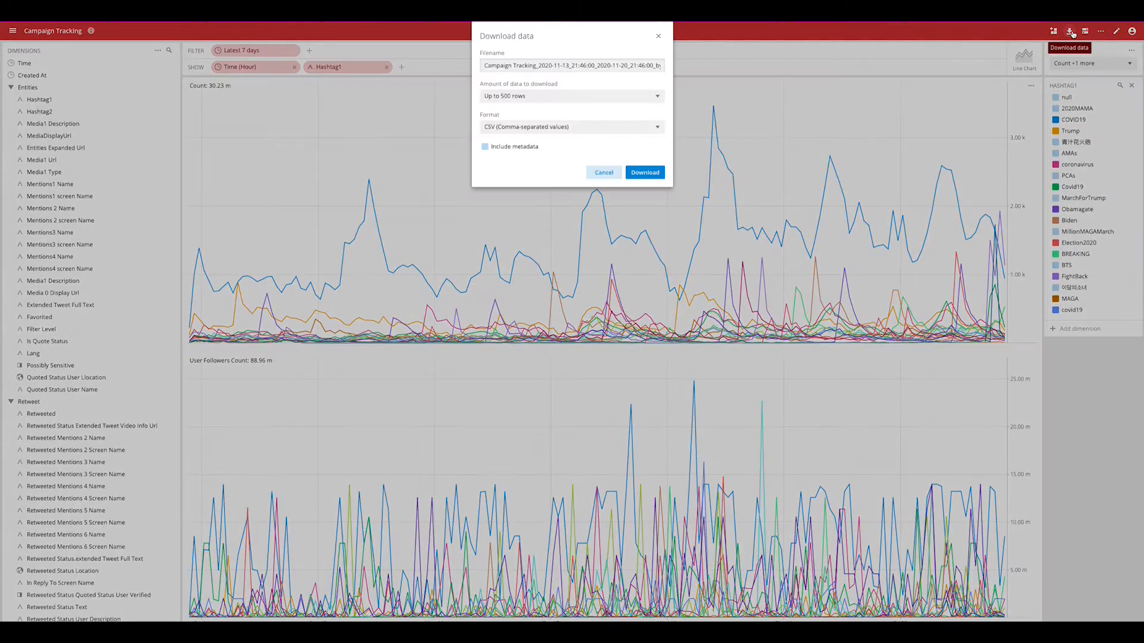
{"action": "left_click", "coordinate": [571, 95]}
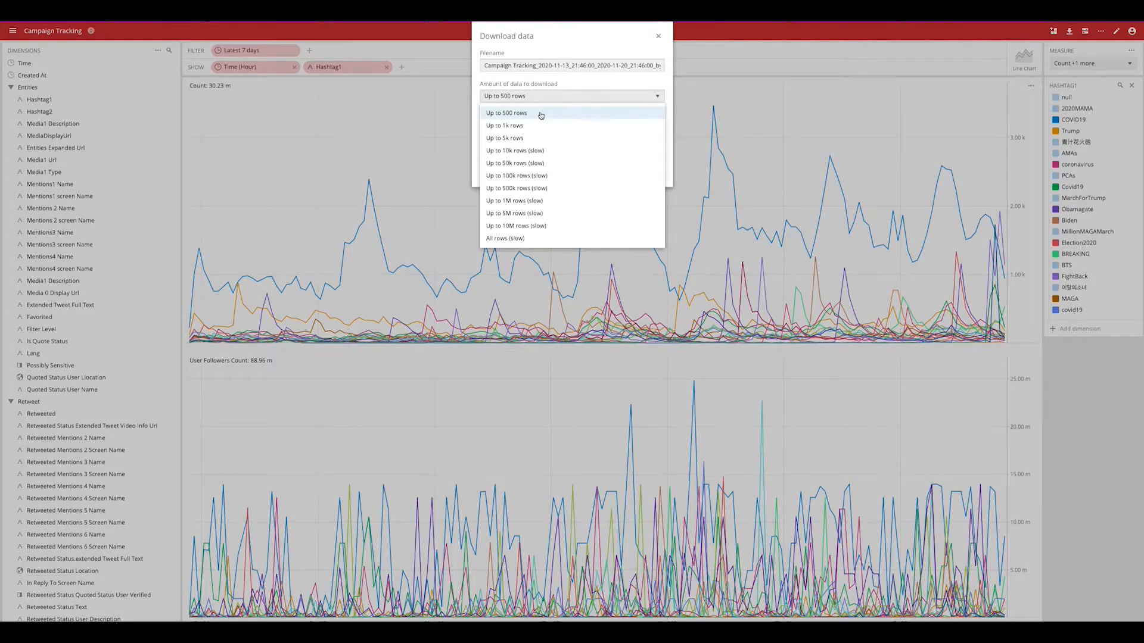
{"action": "mouse_move", "coordinate": [706, 170]}
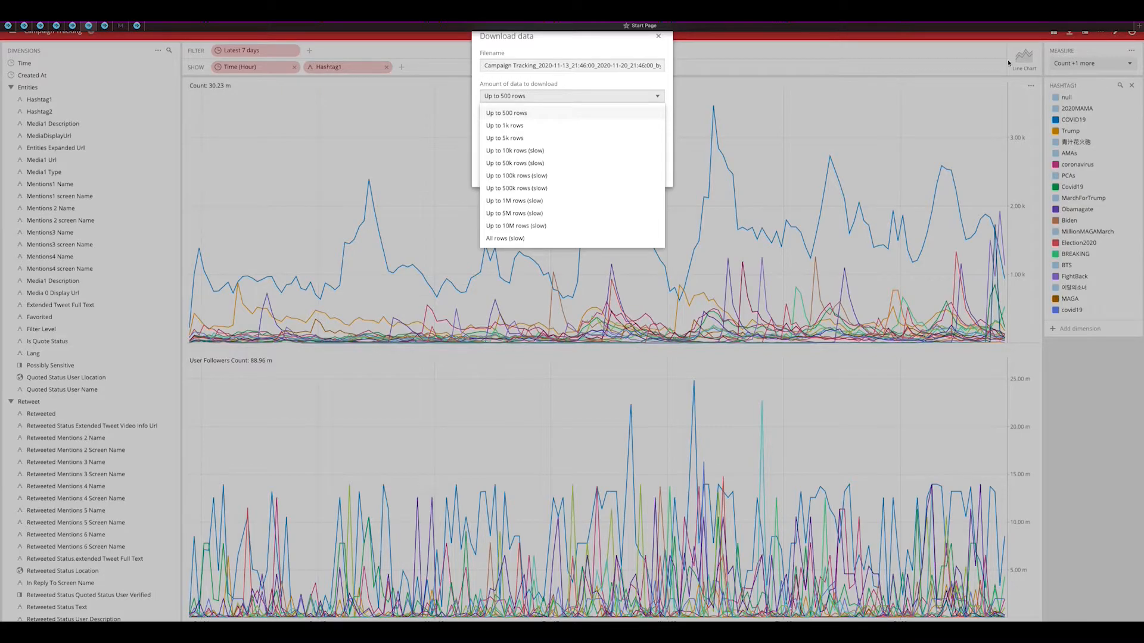
{"action": "left_click", "coordinate": [657, 36]}
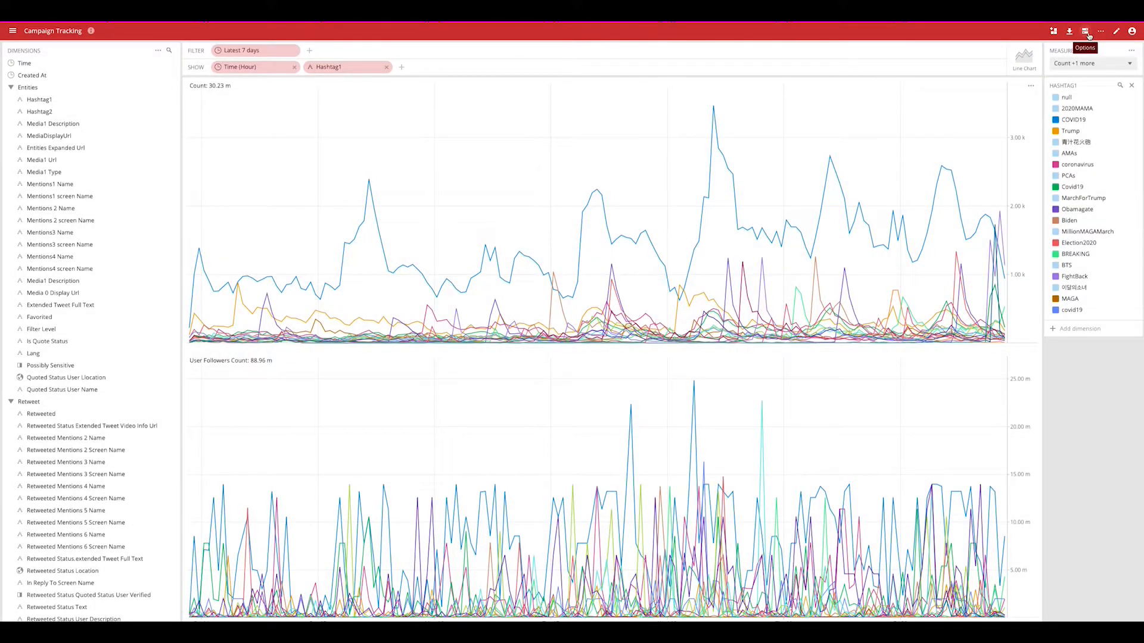
{"action": "left_click", "coordinate": [1085, 31]}
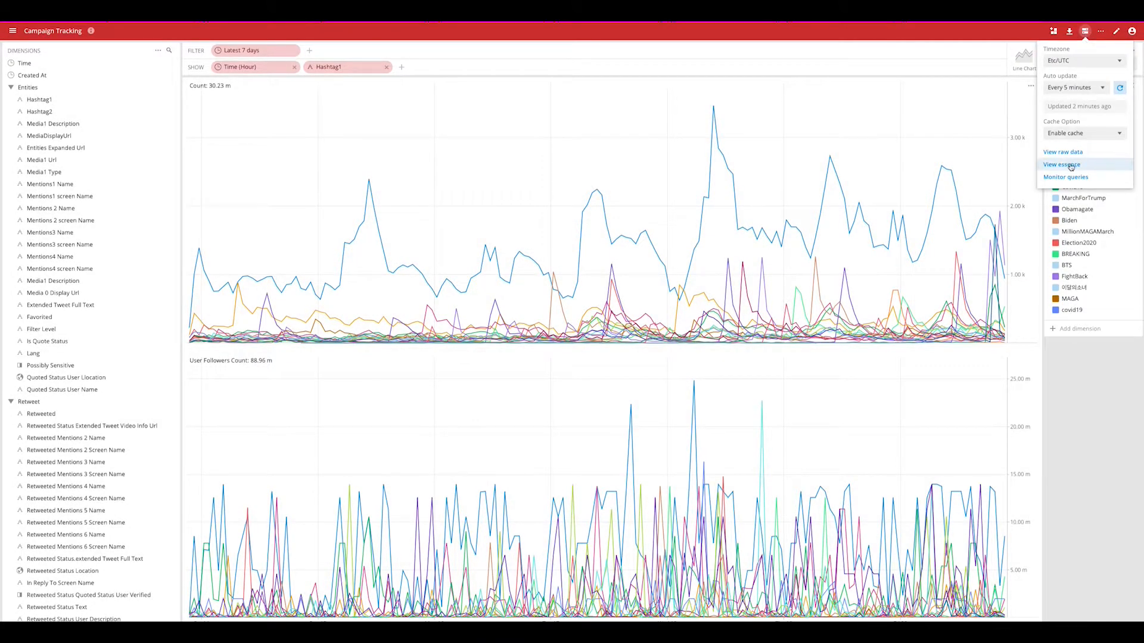
{"action": "mouse_move", "coordinate": [1064, 176]}
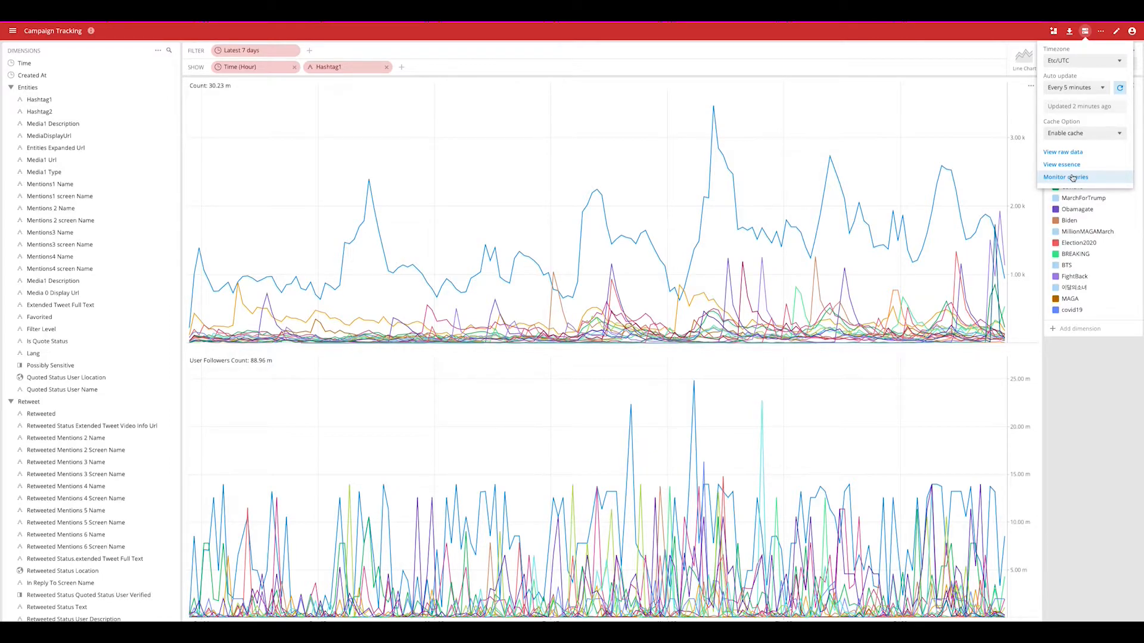
{"action": "left_click", "coordinate": [1100, 31]}
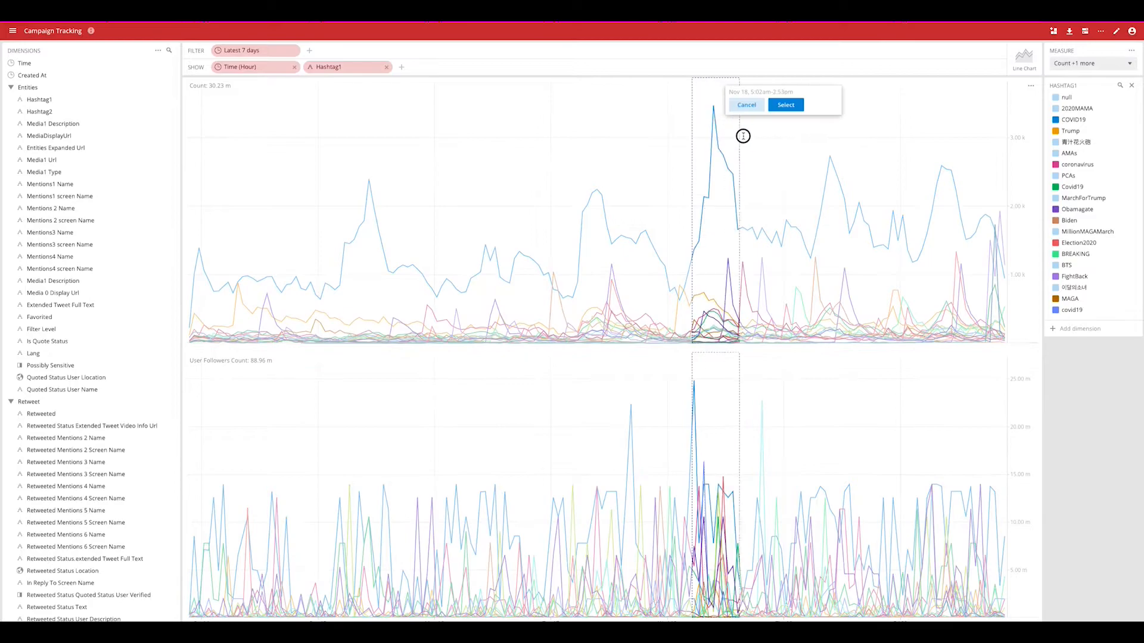
Step: Confirm the dragged Nov 18, 5am–4pm selection as the chart time filter
{"action": "left_click", "coordinate": [785, 105]}
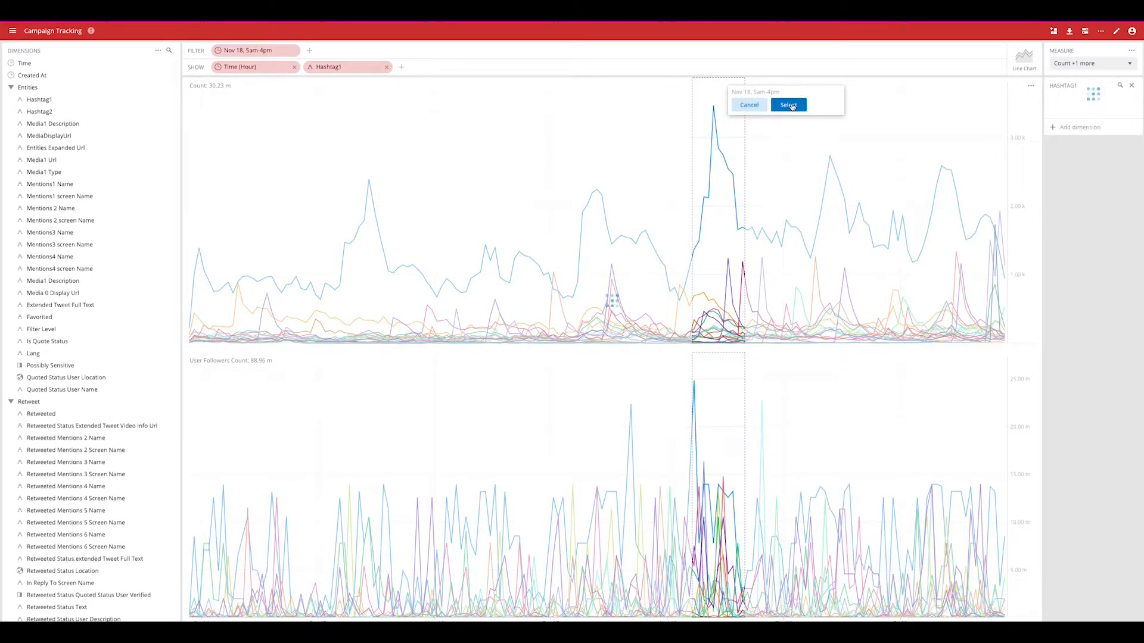
{"action": "left_click", "coordinate": [789, 104]}
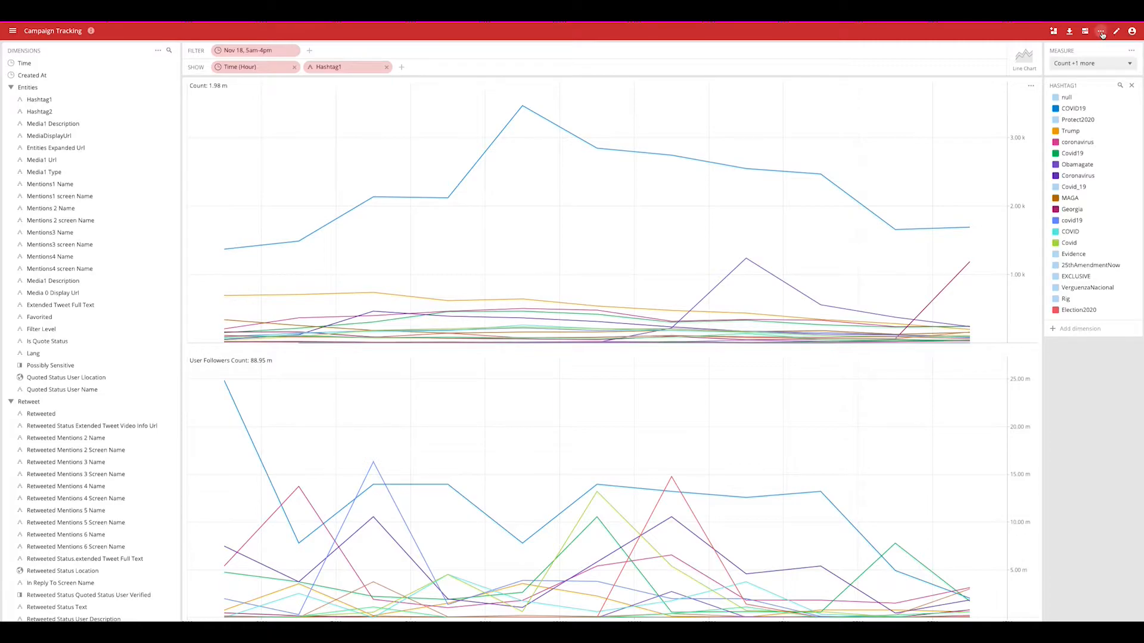
{"action": "mouse_move", "coordinate": [904, 27]}
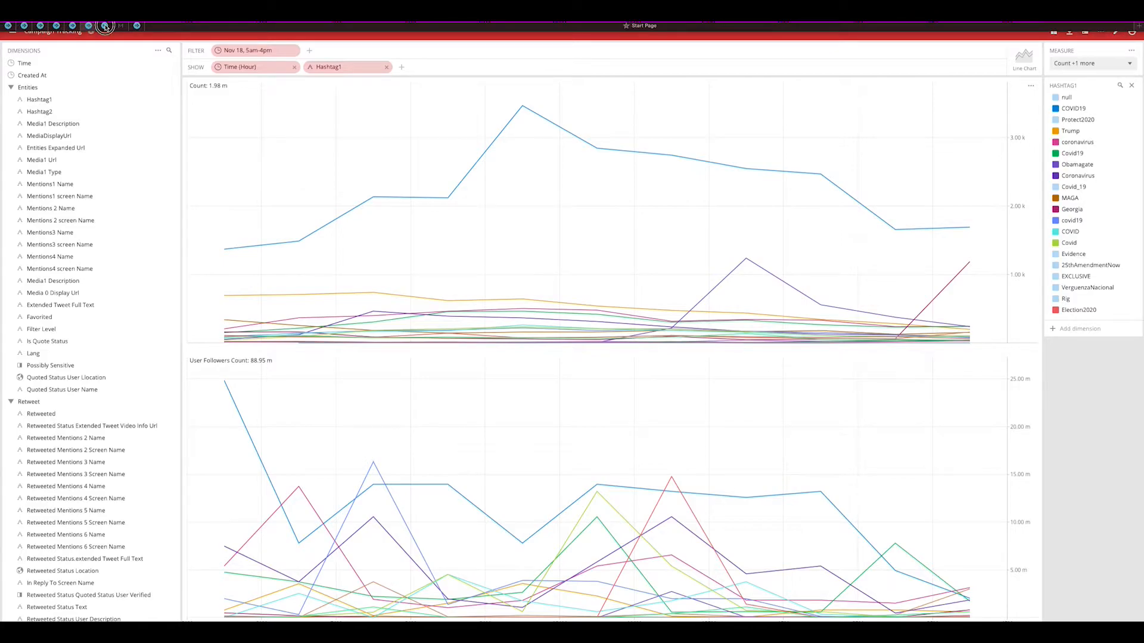
Step: Switch to the Campaign Tracking dashboard and browse its map, graph, donut and count tiles
{"action": "left_click", "coordinate": [105, 27]}
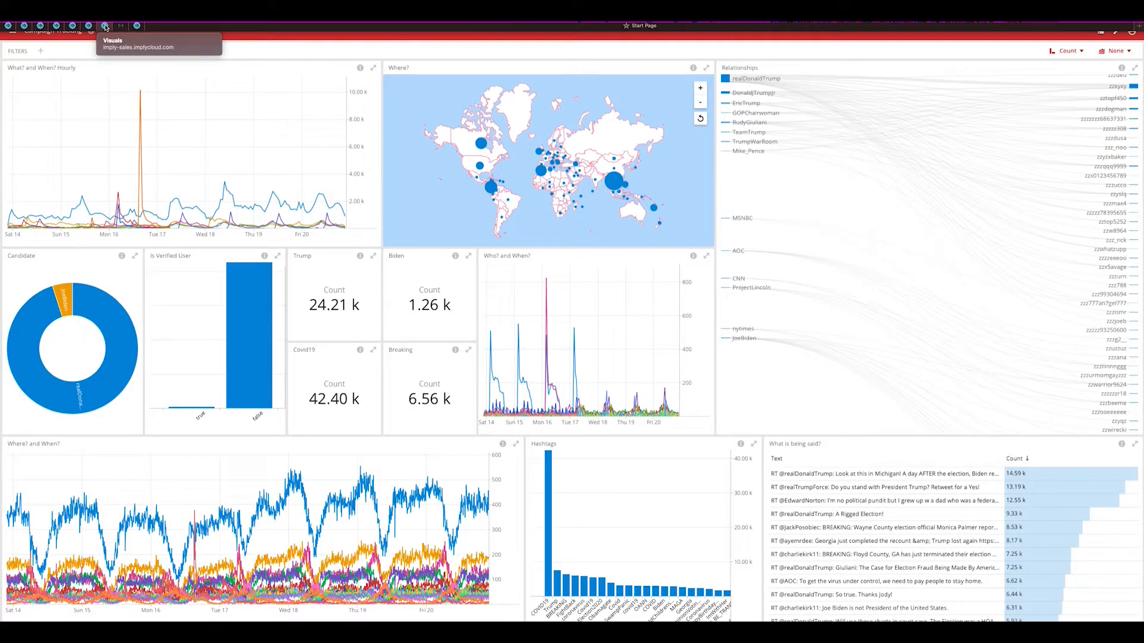
{"action": "mouse_move", "coordinate": [615, 347]}
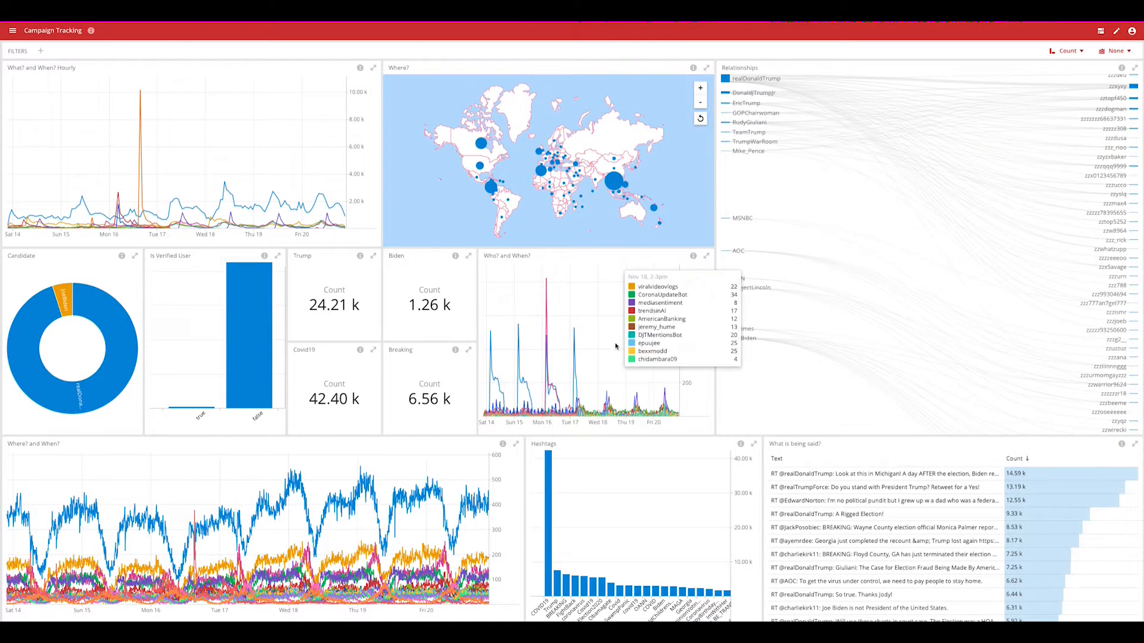
{"action": "mouse_move", "coordinate": [617, 344]}
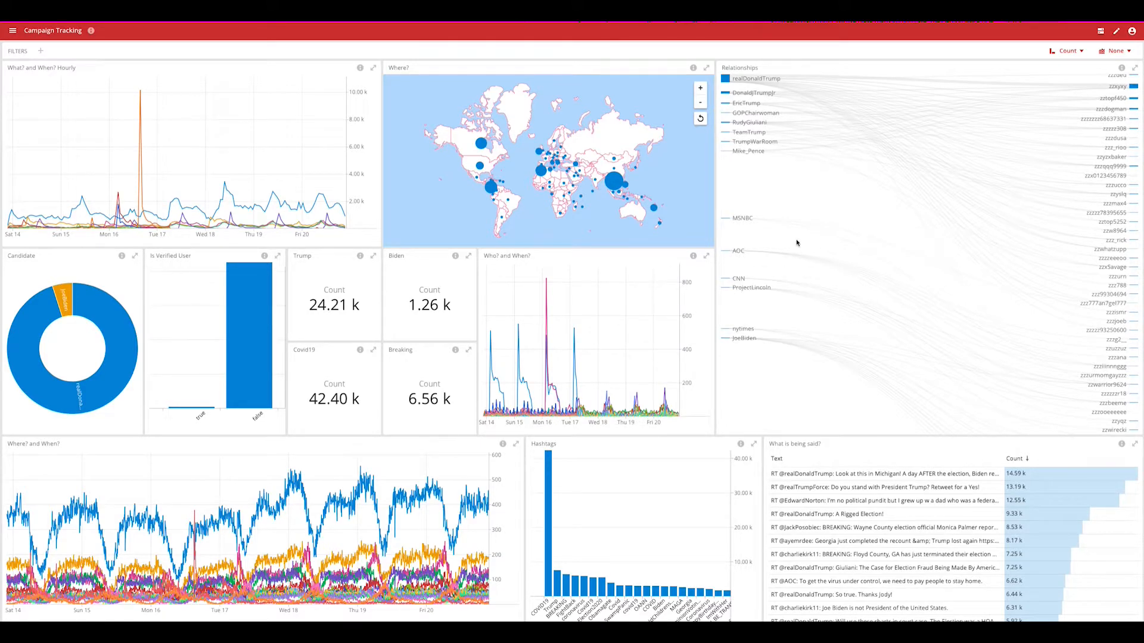
{"action": "mouse_move", "coordinate": [815, 262]}
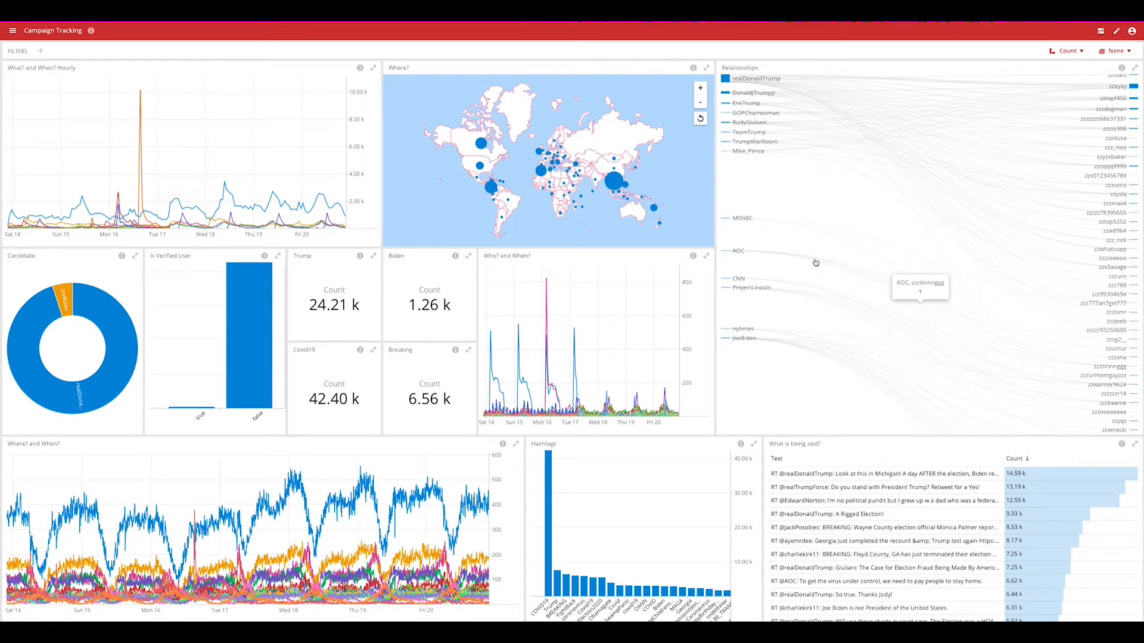
{"action": "mouse_move", "coordinate": [810, 86]}
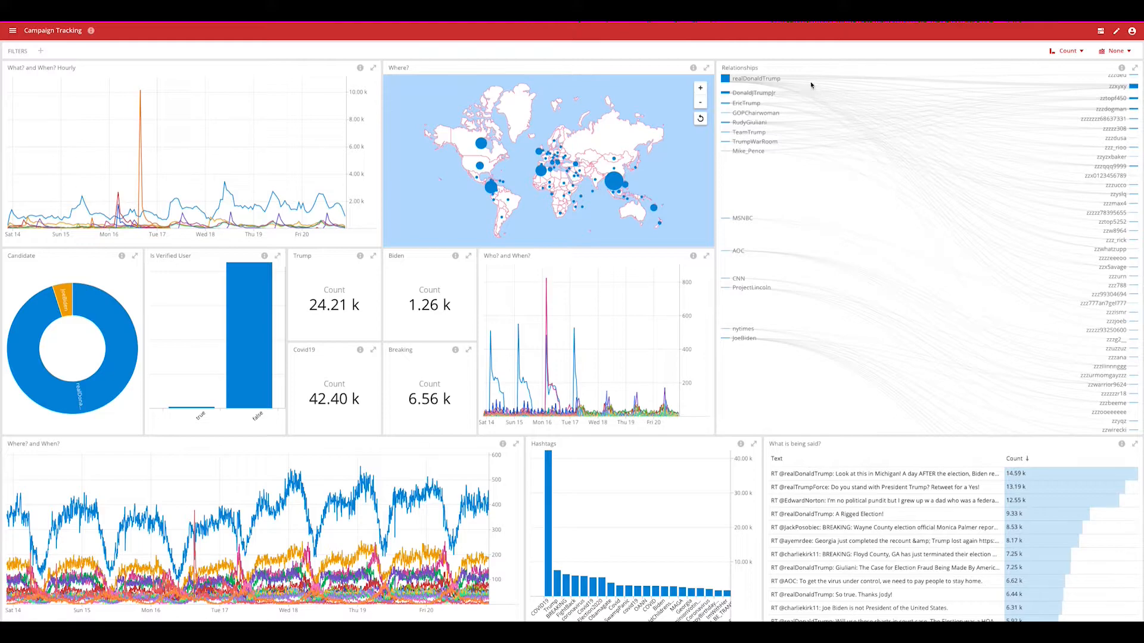
{"action": "mouse_move", "coordinate": [810, 82]}
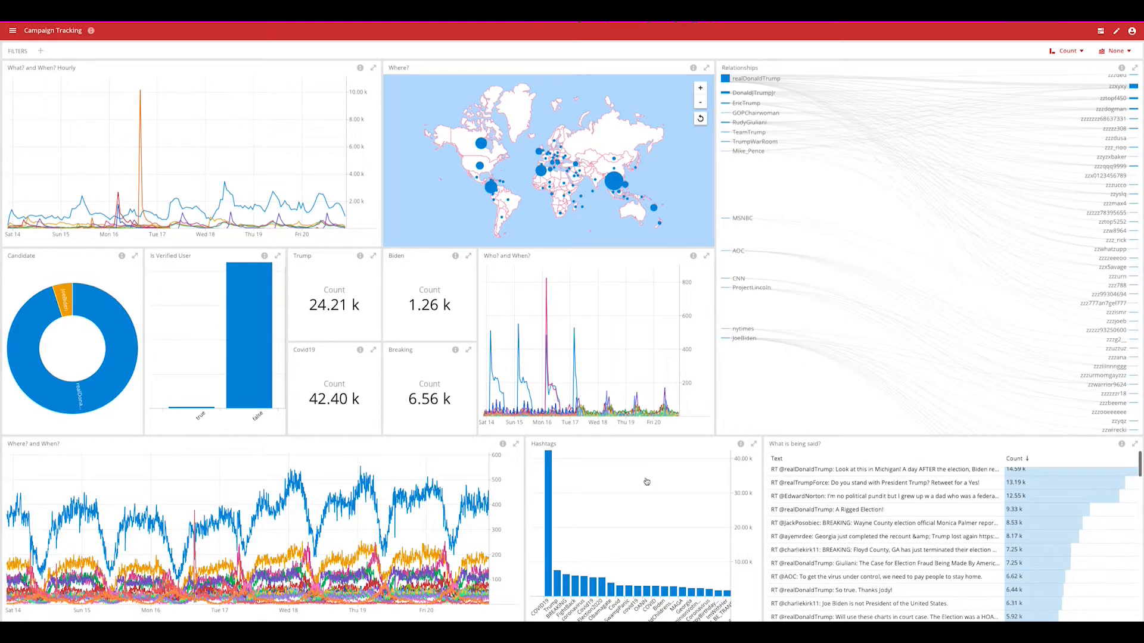
{"action": "scroll", "scroll_direction": "down", "scroll_amount": 3}
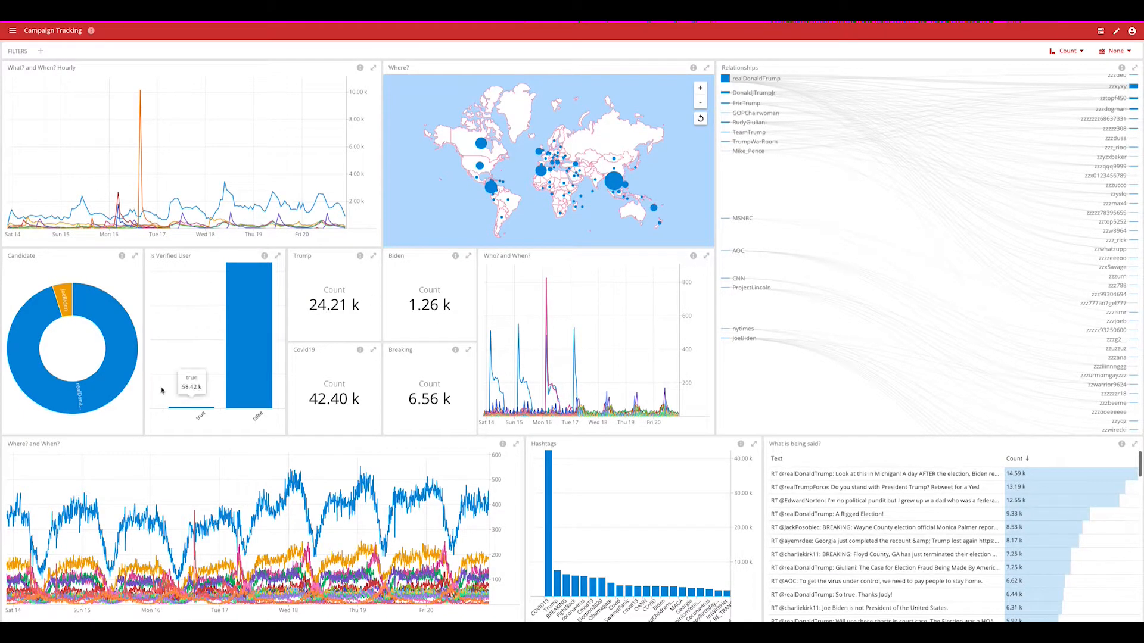
{"action": "mouse_move", "coordinate": [103, 314]}
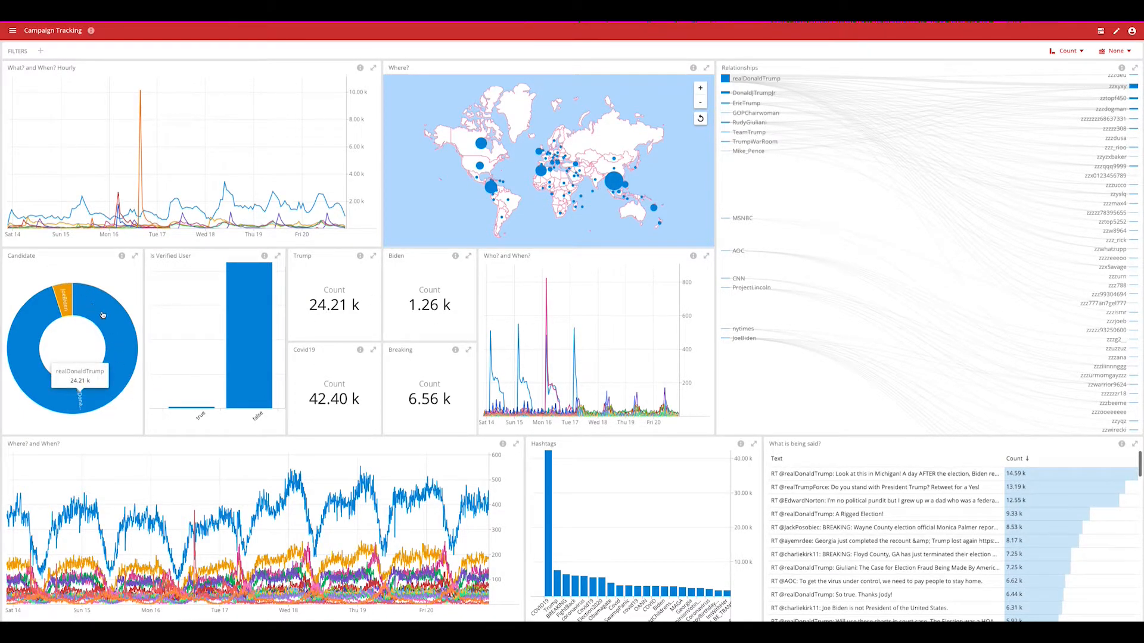
{"action": "mouse_move", "coordinate": [110, 197]}
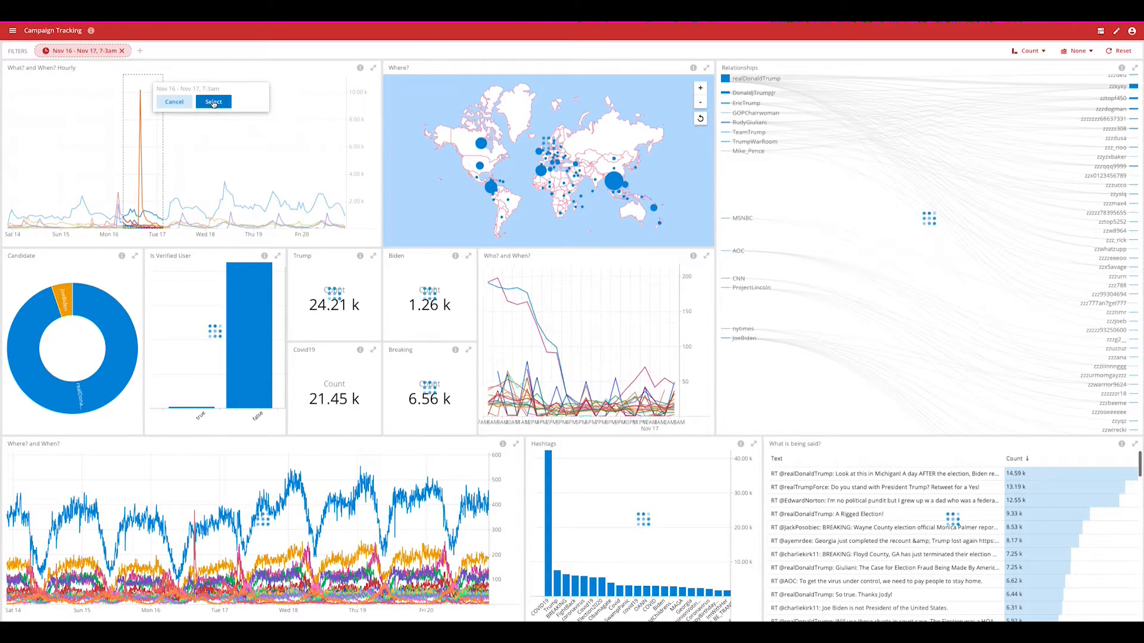
Step: Confirm the Nov 16–Nov 17 selection as the dashboard's time window
{"action": "left_click", "coordinate": [213, 101]}
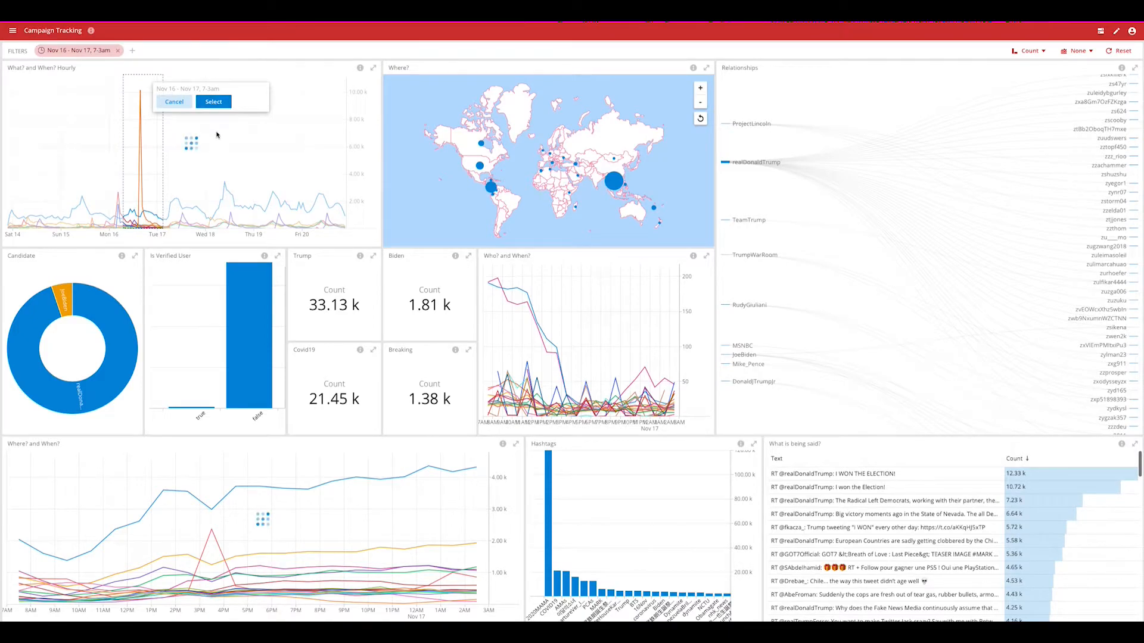
{"action": "left_click", "coordinate": [213, 101]}
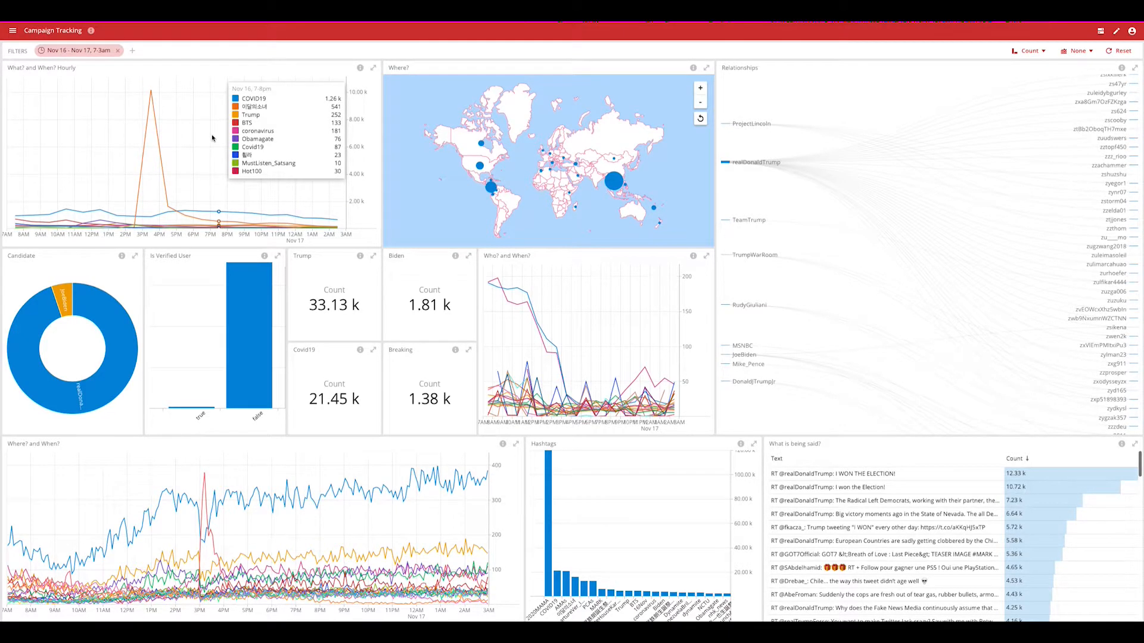
{"action": "mouse_move", "coordinate": [117, 223]}
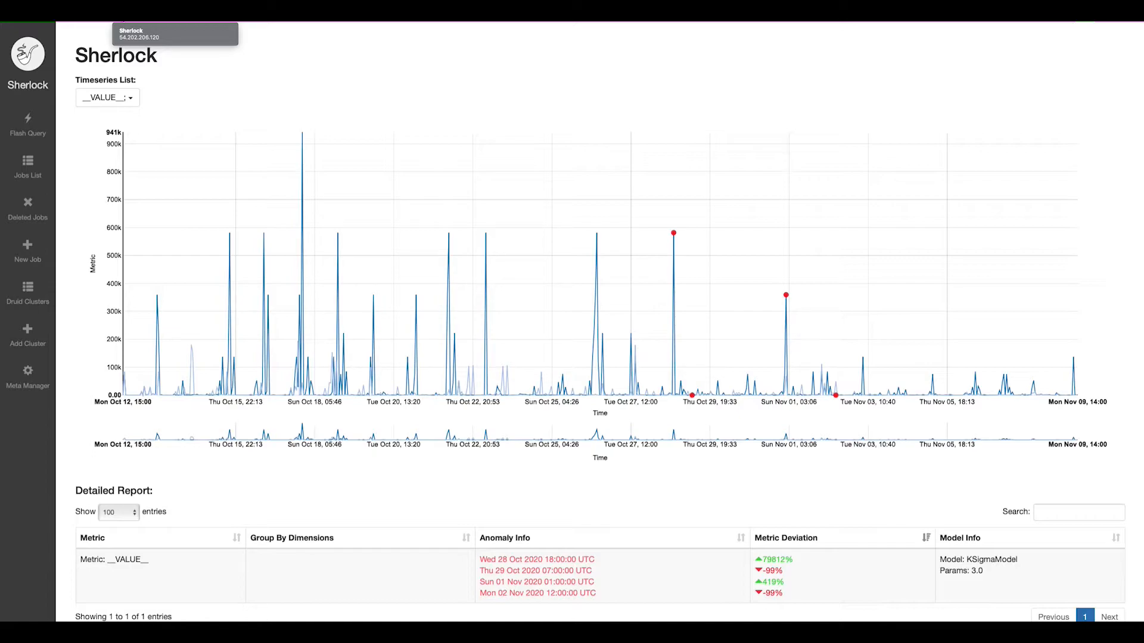
{"action": "mouse_move", "coordinate": [109, 170]}
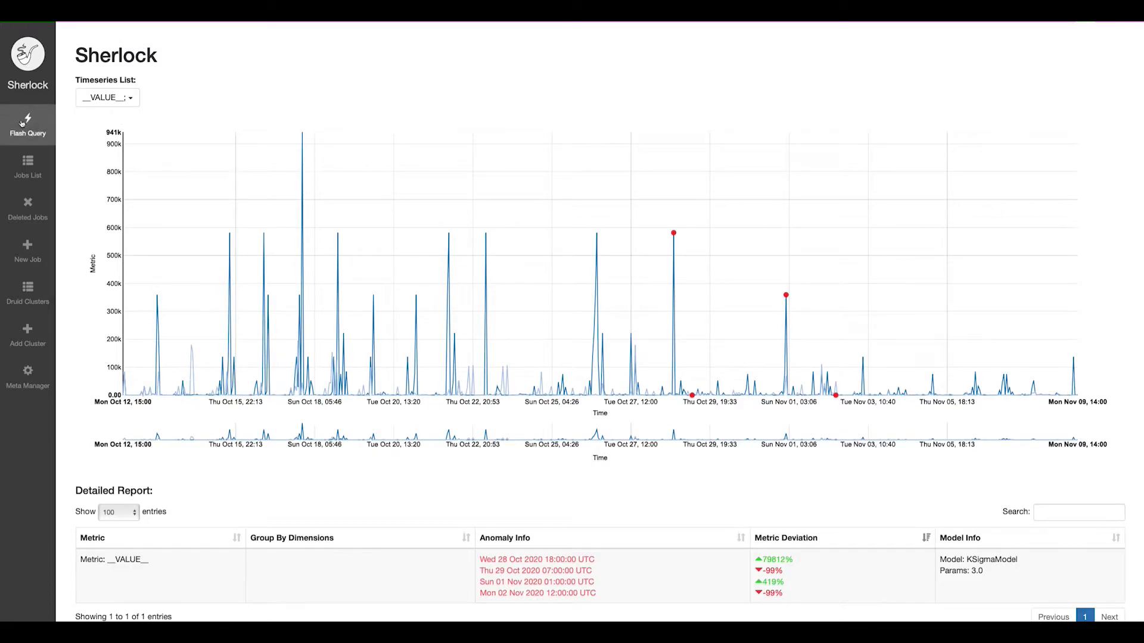
Step: Set the flash query job's anomaly detection model to KSigmaModel at 3σ sensitivity
{"action": "left_click", "coordinate": [28, 125]}
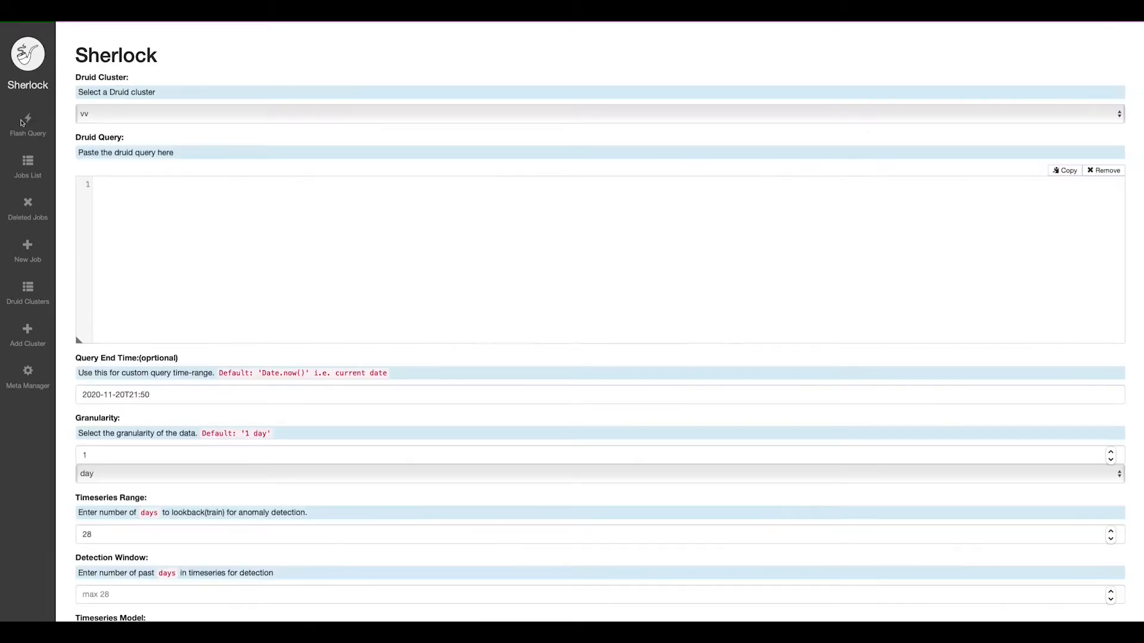
{"action": "scroll", "scroll_direction": "down", "scroll_amount": 3}
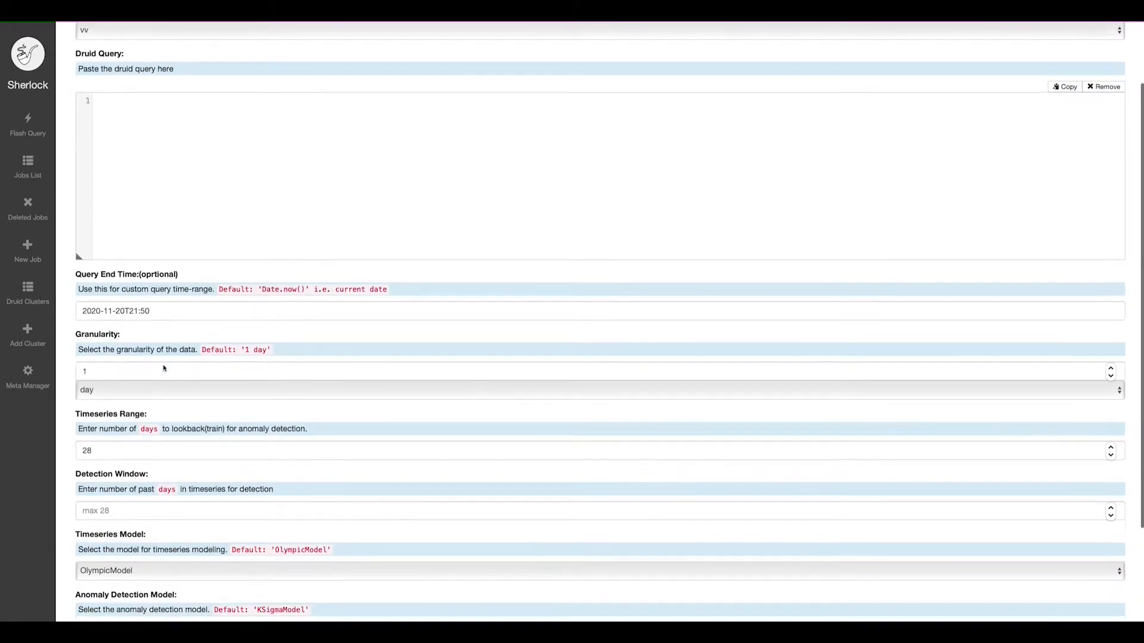
{"action": "scroll", "scroll_direction": "down", "scroll_amount": 3}
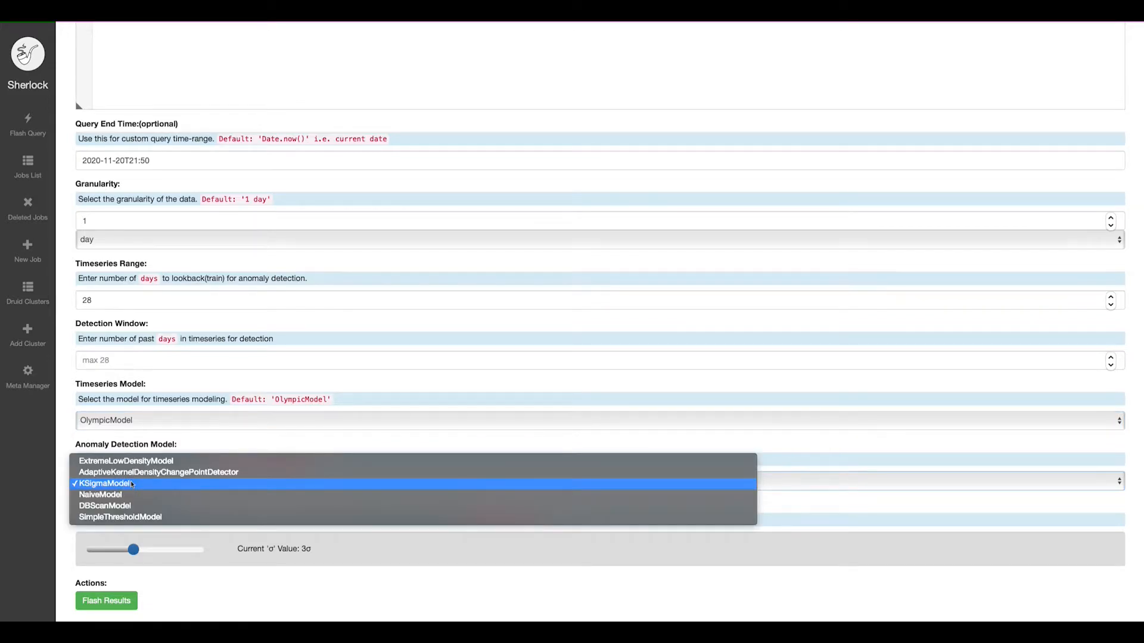
{"action": "left_click", "coordinate": [97, 483]}
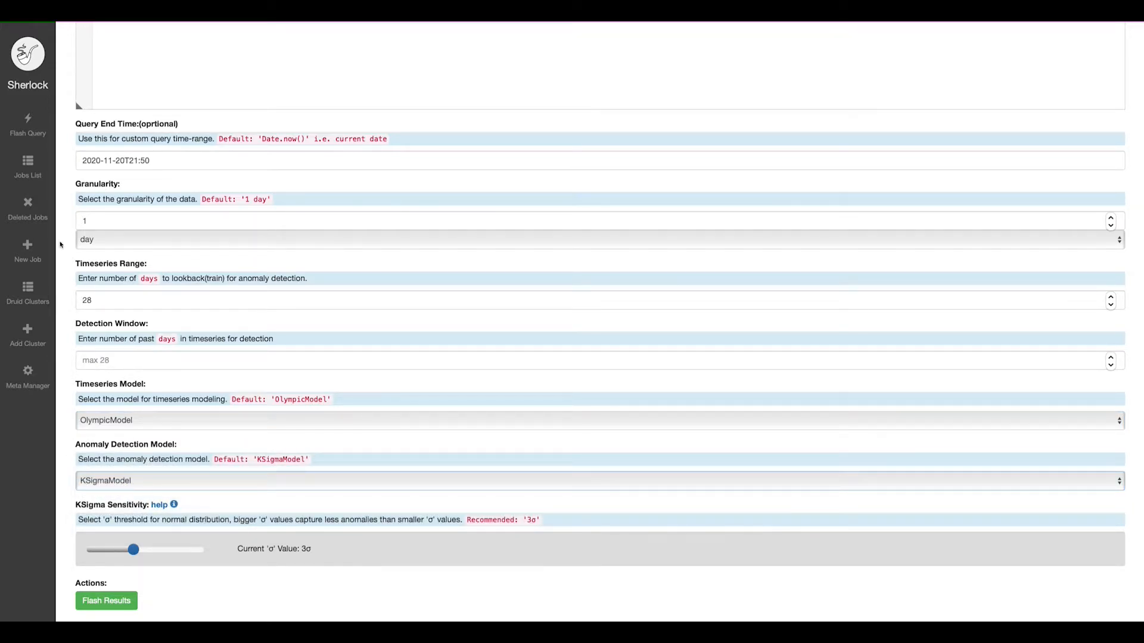
Step: Run Flash Results to chart the metric with its flagged anomalies
{"action": "left_click", "coordinate": [106, 601]}
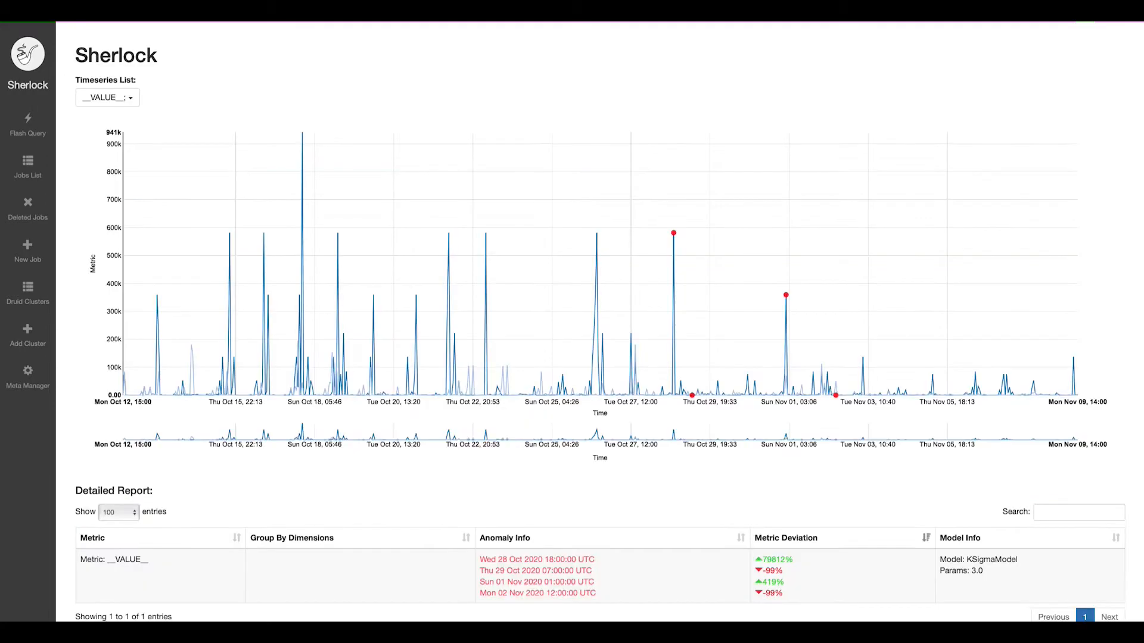
{"action": "mouse_move", "coordinate": [672, 233]}
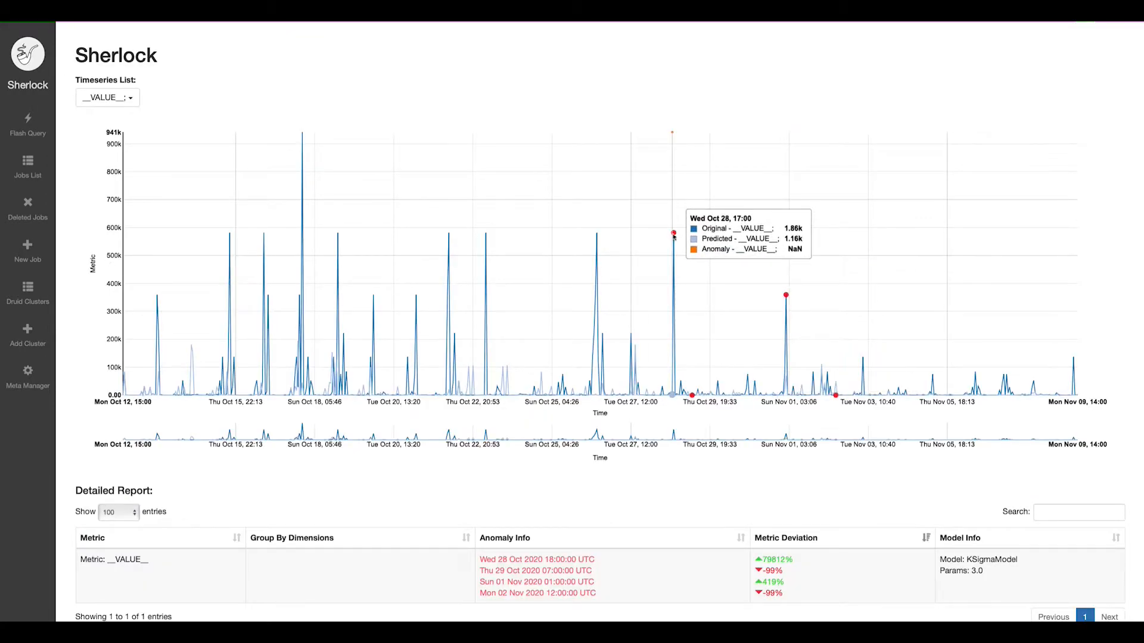
{"action": "mouse_move", "coordinate": [785, 306]}
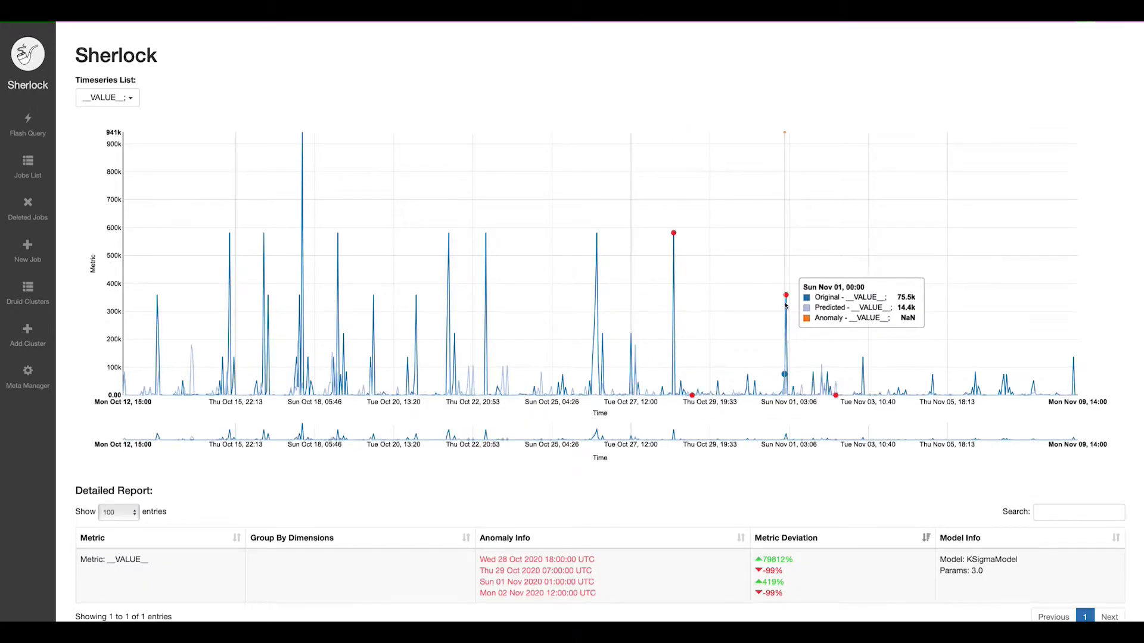
{"action": "mouse_move", "coordinate": [836, 399]}
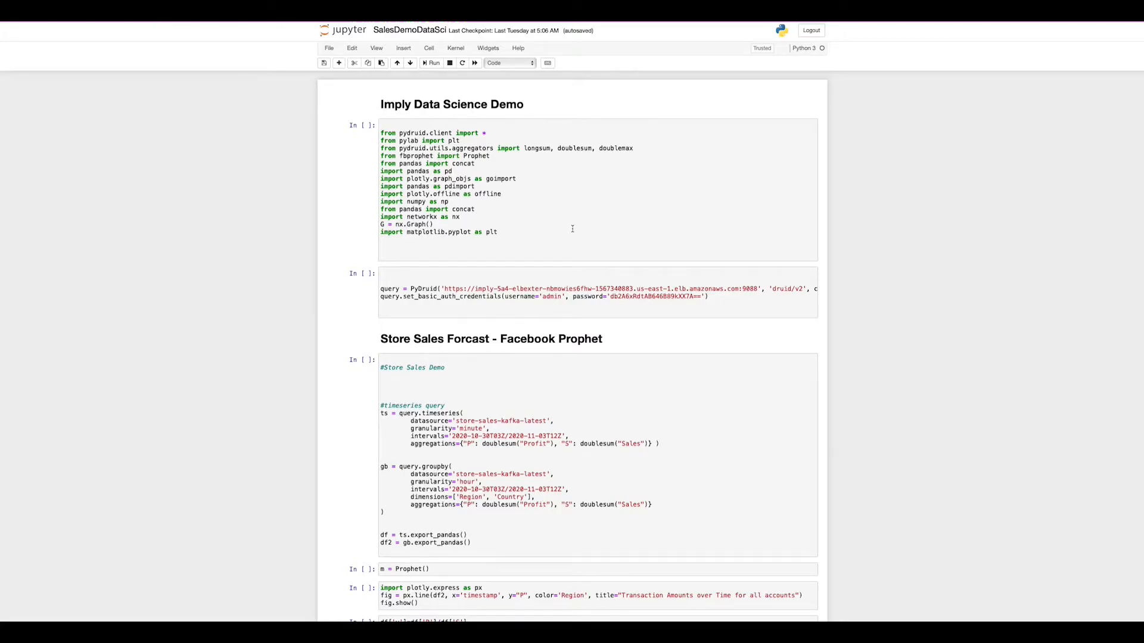
Step: Run the imports, Druid connection and store-sales query cells, loading the dataframes
{"action": "left_click", "coordinate": [572, 229]}
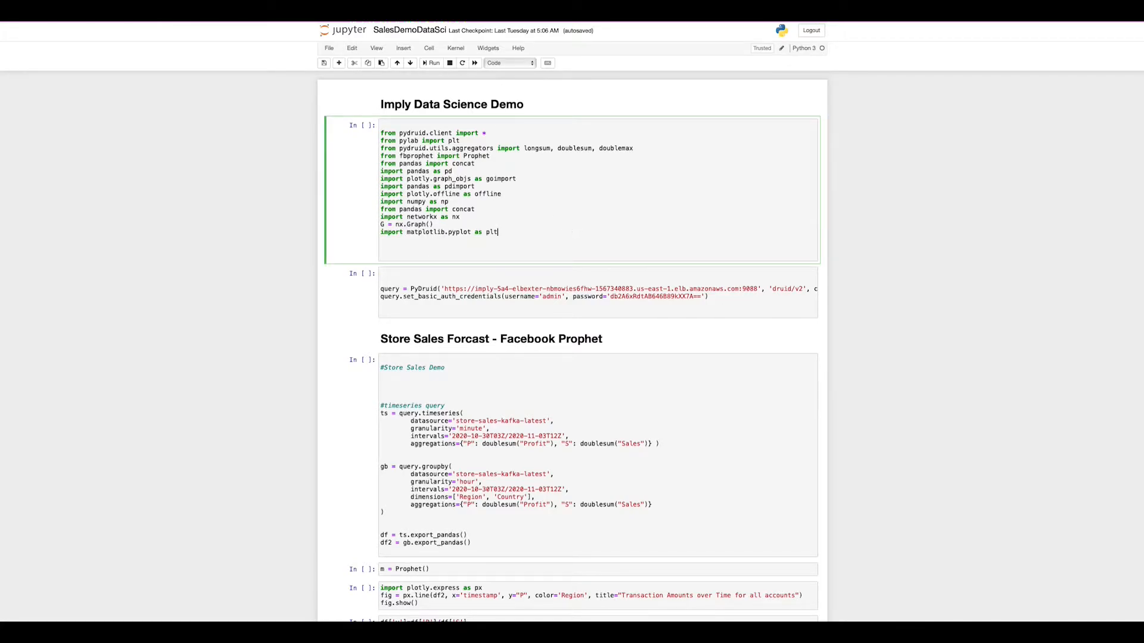
{"action": "left_click", "coordinate": [433, 63]}
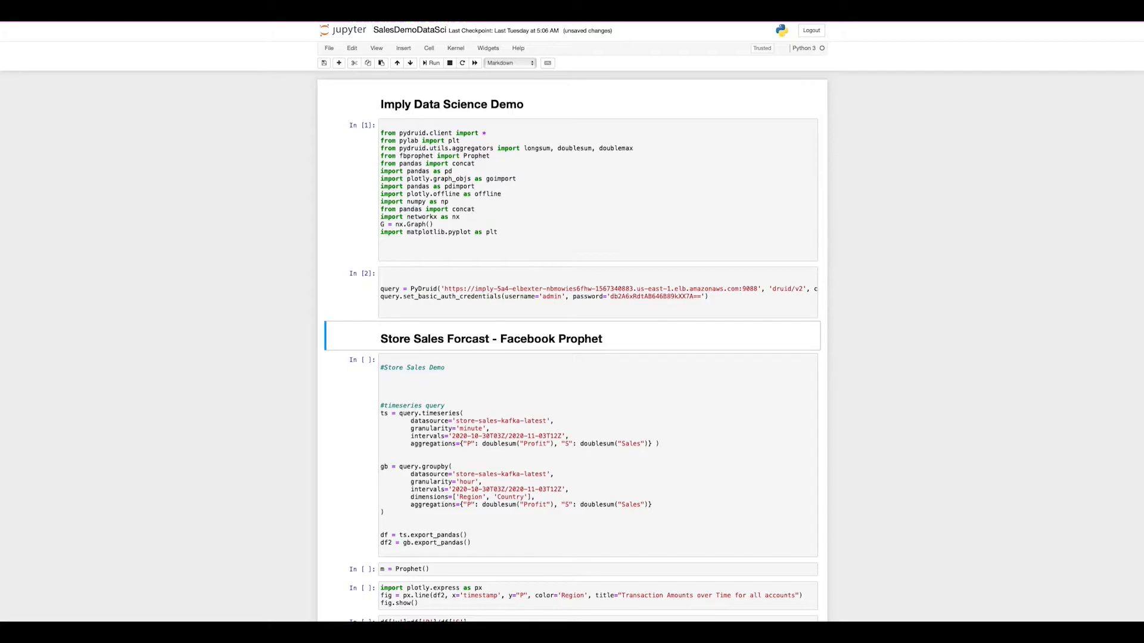
{"action": "mouse_move", "coordinate": [577, 199]}
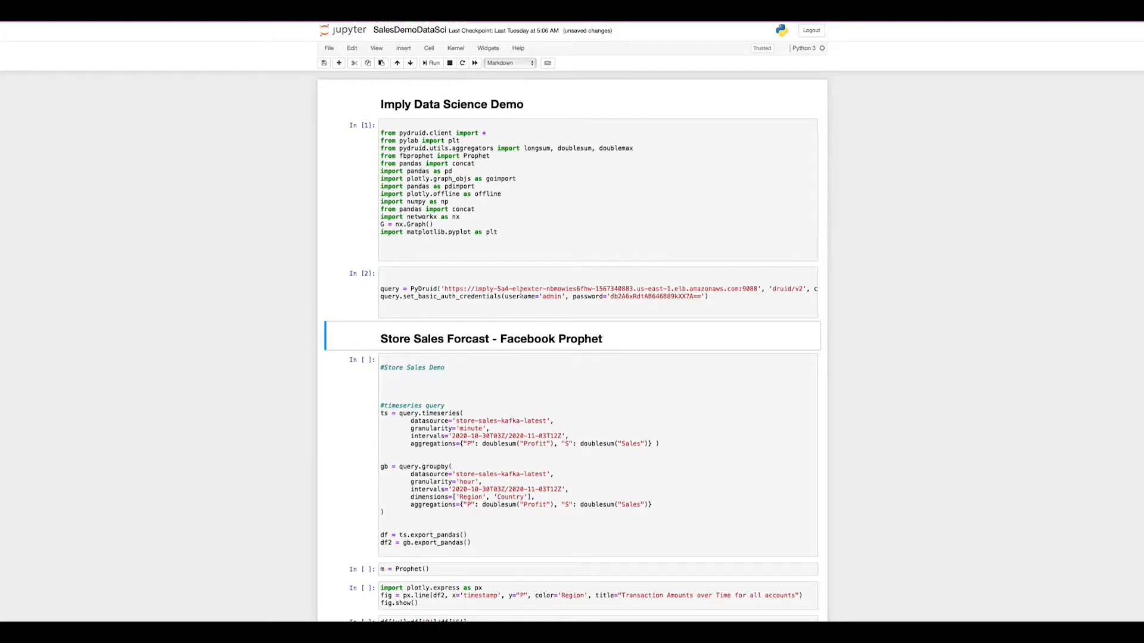
{"action": "left_click", "coordinate": [628, 427]}
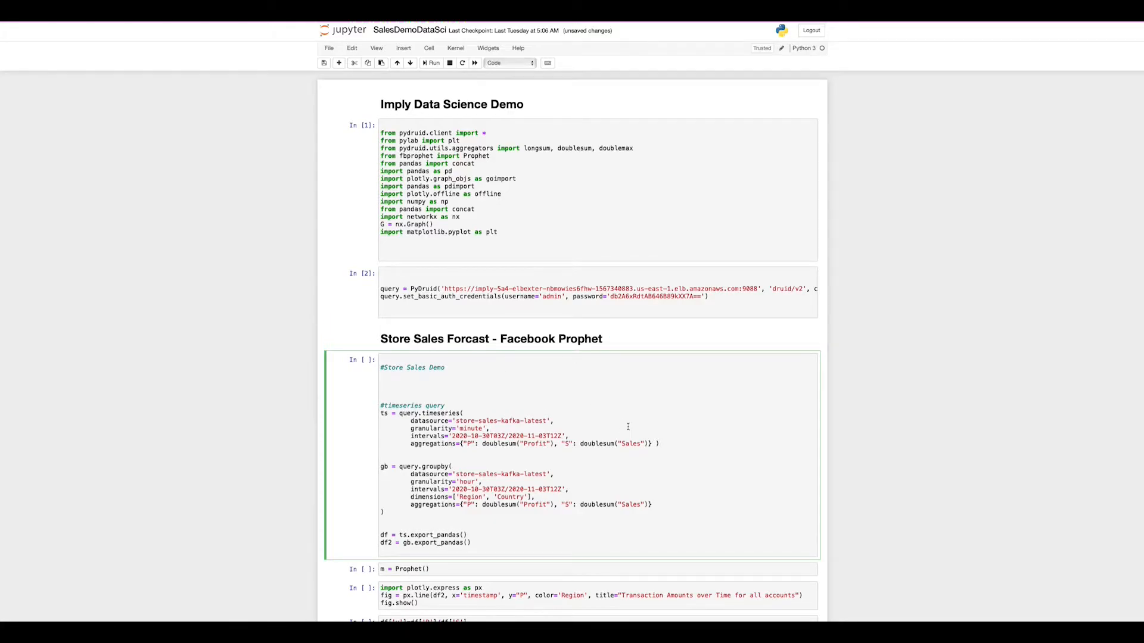
{"action": "left_click", "coordinate": [432, 63]}
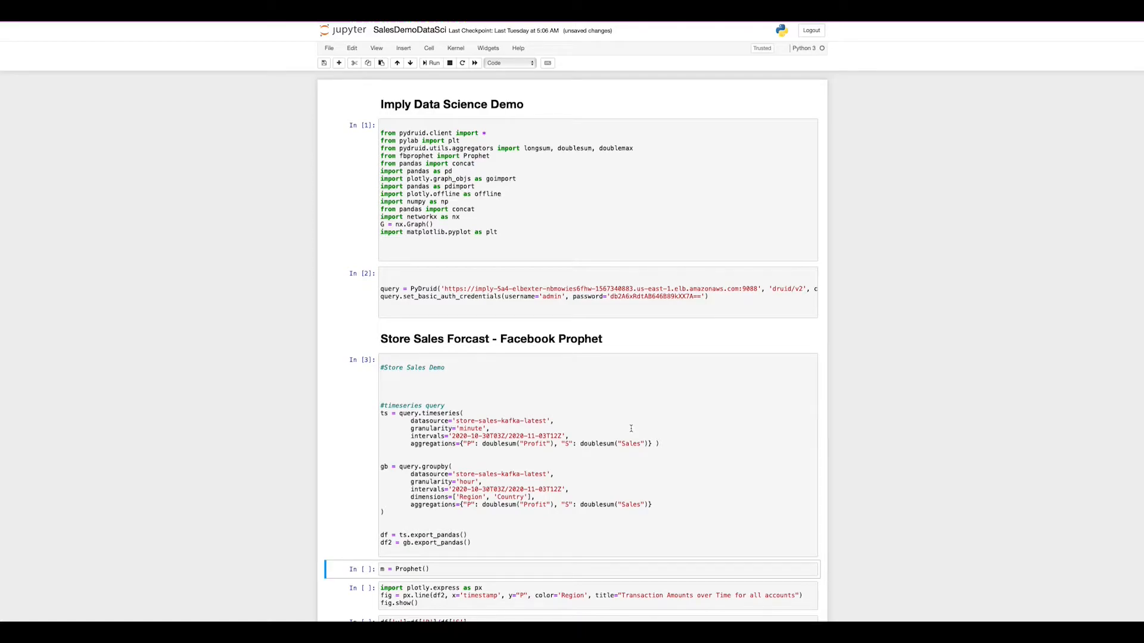
{"action": "scroll", "scroll_direction": "down", "scroll_amount": 3}
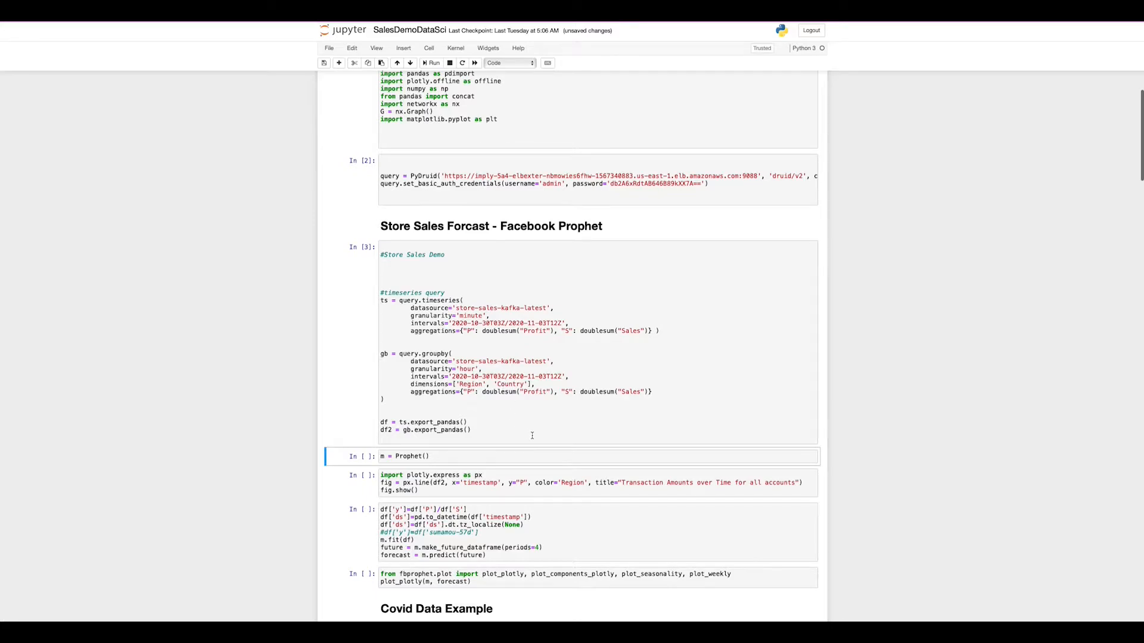
Step: Run the Prophet model, the regional transaction-amount plot, and the fit-and-forecast cells
{"action": "left_click", "coordinate": [431, 62]}
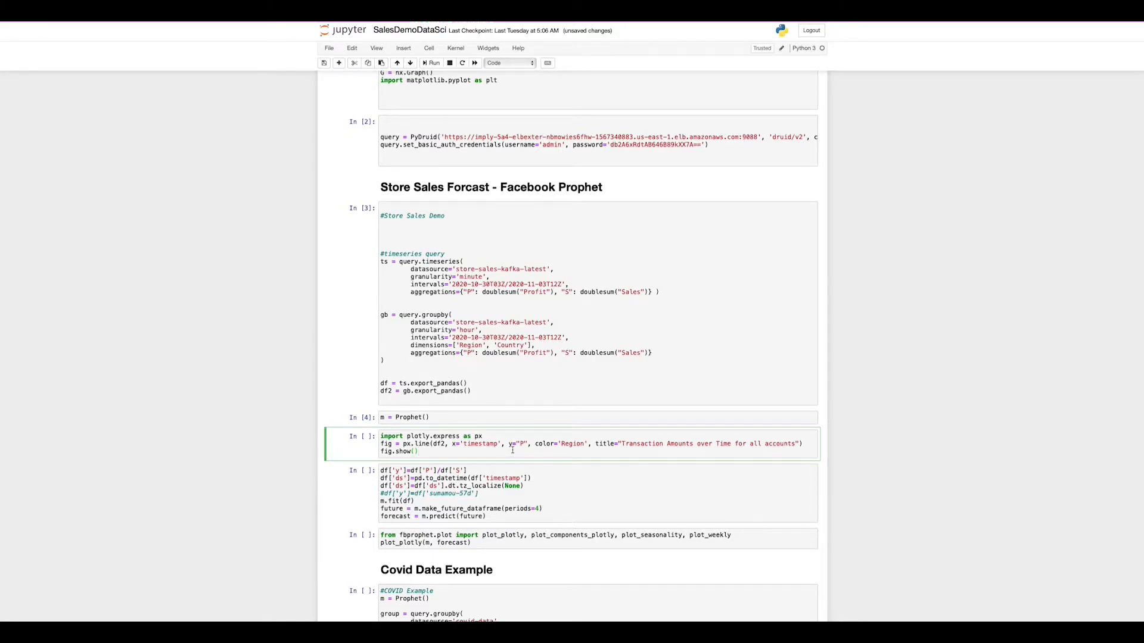
{"action": "left_click", "coordinate": [433, 62]}
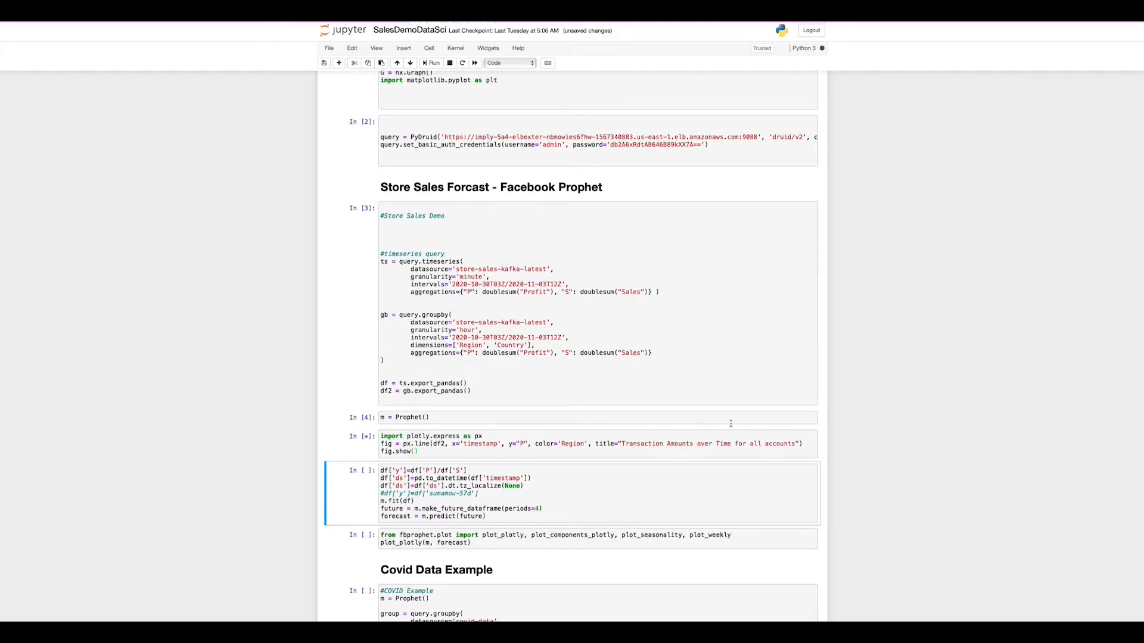
{"action": "scroll", "scroll_direction": "down", "scroll_amount": 3}
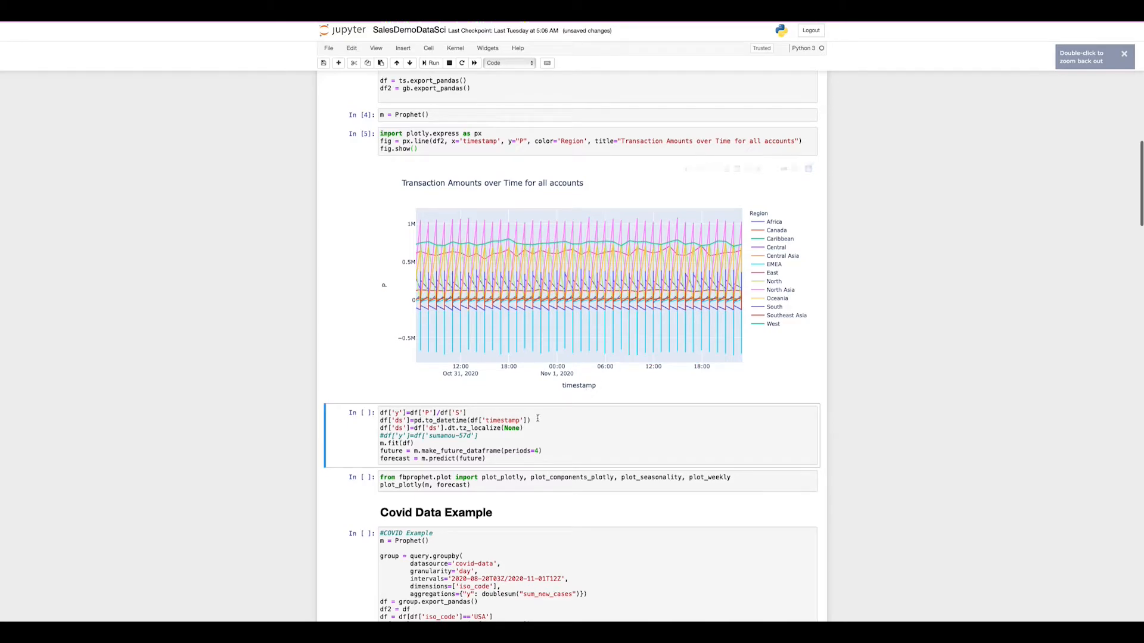
{"action": "left_click", "coordinate": [625, 457]}
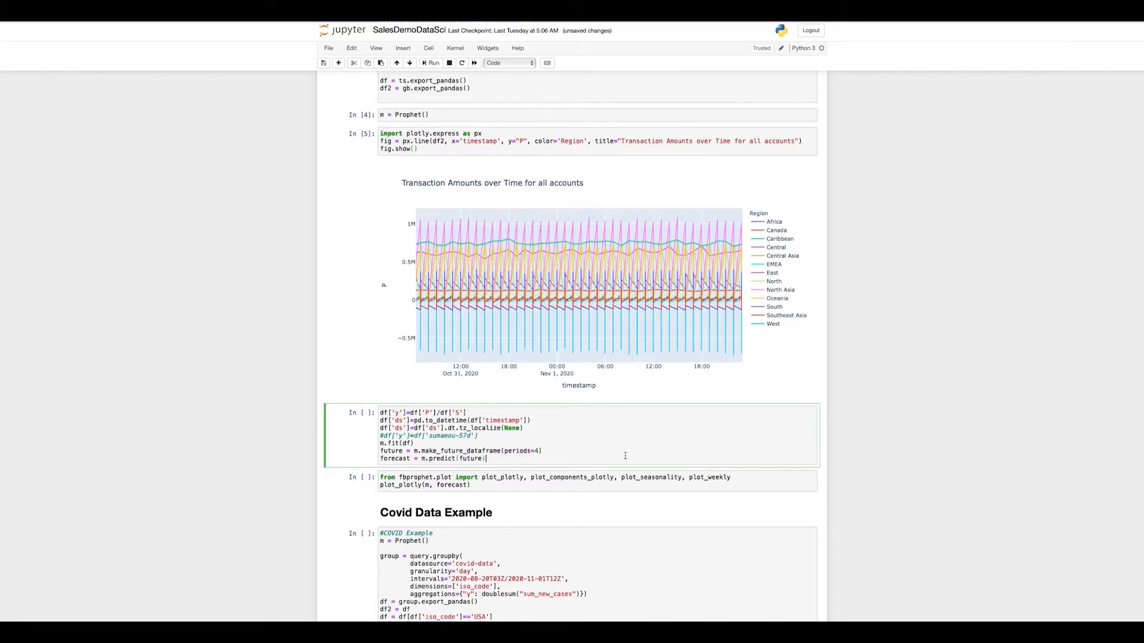
{"action": "left_click", "coordinate": [430, 62]}
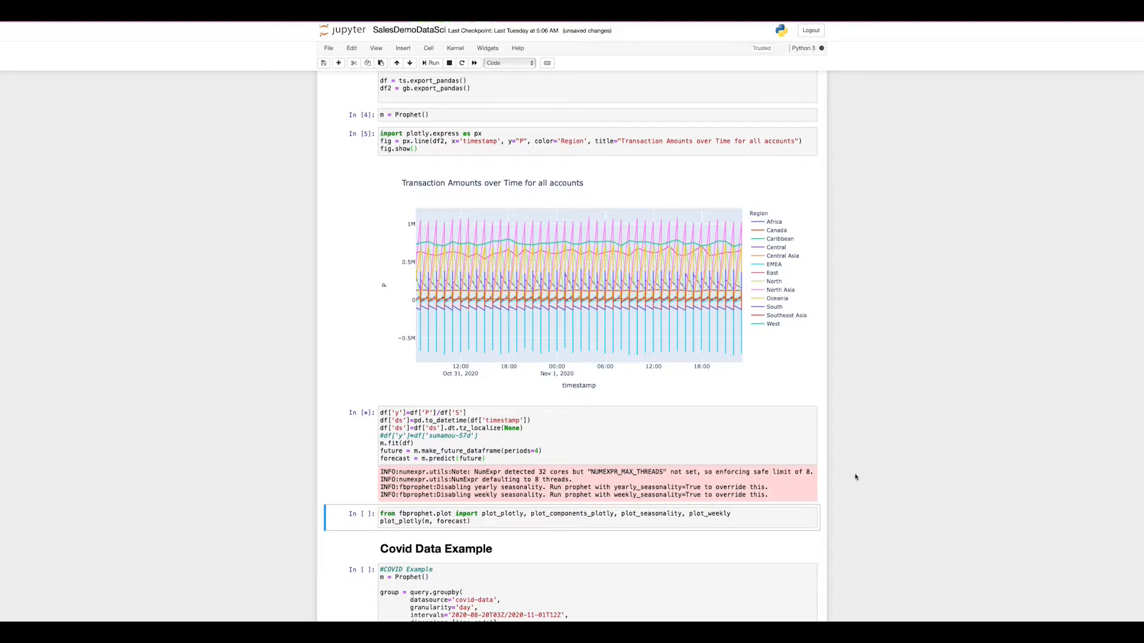
Step: Review the Prophet forecast plot with actuals through Nov 3 and the band to Nov 7
{"action": "scroll", "scroll_direction": "down", "scroll_amount": 3}
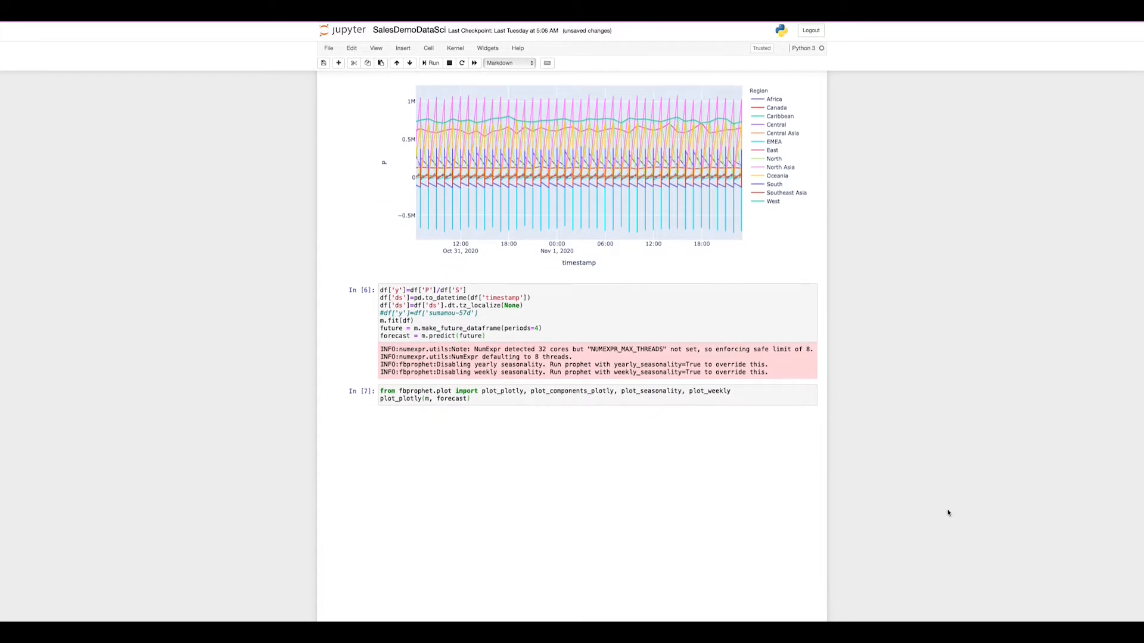
{"action": "scroll", "scroll_direction": "down", "scroll_amount": 3}
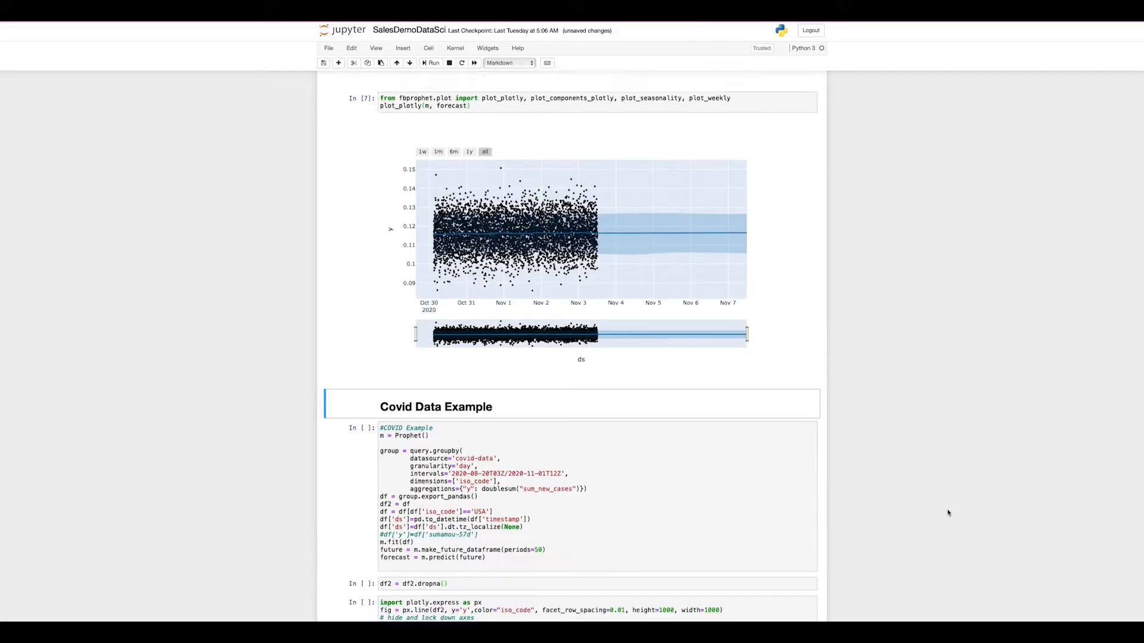
{"action": "mouse_move", "coordinate": [482, 229]}
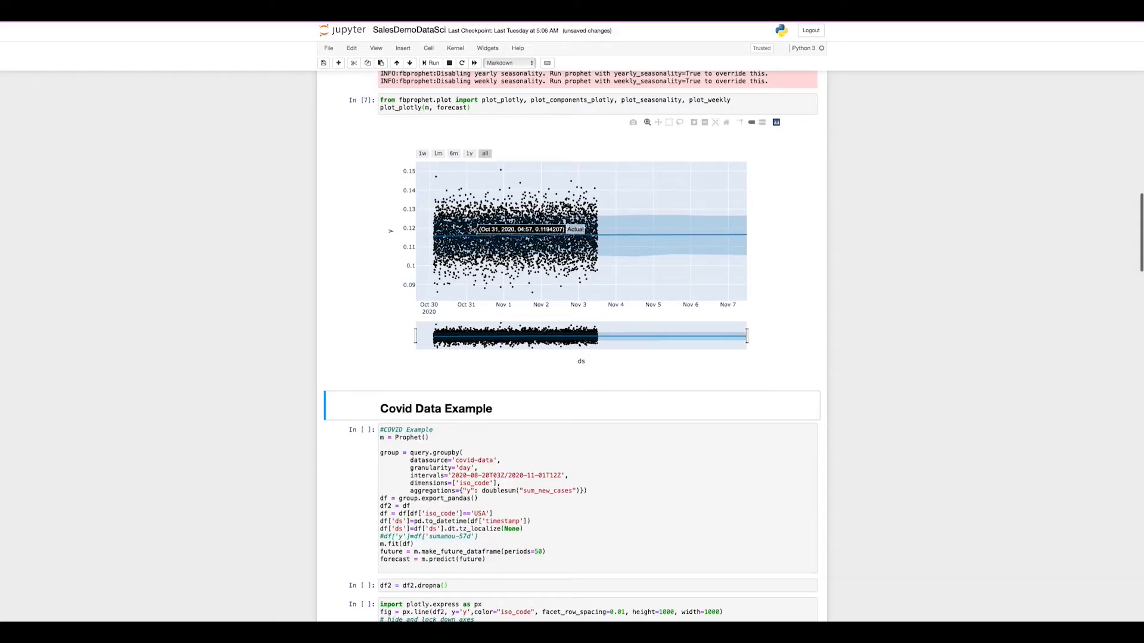
{"action": "mouse_move", "coordinate": [563, 226]}
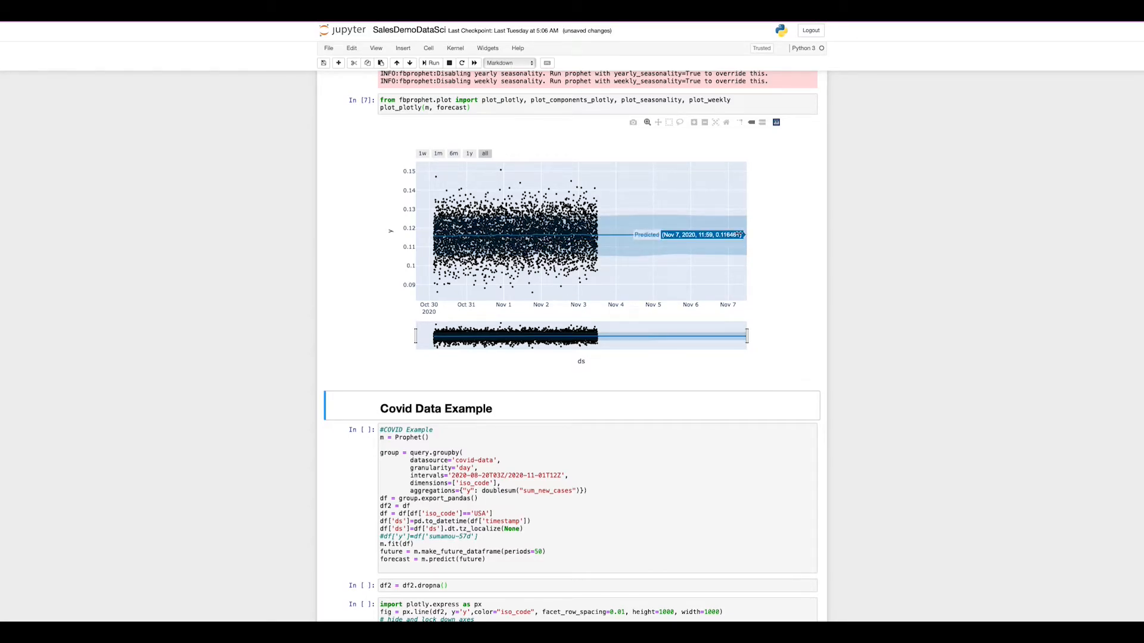
{"action": "mouse_move", "coordinate": [898, 235]}
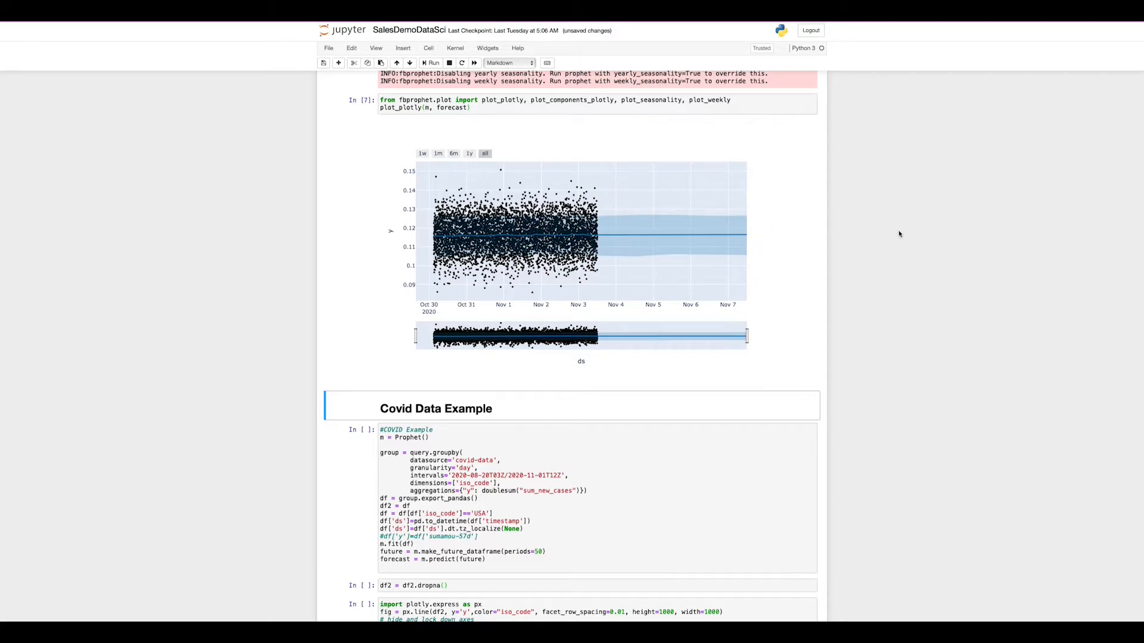
{"action": "scroll", "scroll_direction": "up", "scroll_amount": 3}
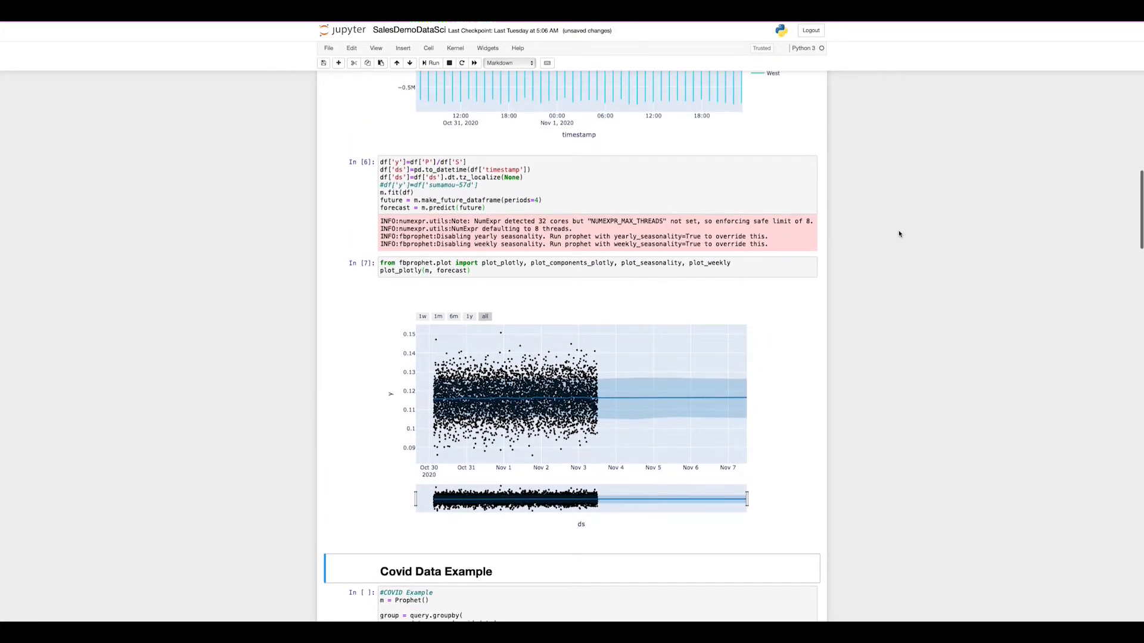
{"action": "scroll", "scroll_direction": "up", "scroll_amount": 3}
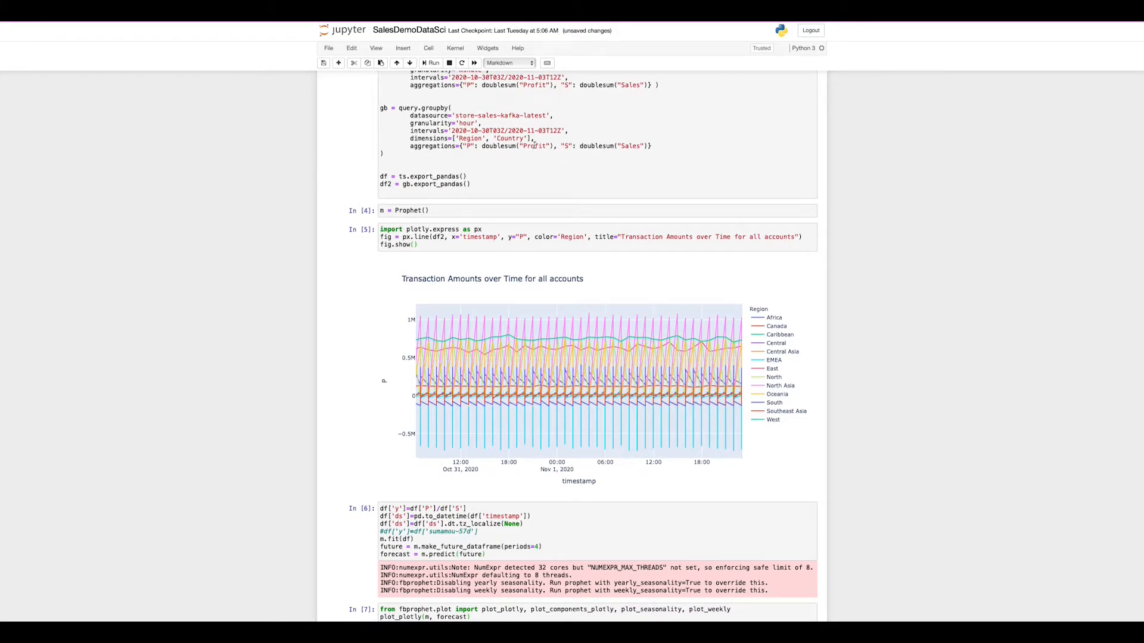
{"action": "scroll", "scroll_direction": "down", "scroll_amount": 3}
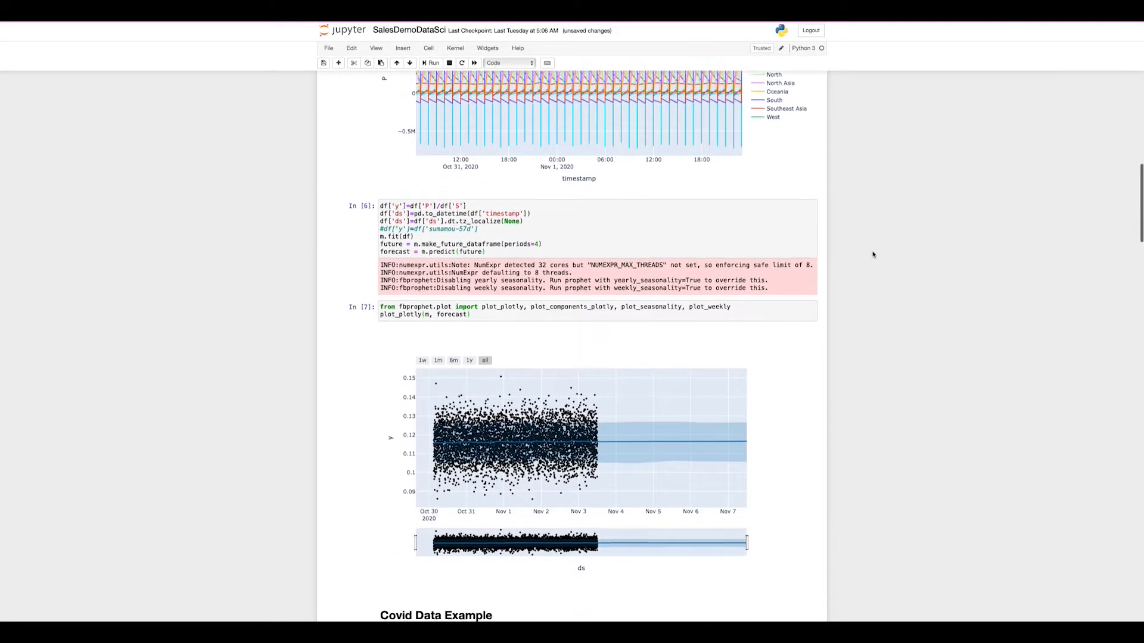
{"action": "scroll", "scroll_direction": "down", "scroll_amount": 3}
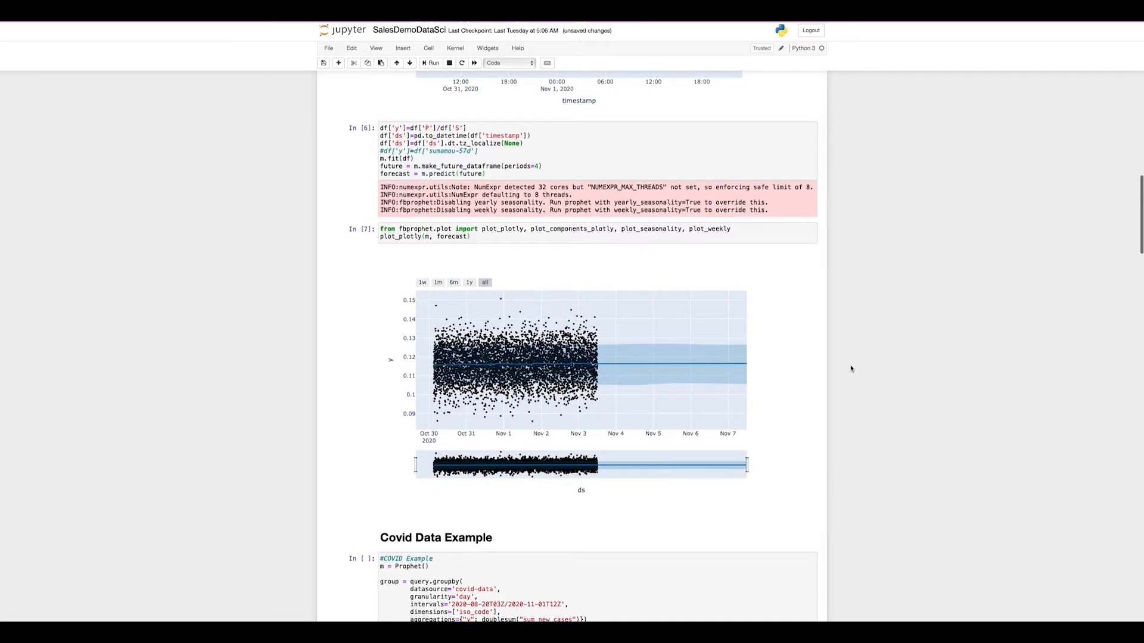
Step: Run the df2.dropna() cell and start the faceted Covid px.line chart cell
{"action": "scroll", "scroll_direction": "down", "scroll_amount": 3}
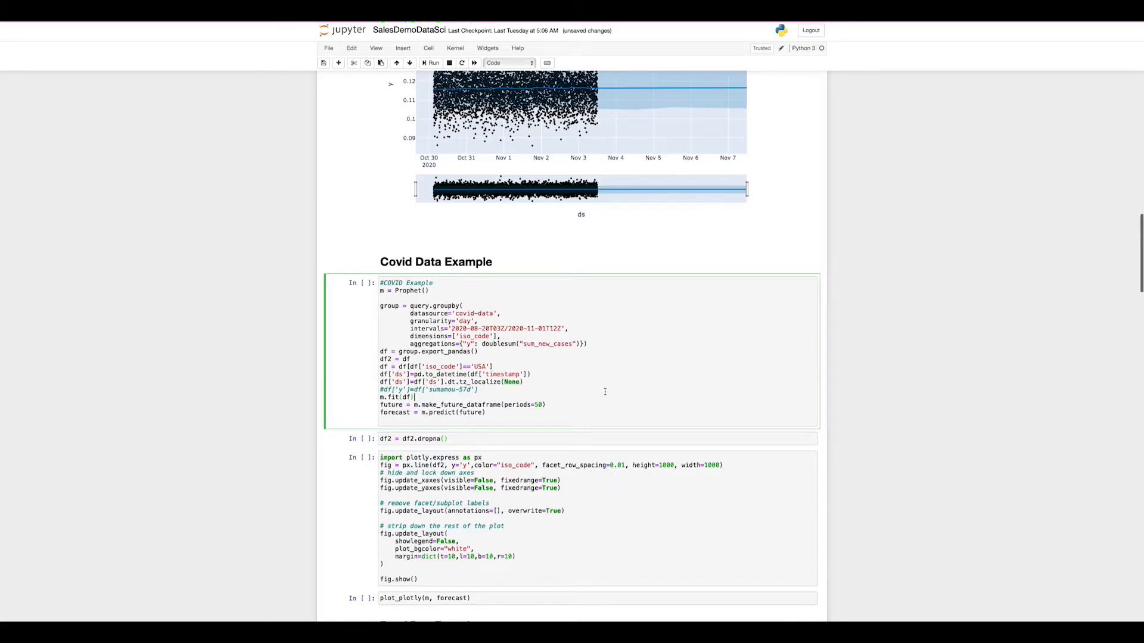
{"action": "left_click", "coordinate": [432, 62]}
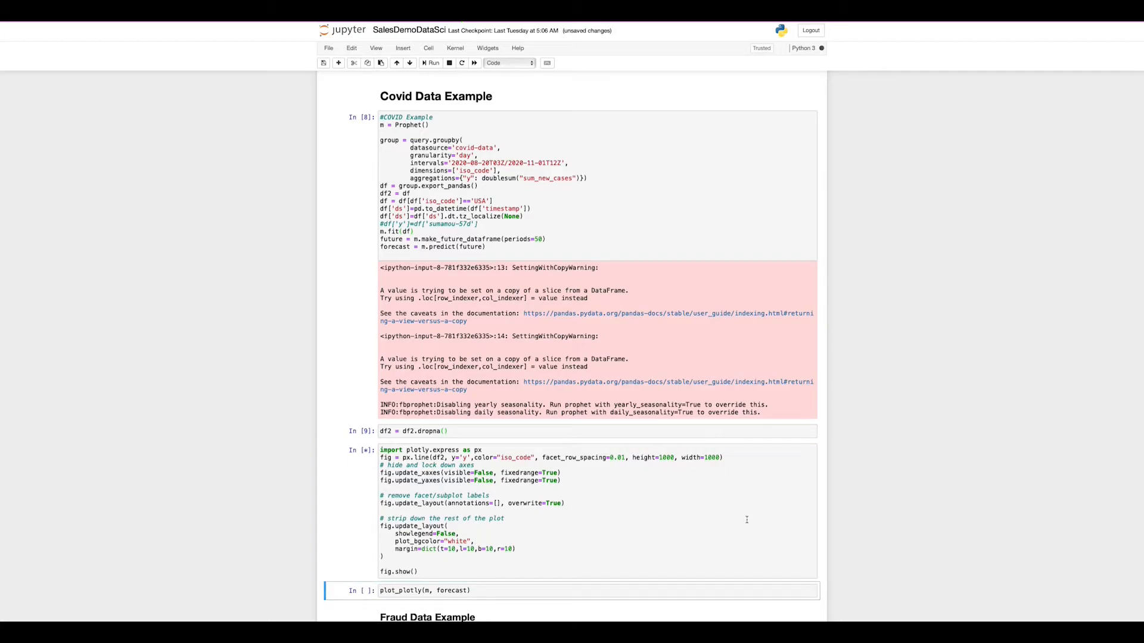
{"action": "scroll", "scroll_direction": "down", "scroll_amount": 3}
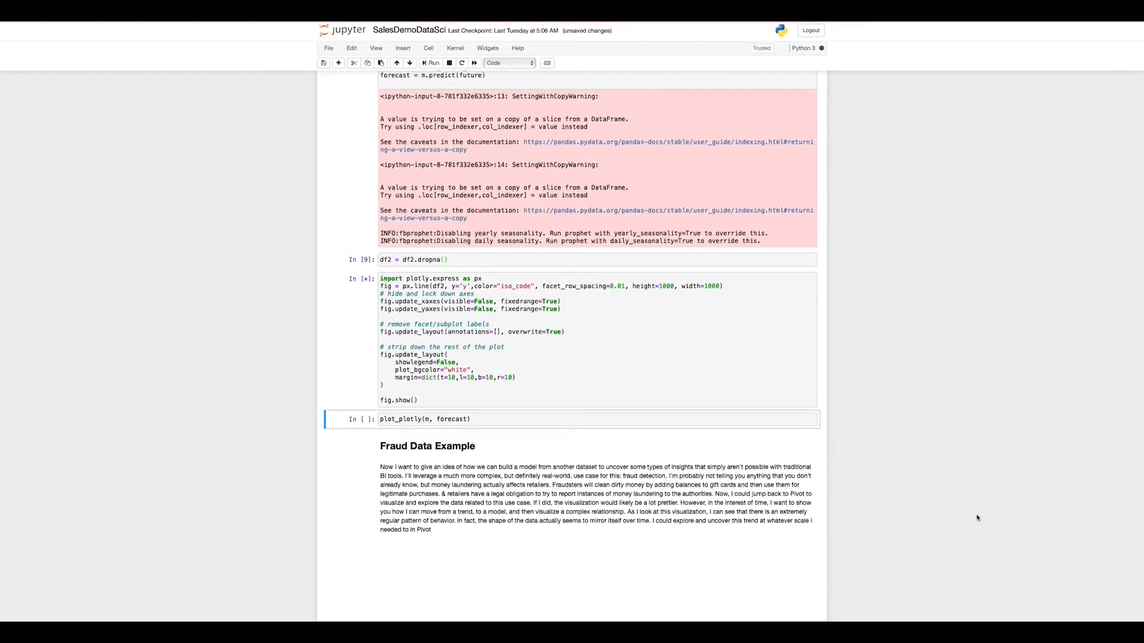
Step: Render the Covid forecast chart through Dec 20 and move down to the Fraud Data Example
{"action": "left_click", "coordinate": [431, 63]}
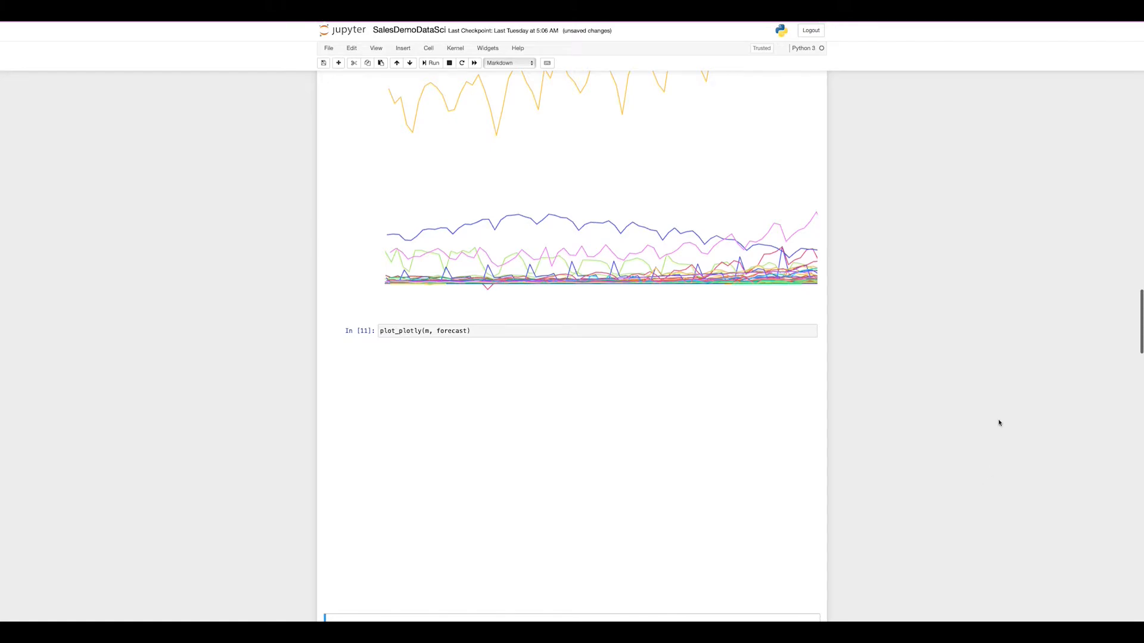
{"action": "left_click", "coordinate": [432, 63]}
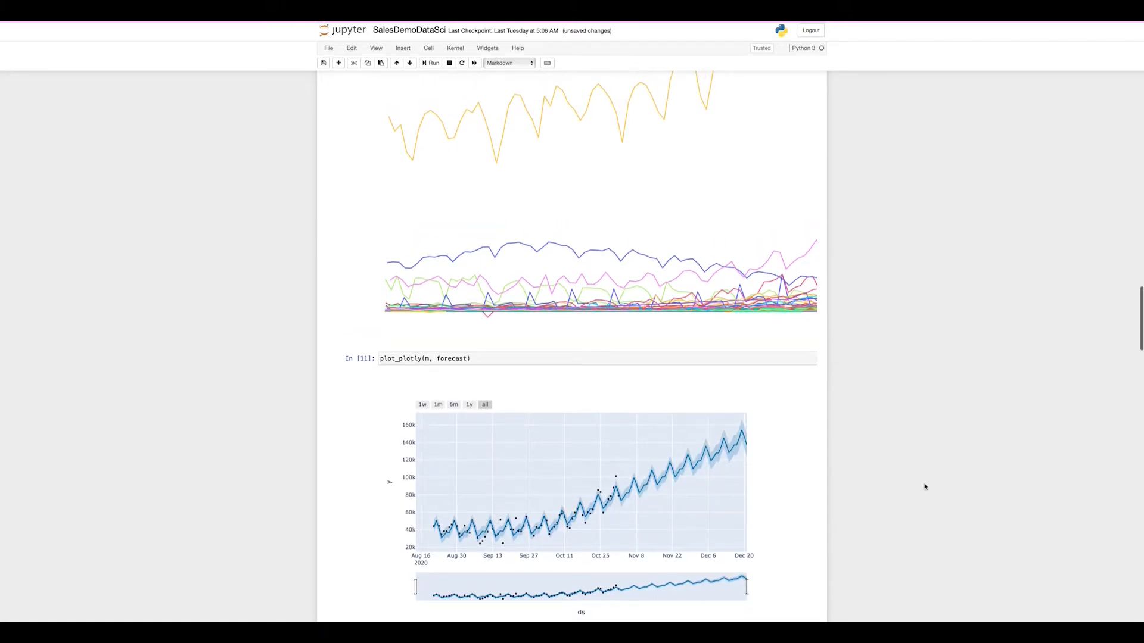
{"action": "mouse_move", "coordinate": [421, 281]}
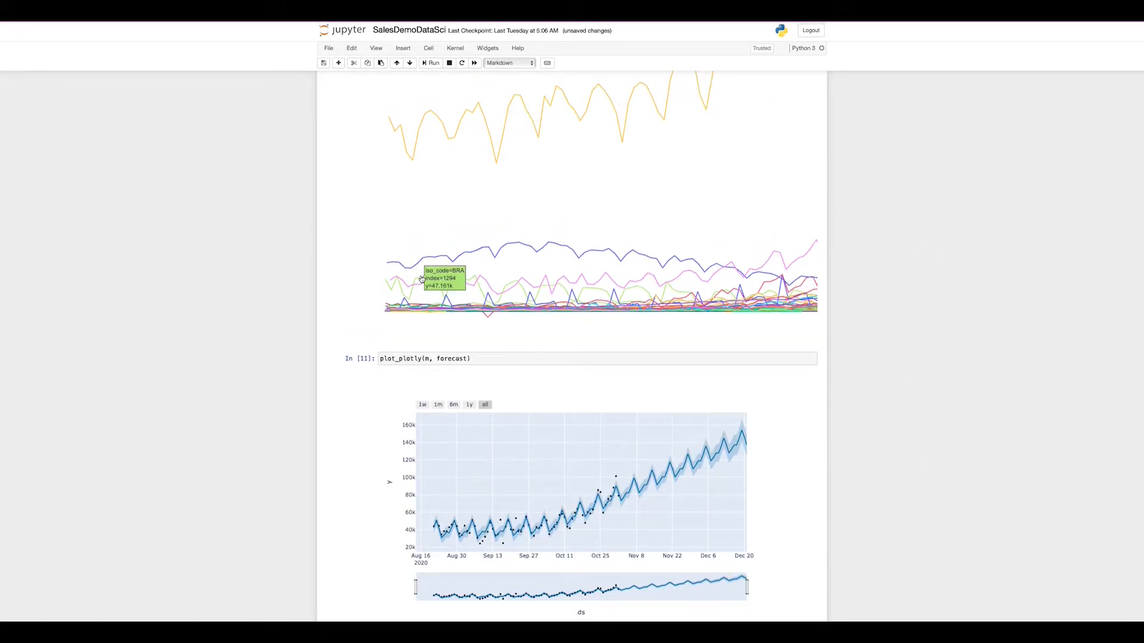
{"action": "mouse_move", "coordinate": [450, 130]}
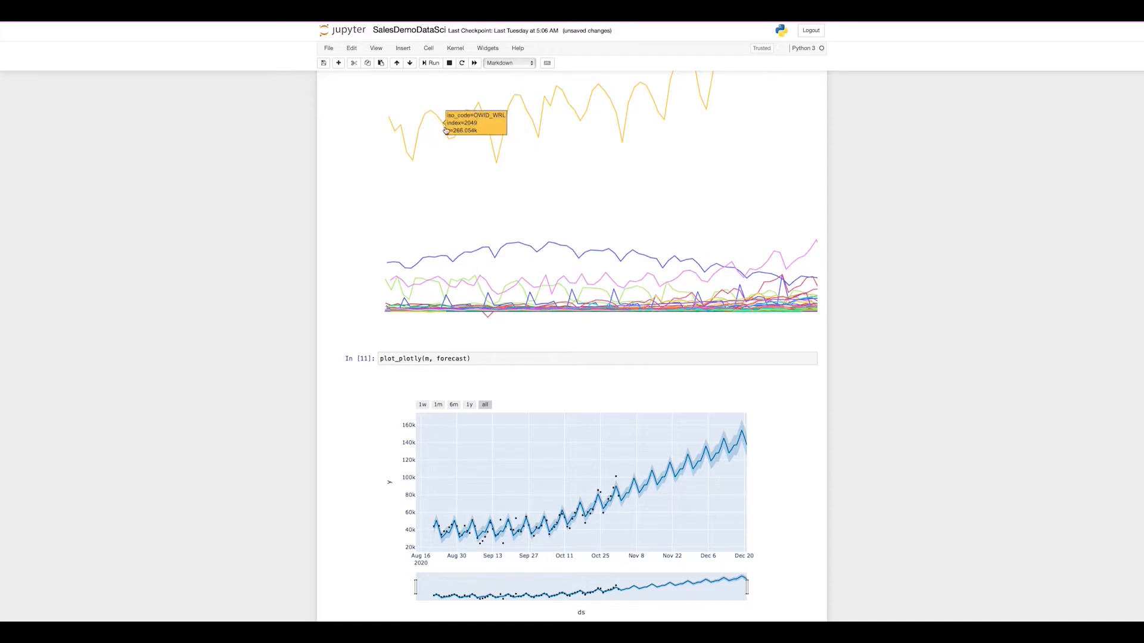
{"action": "mouse_move", "coordinate": [480, 275]}
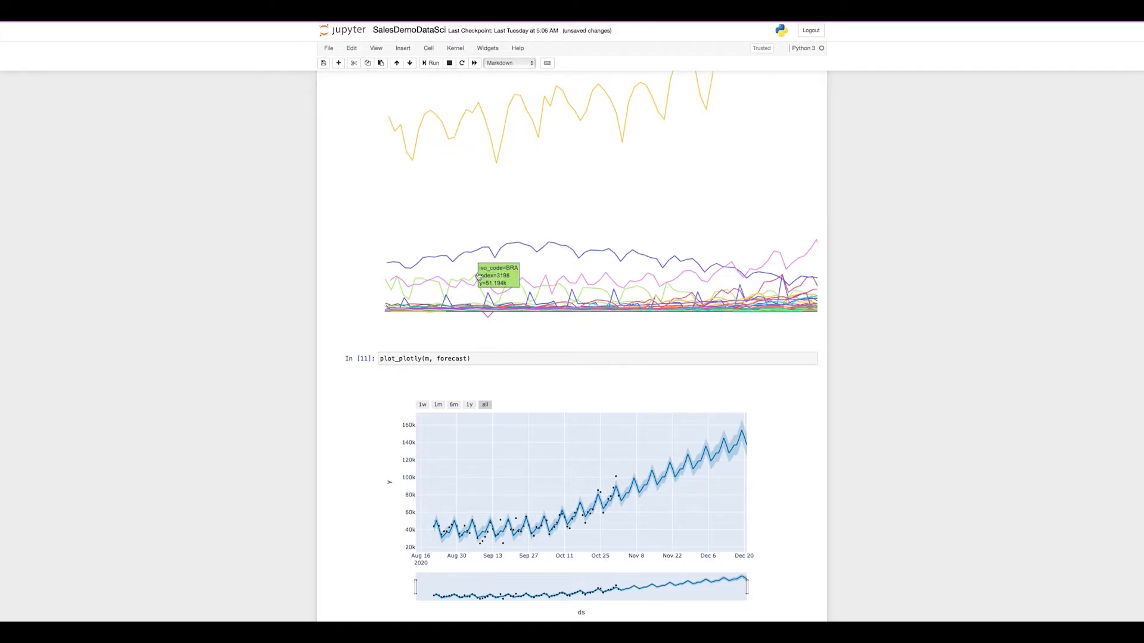
{"action": "mouse_move", "coordinate": [480, 302]}
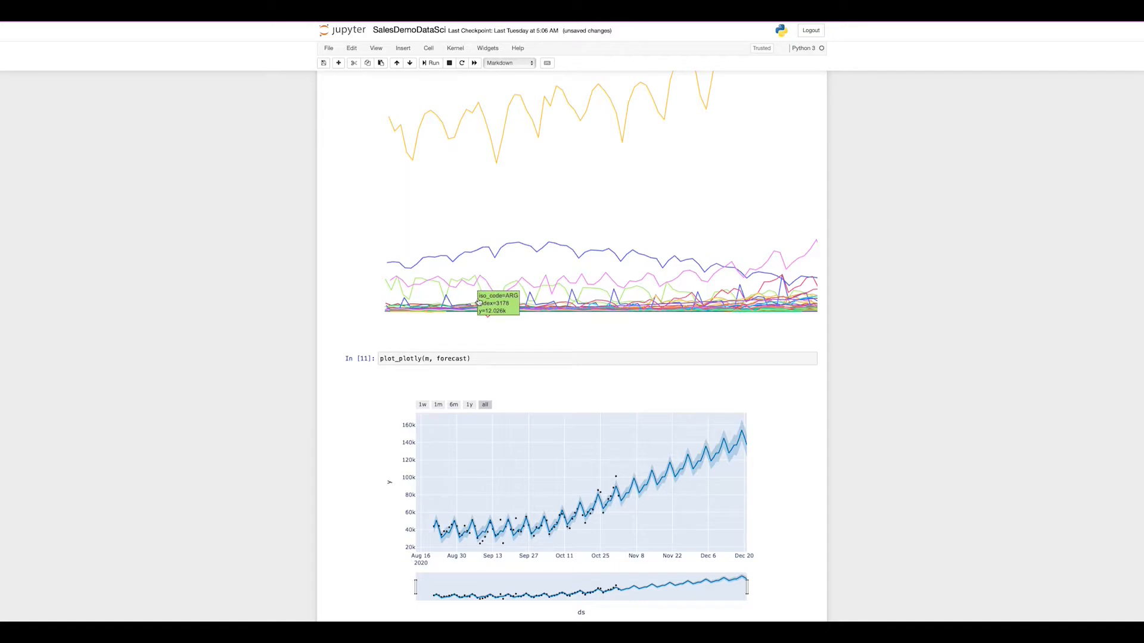
{"action": "mouse_move", "coordinate": [616, 495]}
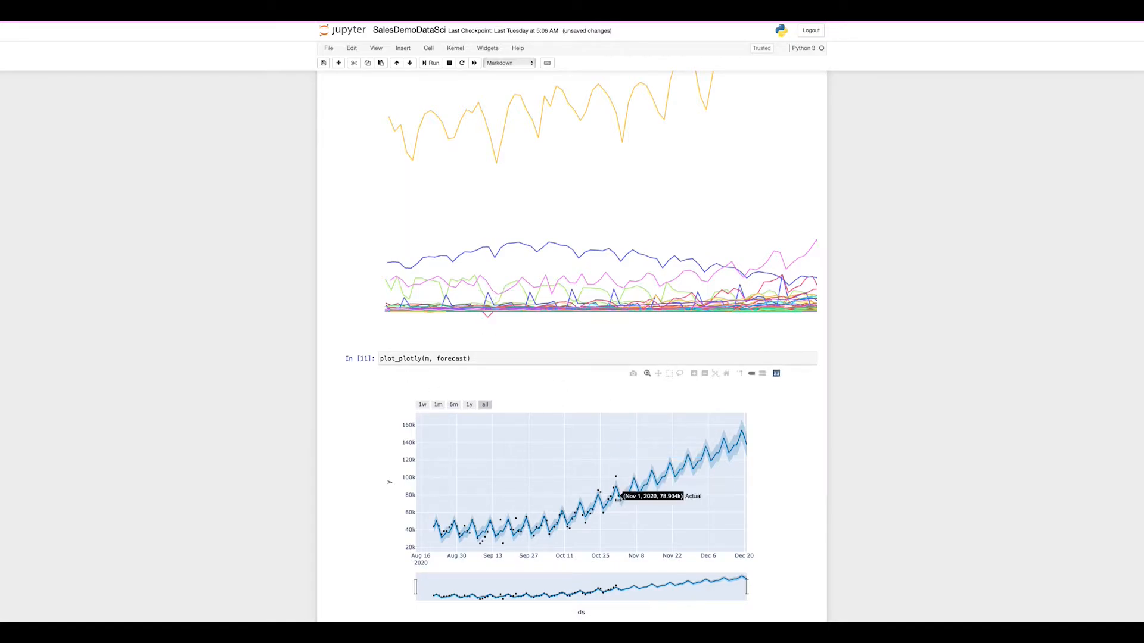
{"action": "mouse_move", "coordinate": [923, 374]}
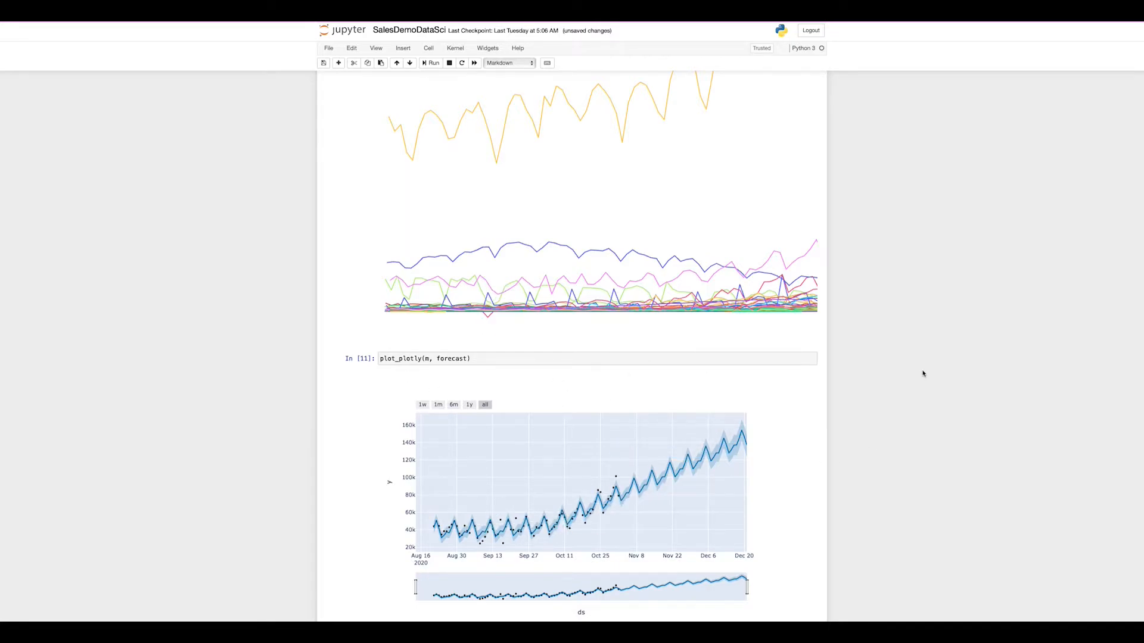
{"action": "scroll", "scroll_direction": "down", "scroll_amount": 3}
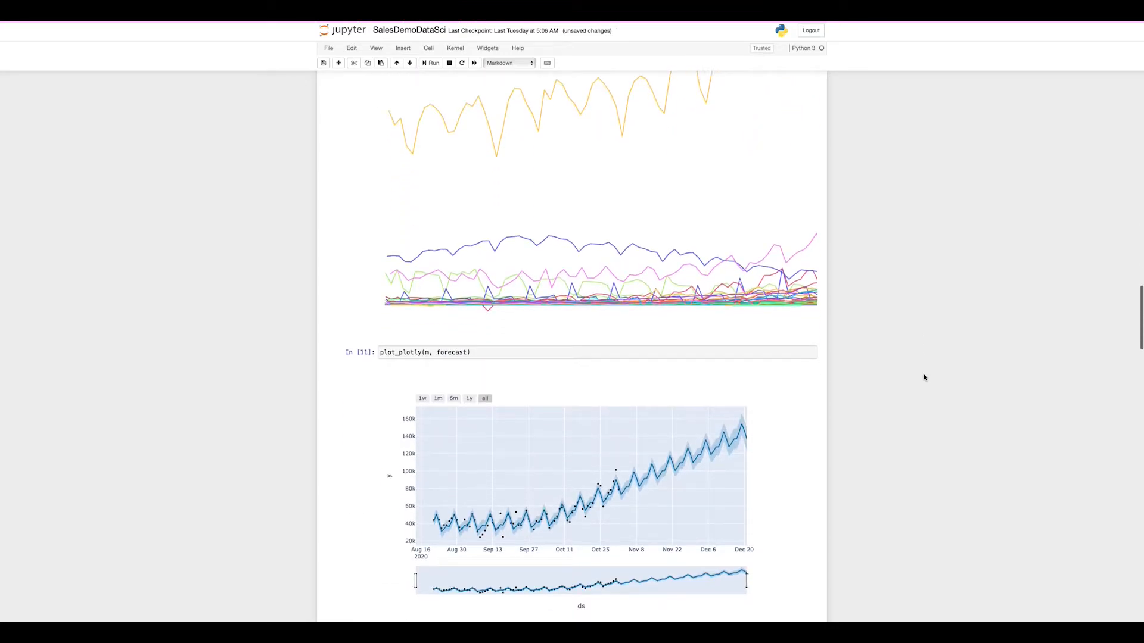
{"action": "scroll", "scroll_direction": "down", "scroll_amount": 3}
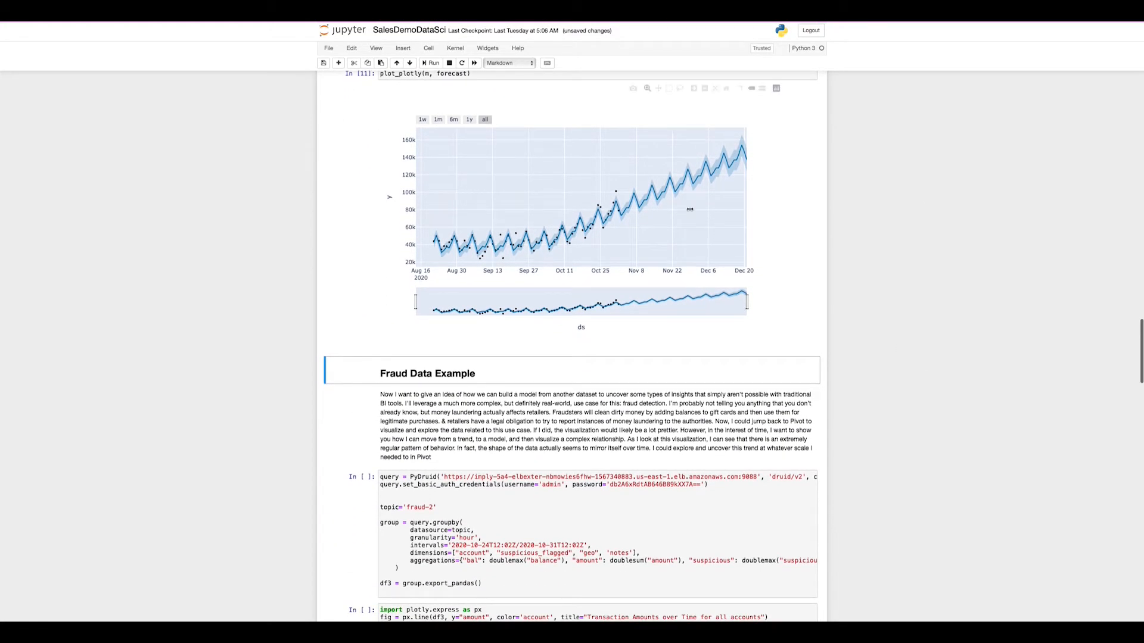
{"action": "mouse_move", "coordinate": [434, 242]}
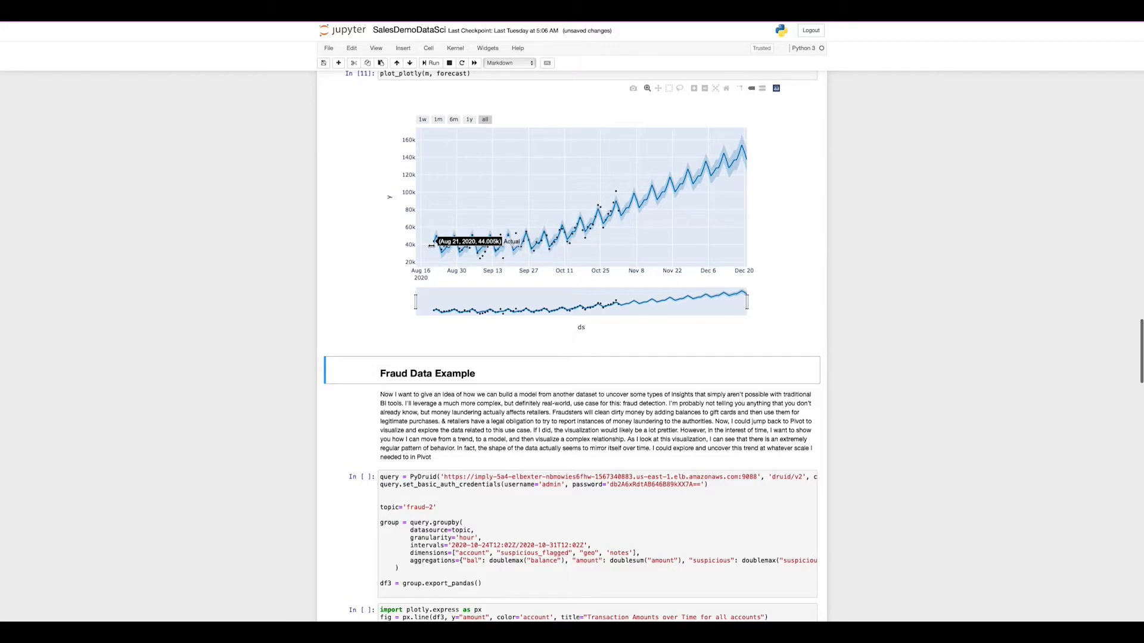
{"action": "mouse_move", "coordinate": [596, 205]}
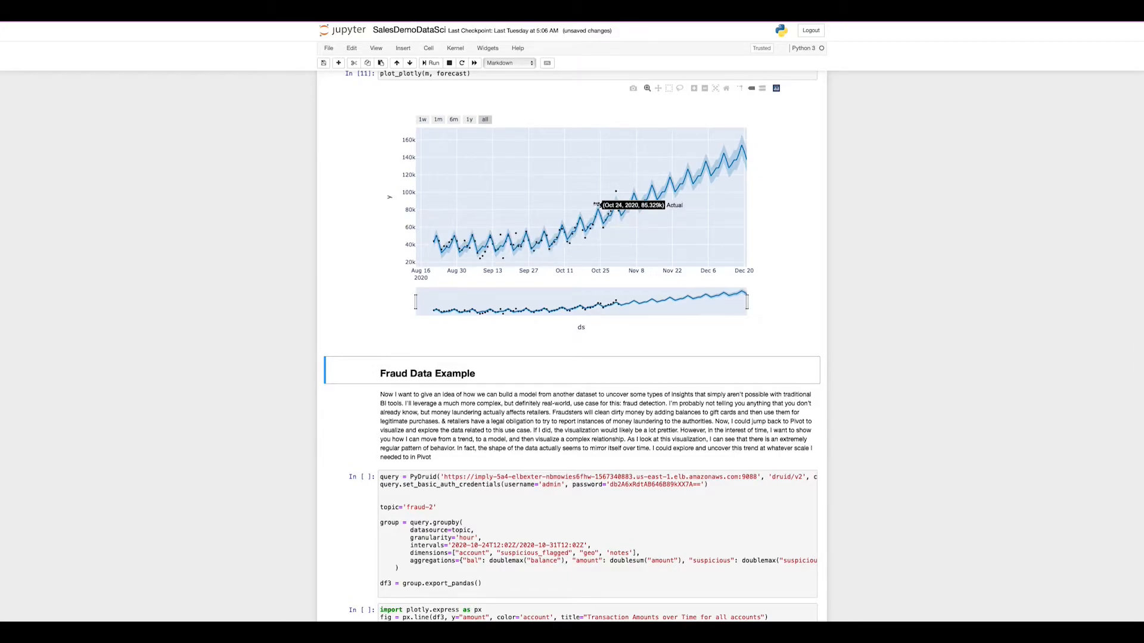
{"action": "mouse_move", "coordinate": [636, 200]}
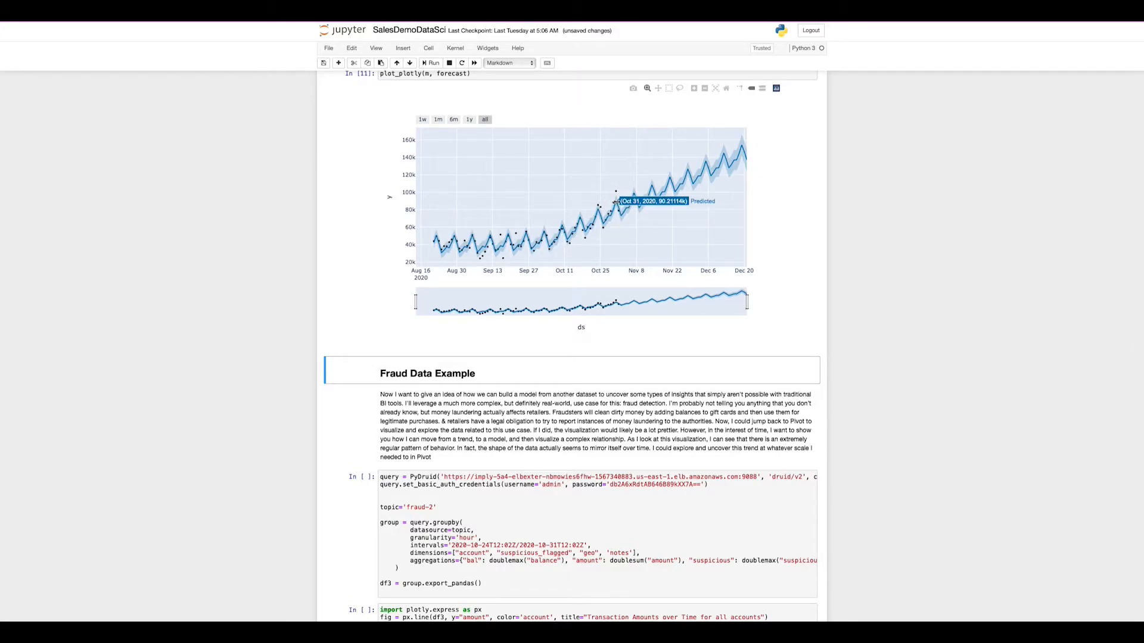
{"action": "mouse_move", "coordinate": [690, 179]}
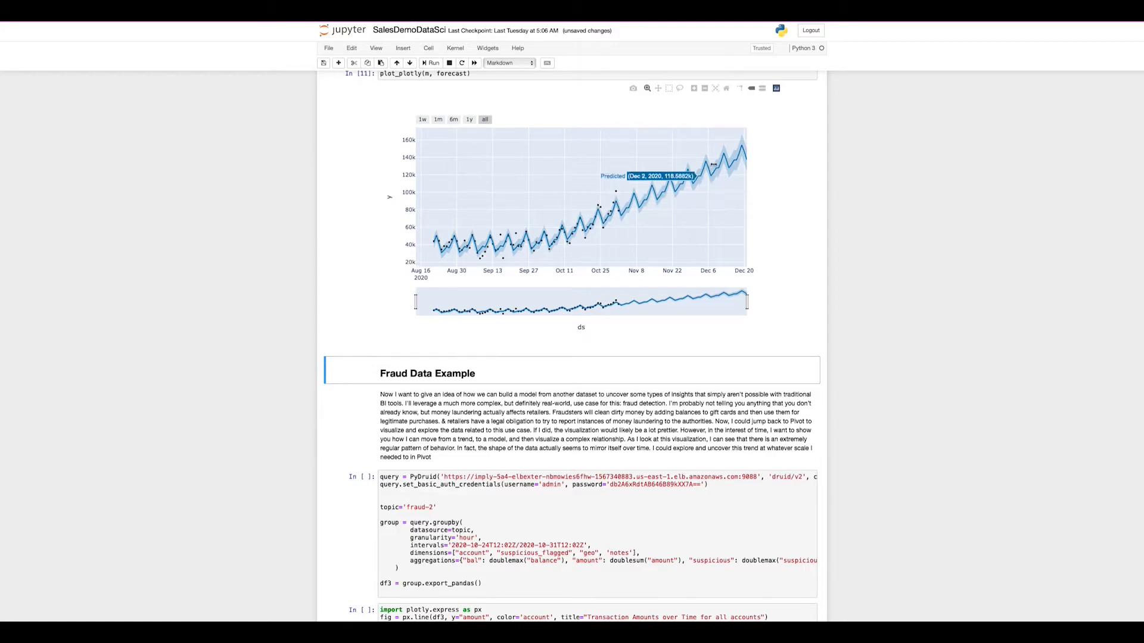
{"action": "mouse_move", "coordinate": [743, 151]}
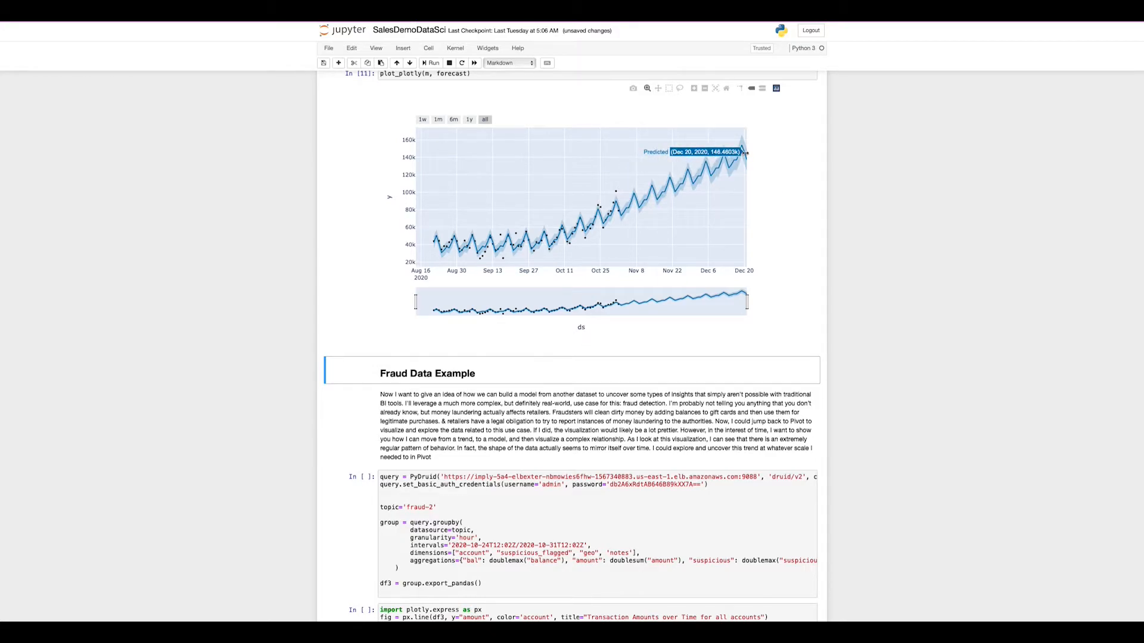
{"action": "scroll", "scroll_direction": "down", "scroll_amount": 3}
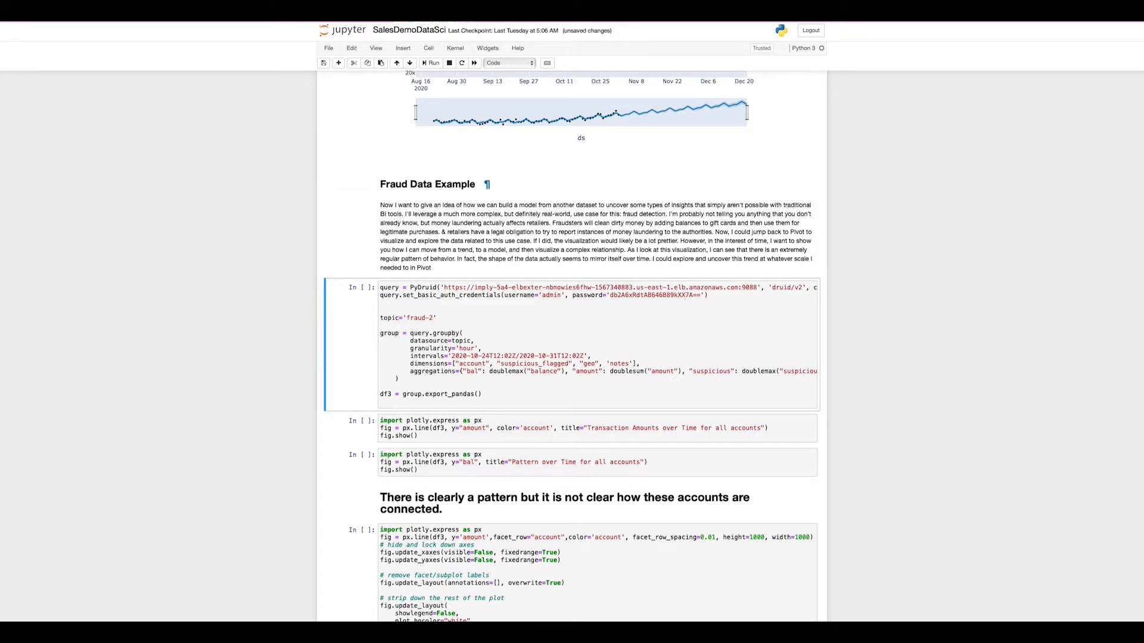
Step: Load the PyDruid fraud query into df3 and plot Transaction Amounts over Time for all accounts
{"action": "left_click", "coordinate": [431, 62]}
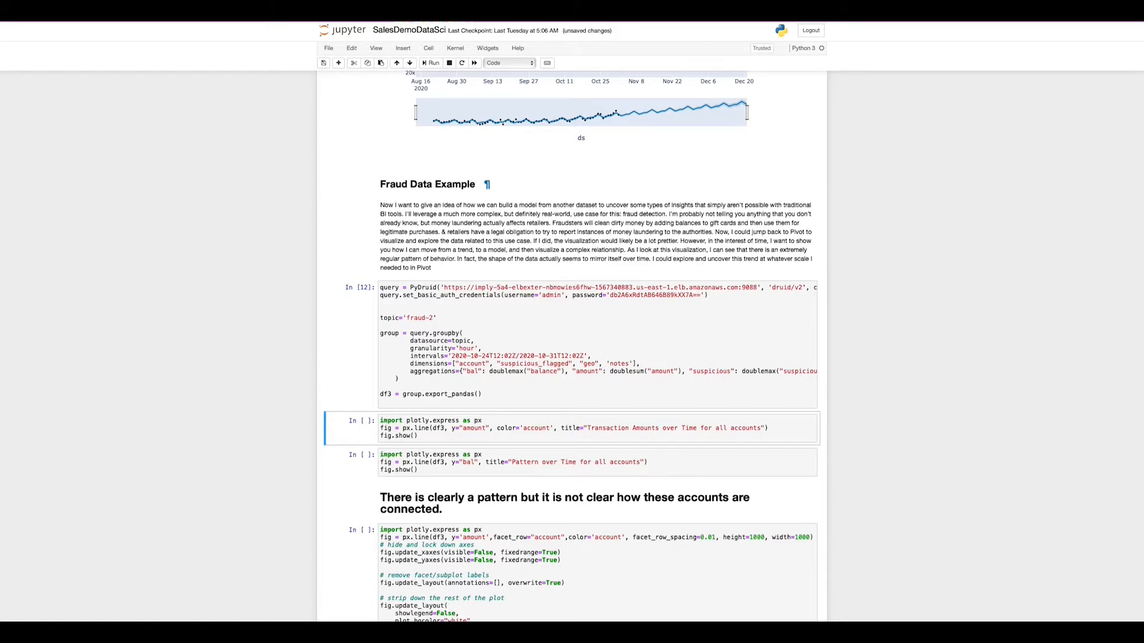
{"action": "left_click", "coordinate": [431, 63]}
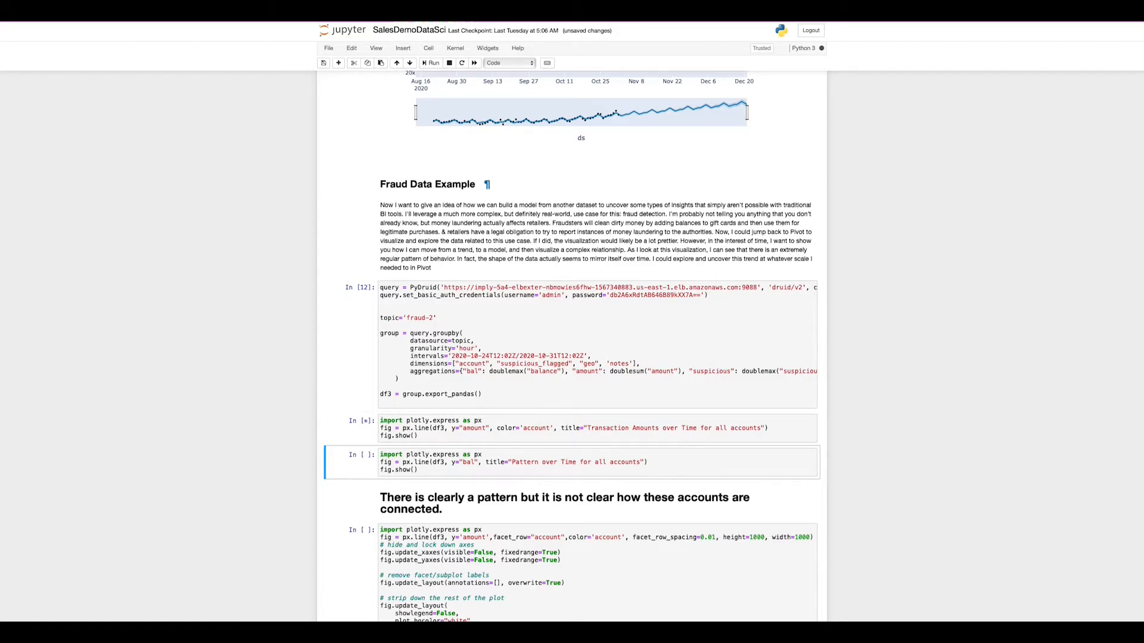
{"action": "left_click", "coordinate": [430, 63]}
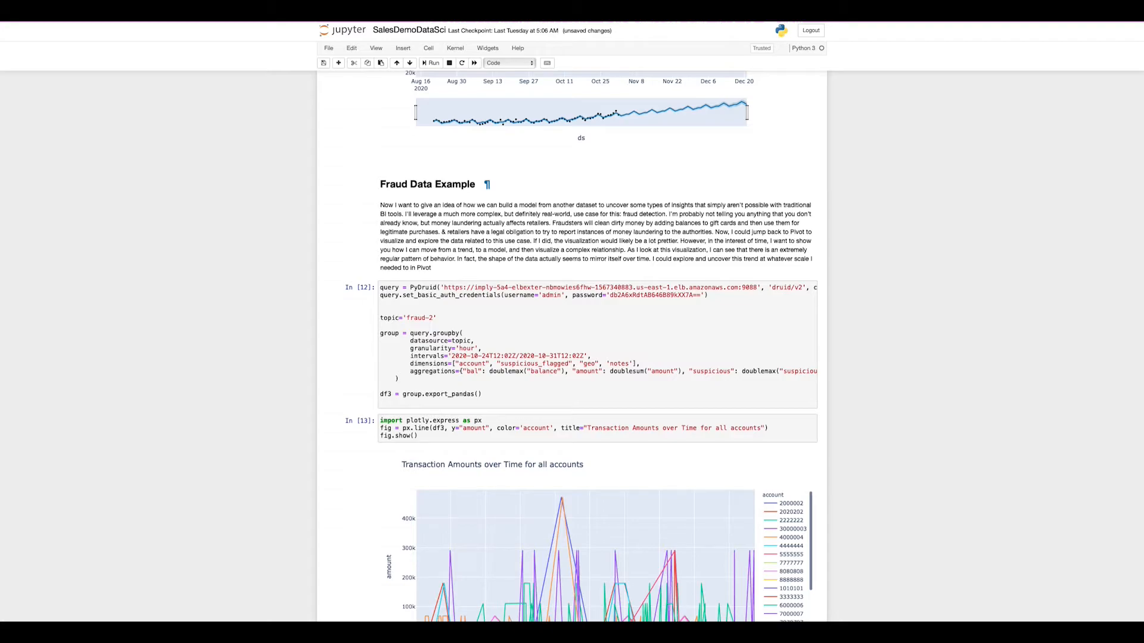
{"action": "scroll", "scroll_direction": "down", "scroll_amount": 3}
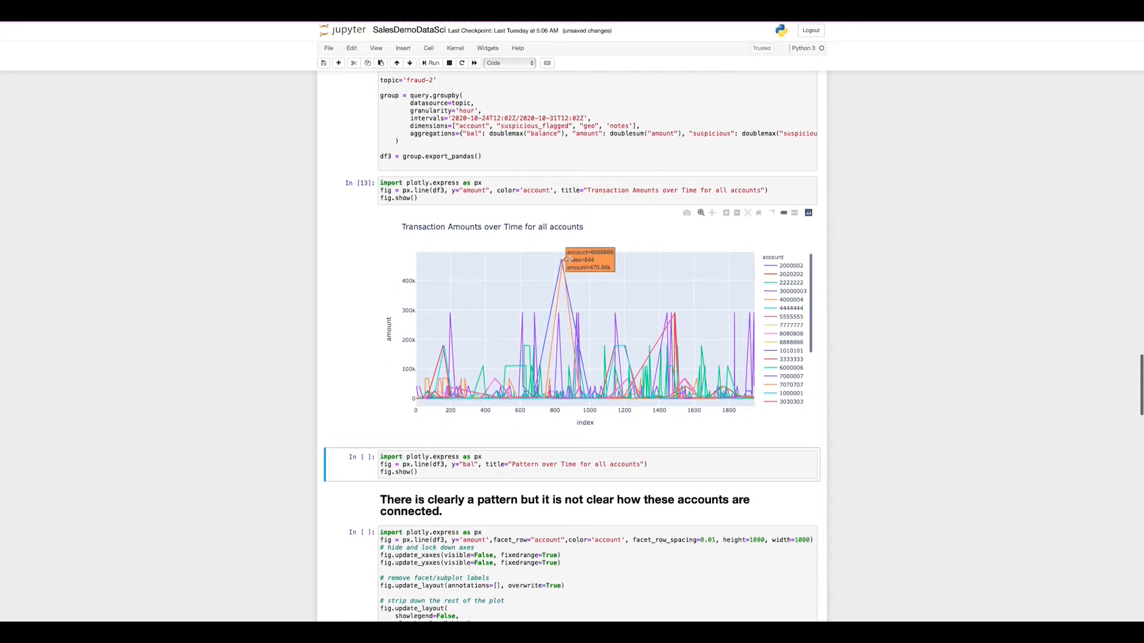
{"action": "scroll", "scroll_direction": "up", "scroll_amount": 3}
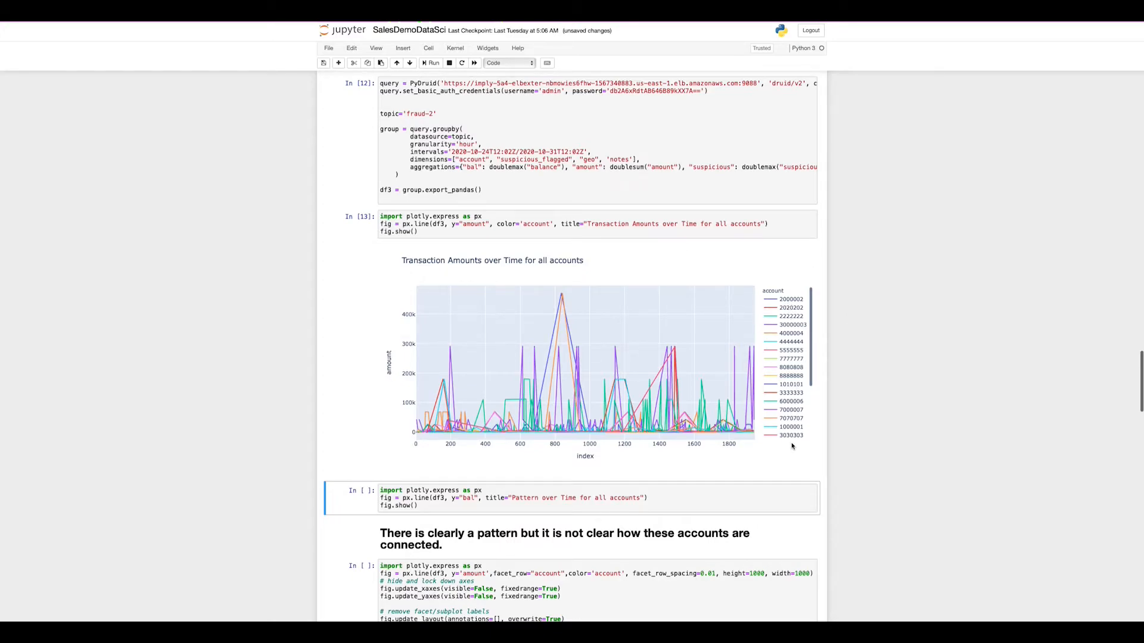
{"action": "mouse_move", "coordinate": [797, 445]}
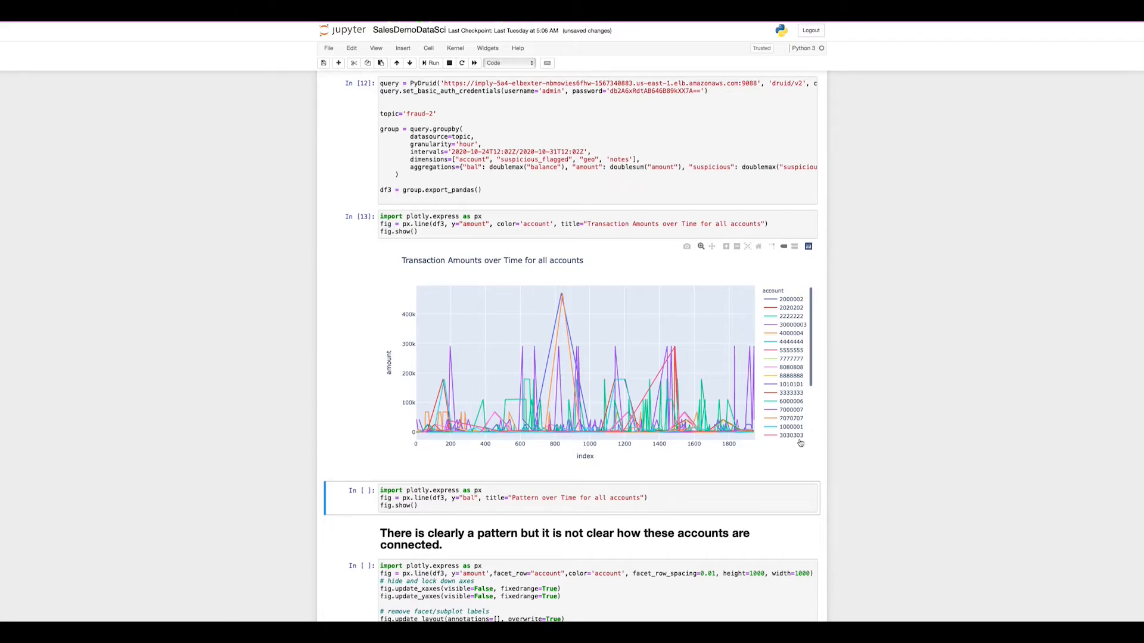
{"action": "mouse_move", "coordinate": [850, 407]}
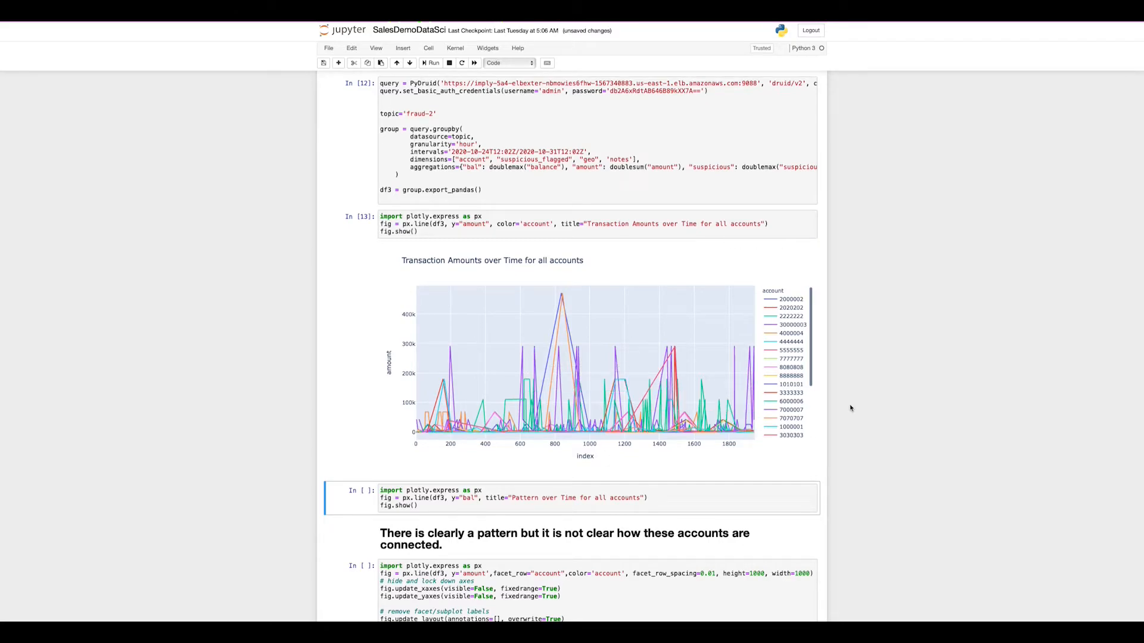
Step: Plot the balance Pattern over Time for all accounts and start the per-account faceted px.line cell
{"action": "left_click", "coordinate": [430, 63]}
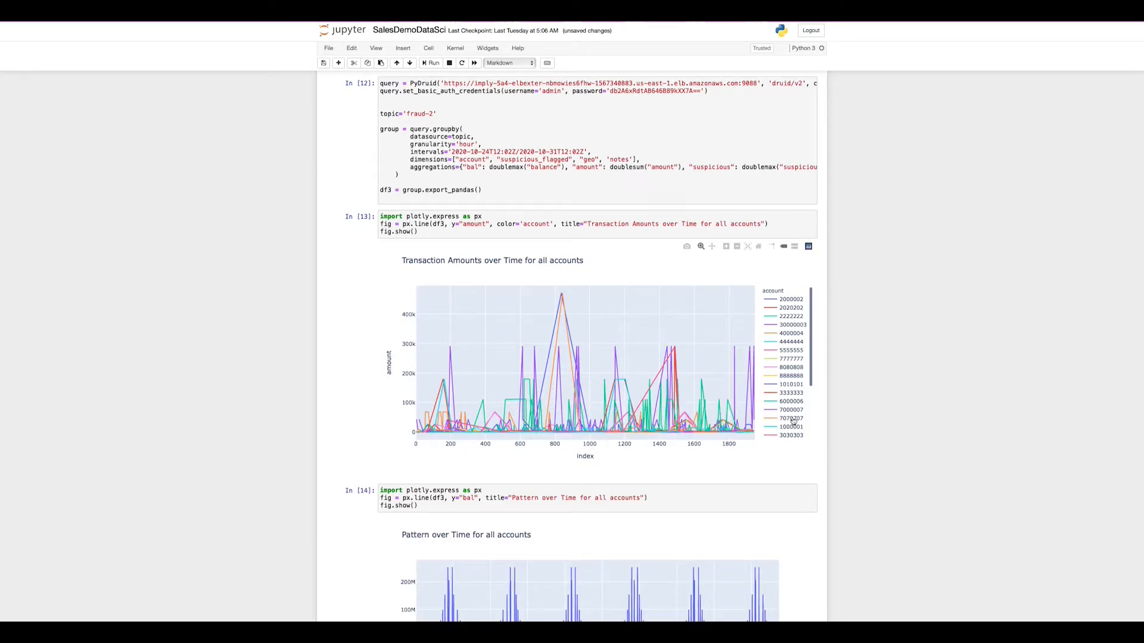
{"action": "scroll", "scroll_direction": "down", "scroll_amount": 3}
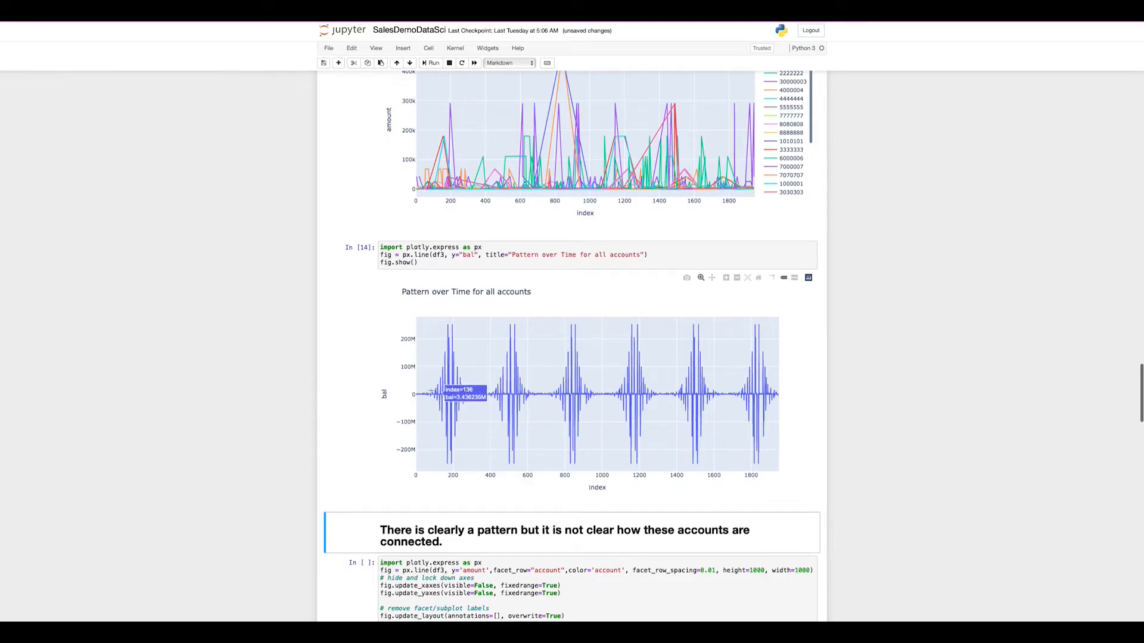
{"action": "mouse_move", "coordinate": [781, 399]}
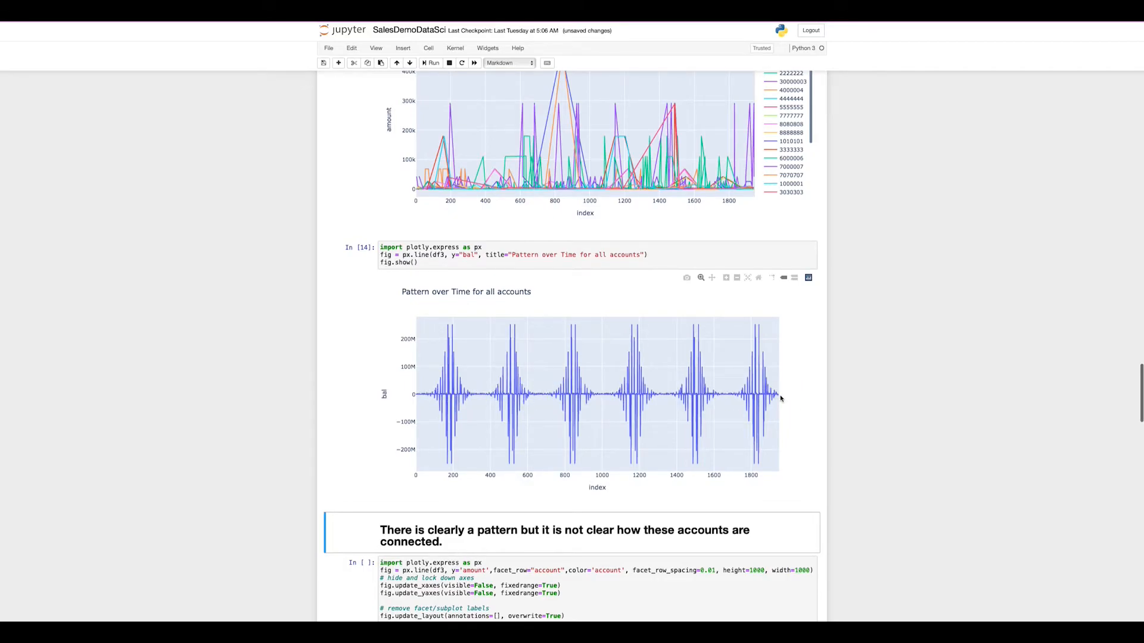
{"action": "mouse_move", "coordinate": [850, 405]}
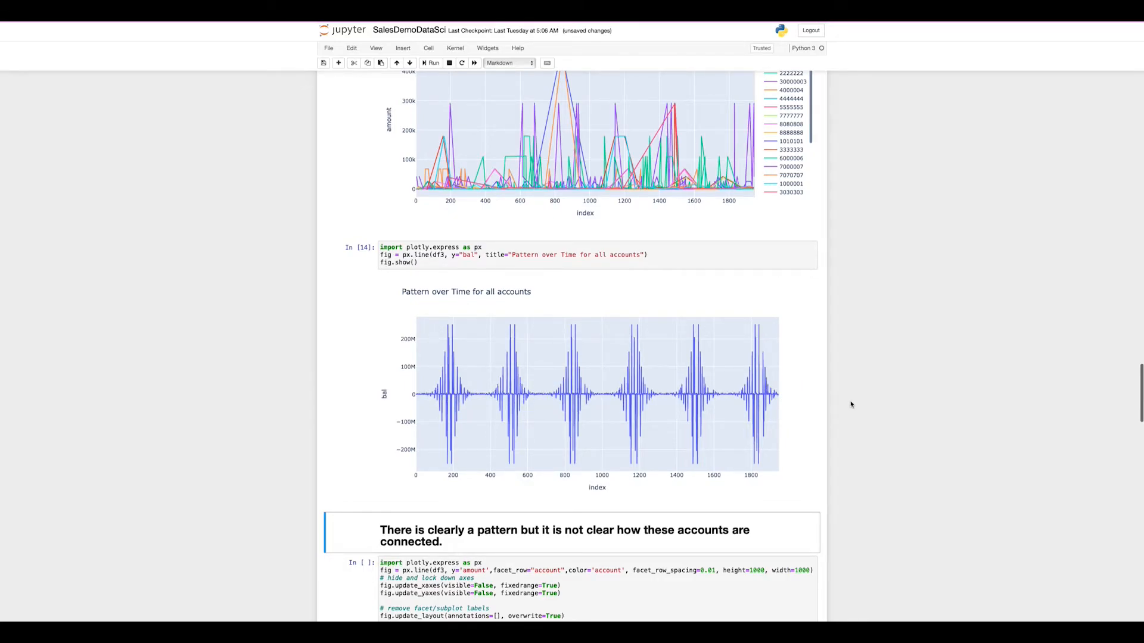
{"action": "scroll", "scroll_direction": "down", "scroll_amount": 3}
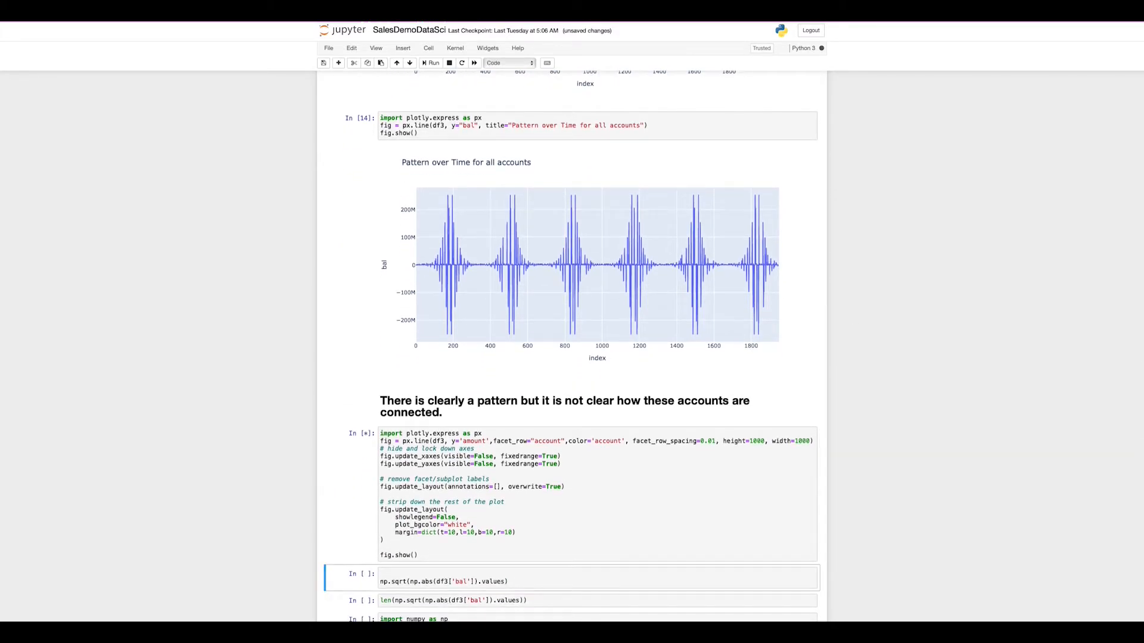
Step: Review the tall stack of per-account transaction line charts once the faceted cell finishes
{"action": "left_click", "coordinate": [431, 64]}
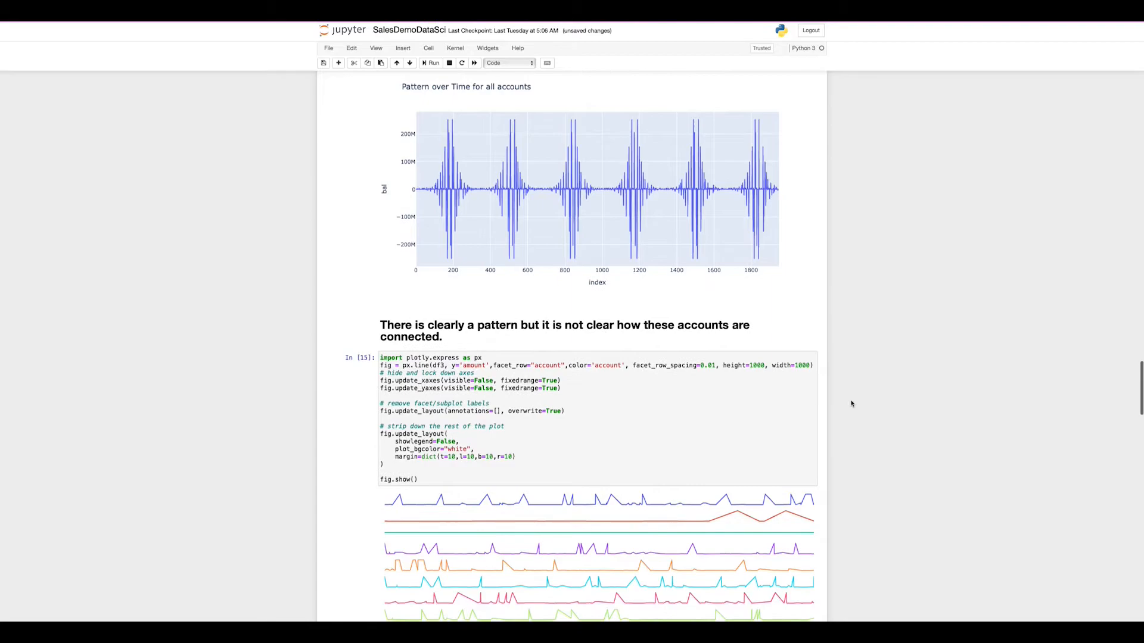
{"action": "scroll", "scroll_direction": "down", "scroll_amount": 3}
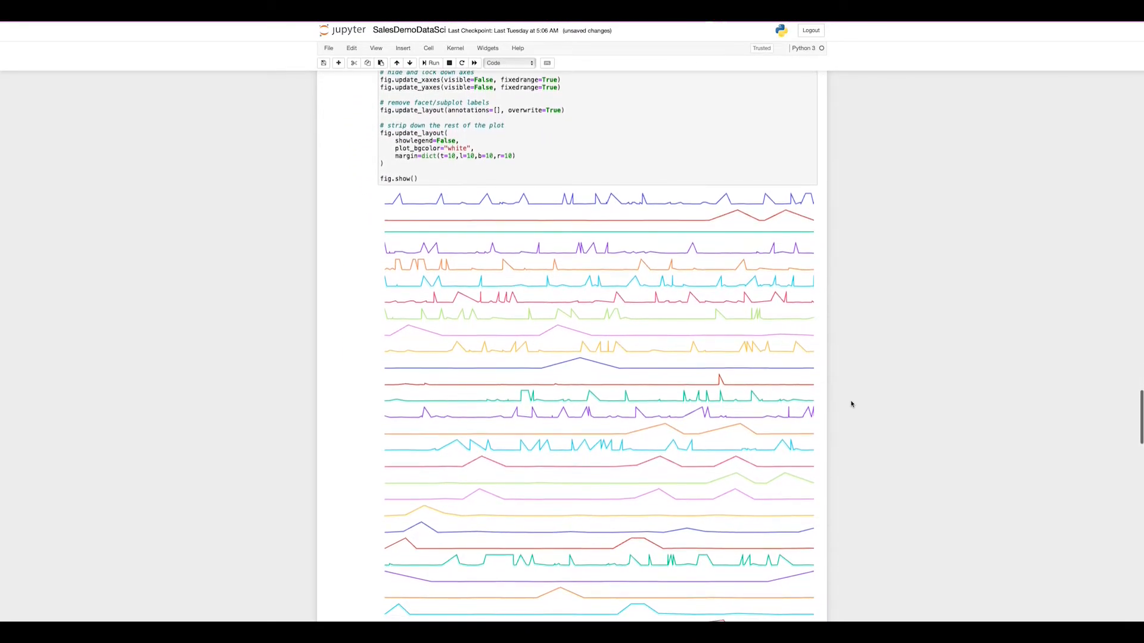
{"action": "scroll", "scroll_direction": "down", "scroll_amount": 3}
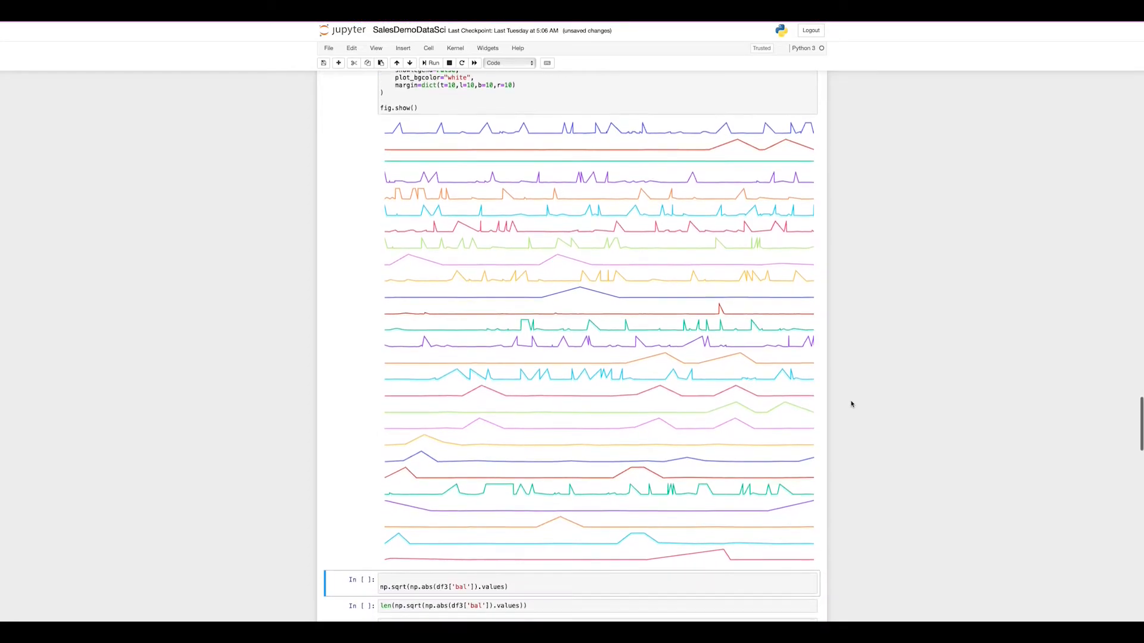
{"action": "mouse_move", "coordinate": [515, 227]}
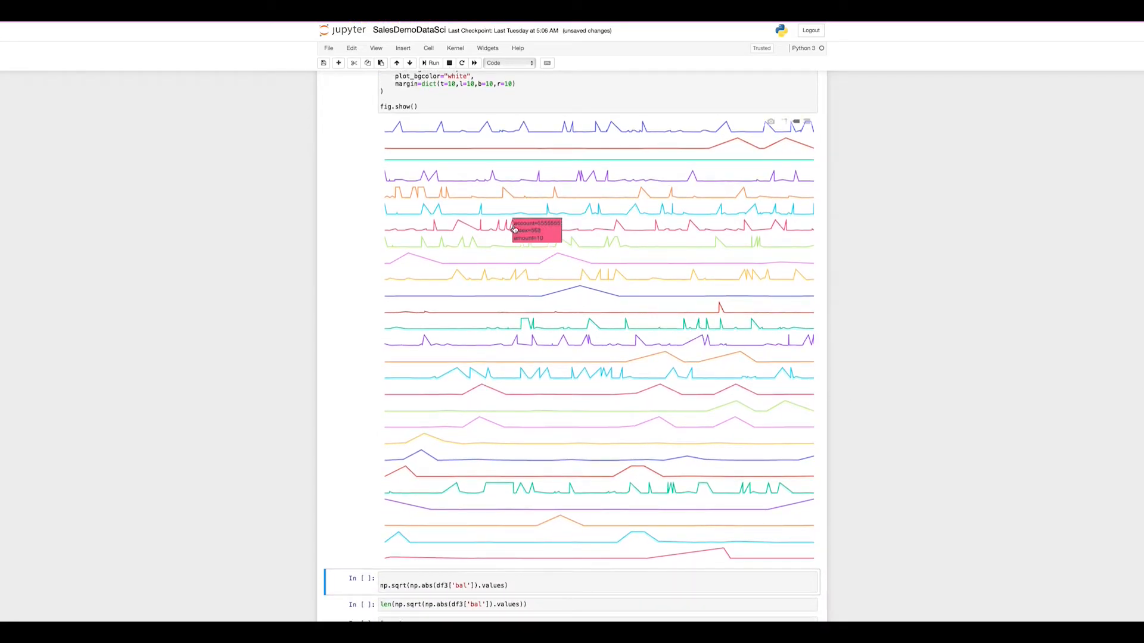
{"action": "mouse_move", "coordinate": [802, 357]}
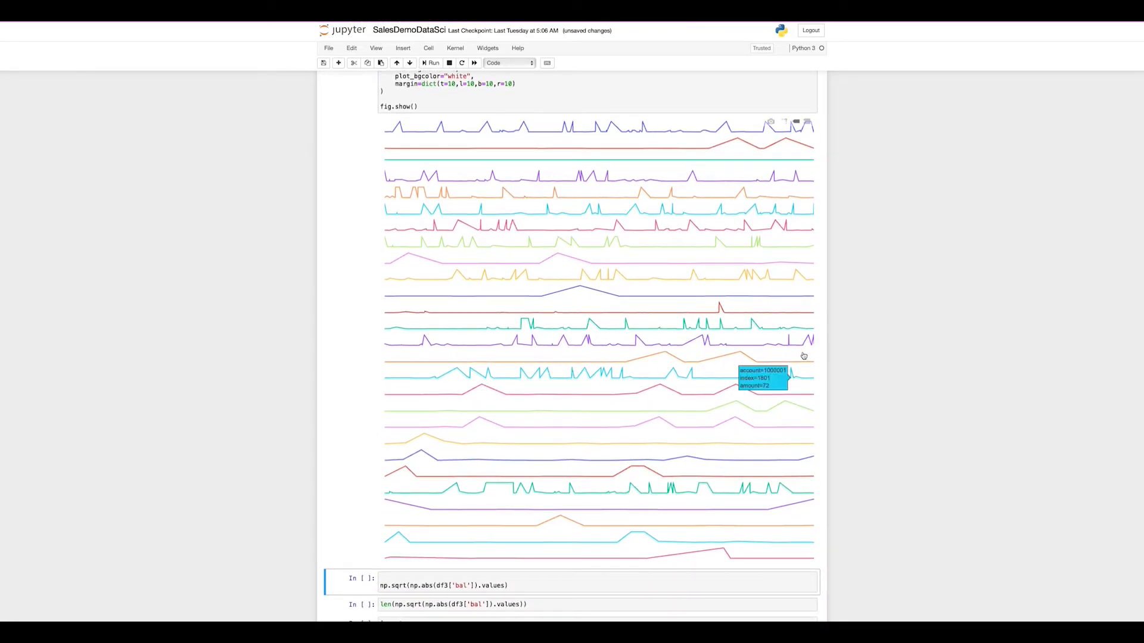
{"action": "scroll", "scroll_direction": "up", "scroll_amount": 3}
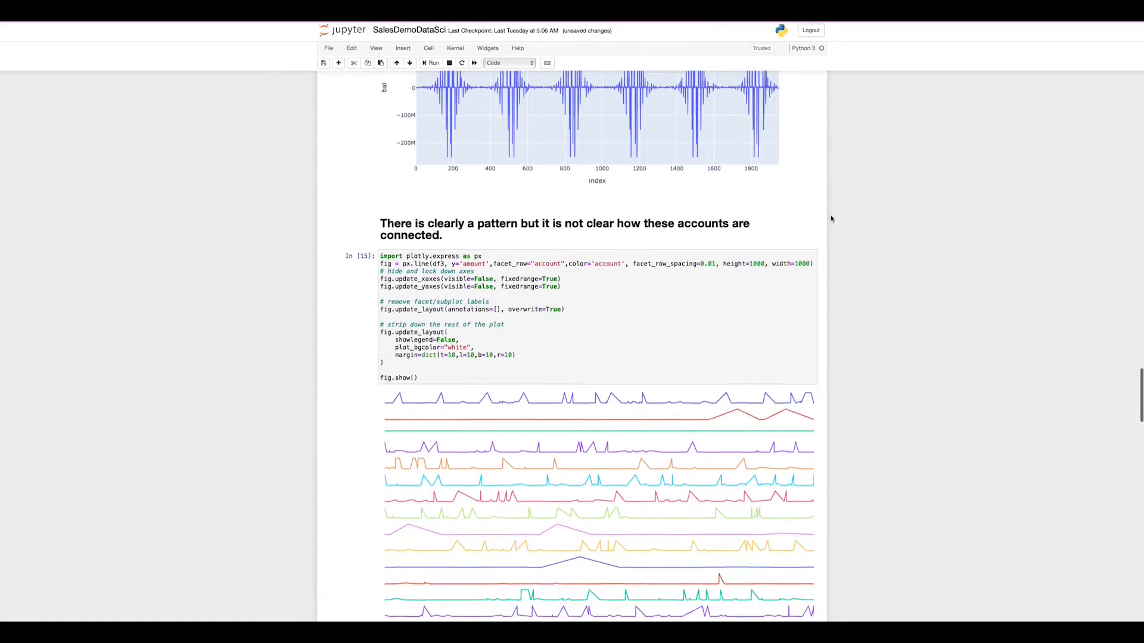
{"action": "scroll", "scroll_direction": "down", "scroll_amount": 3}
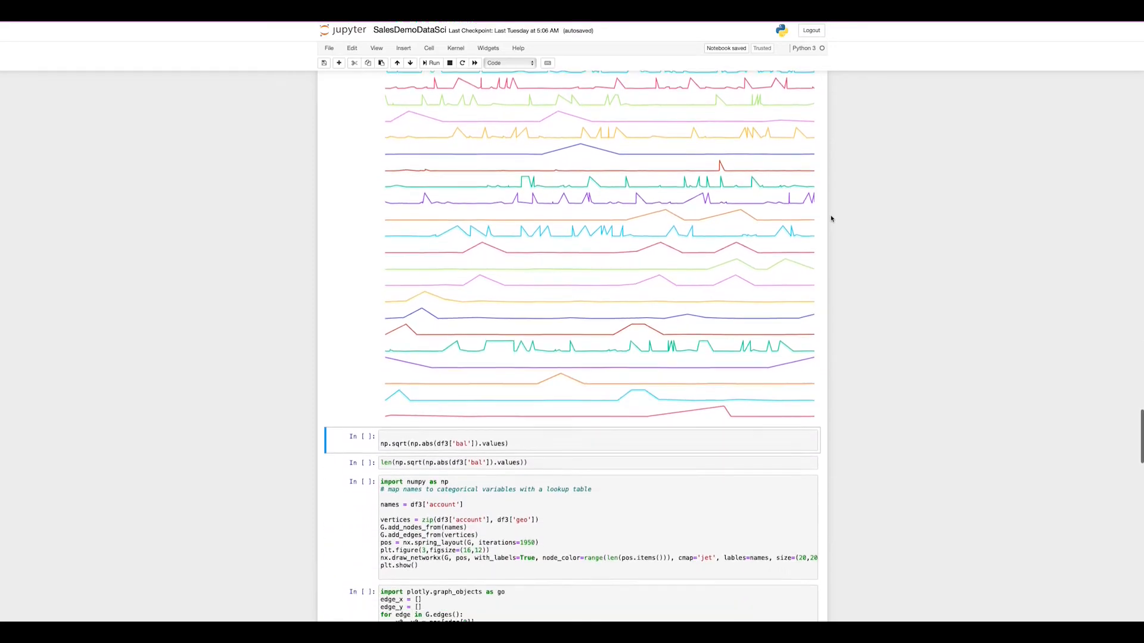
Step: Output the np.sqrt balance array of length 1950 and draw the NetworkX account graph
{"action": "left_click", "coordinate": [433, 62]}
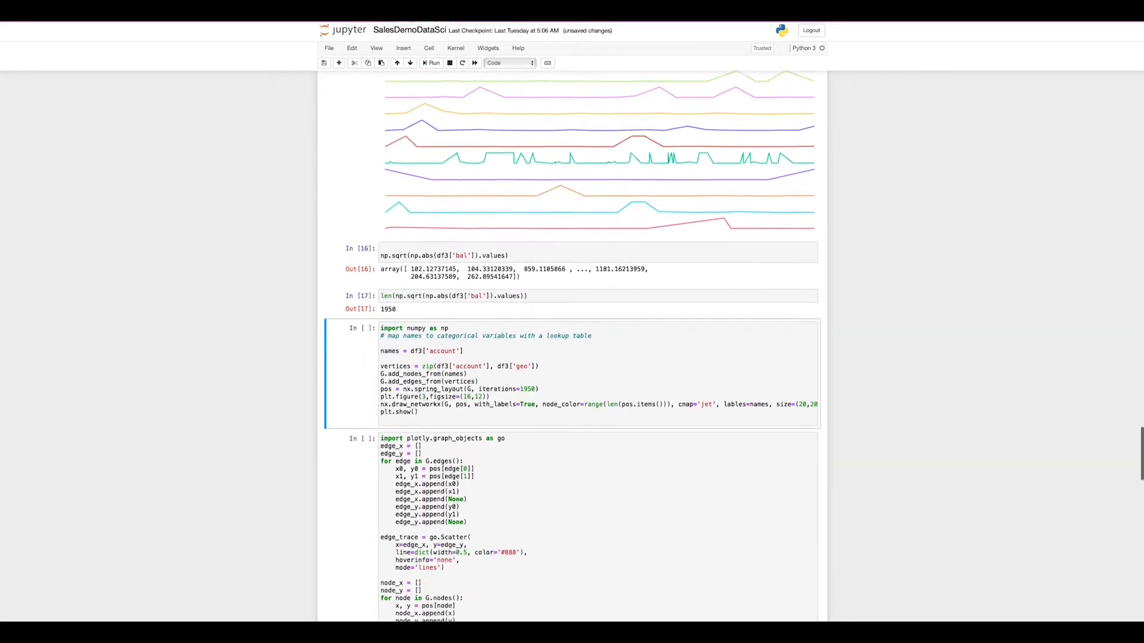
{"action": "scroll", "scroll_direction": "down", "scroll_amount": 3}
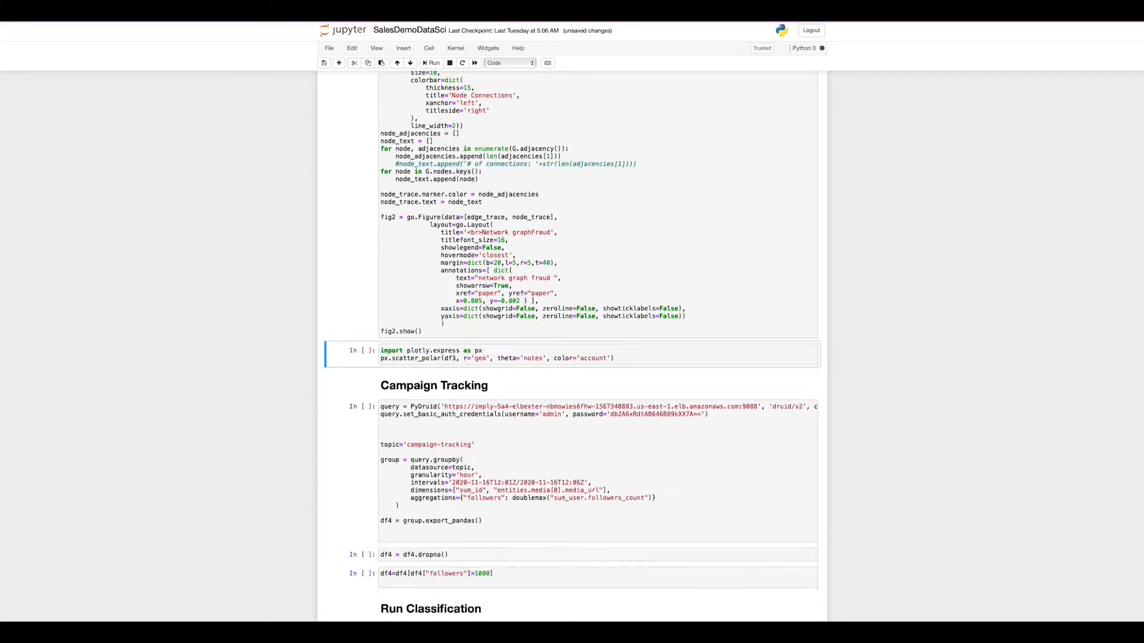
{"action": "scroll", "scroll_direction": "up", "scroll_amount": 3}
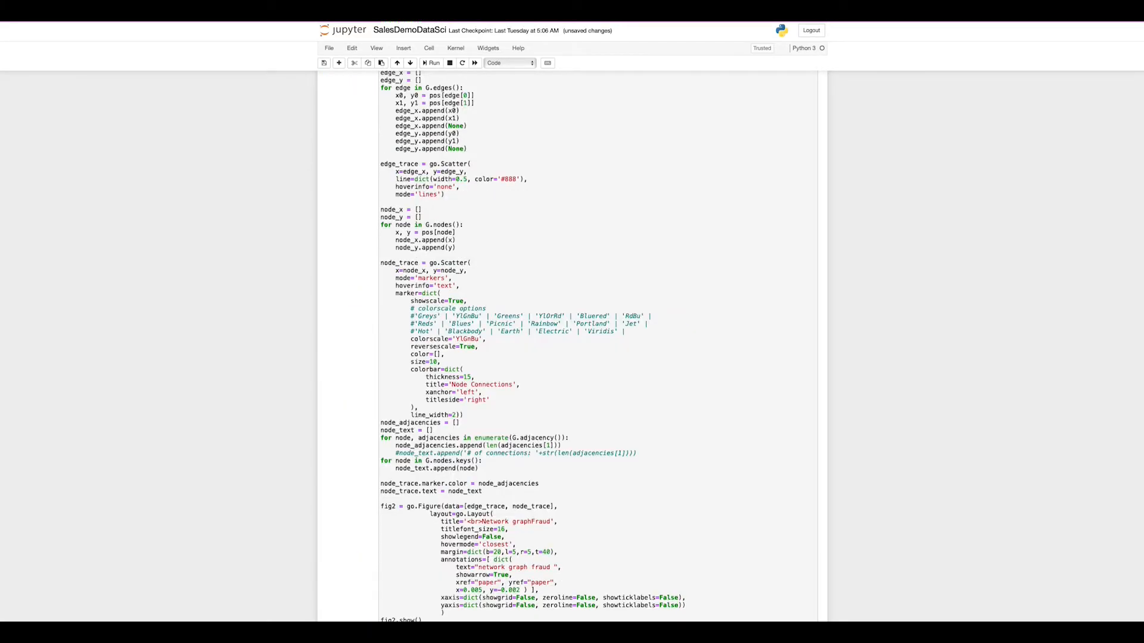
{"action": "scroll", "scroll_direction": "up", "scroll_amount": 3}
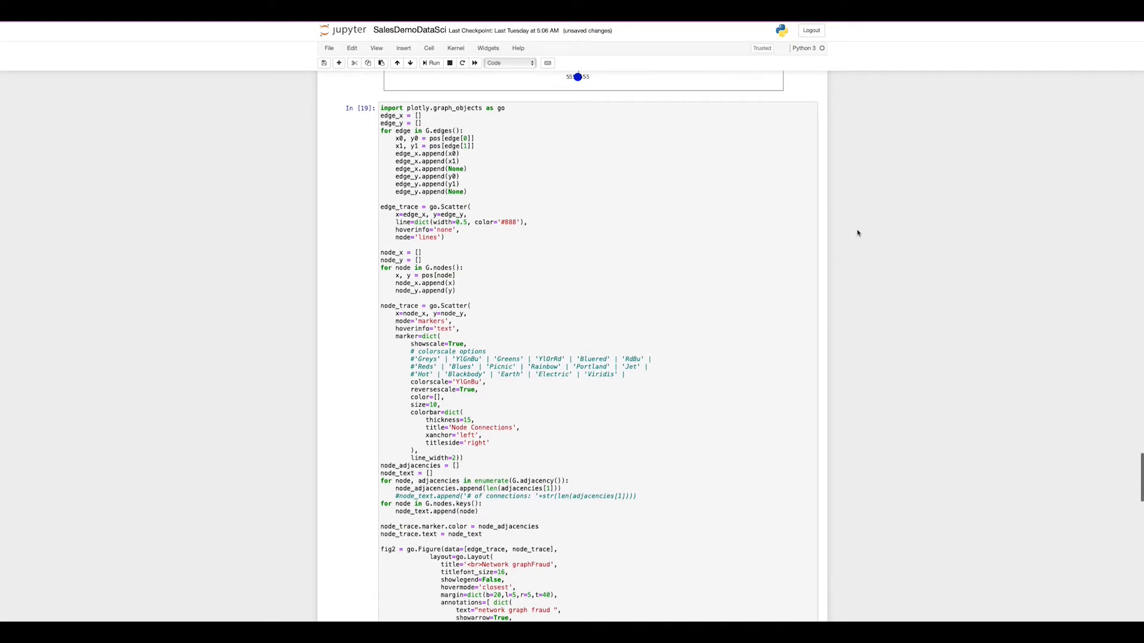
{"action": "scroll", "scroll_direction": "up", "scroll_amount": 3}
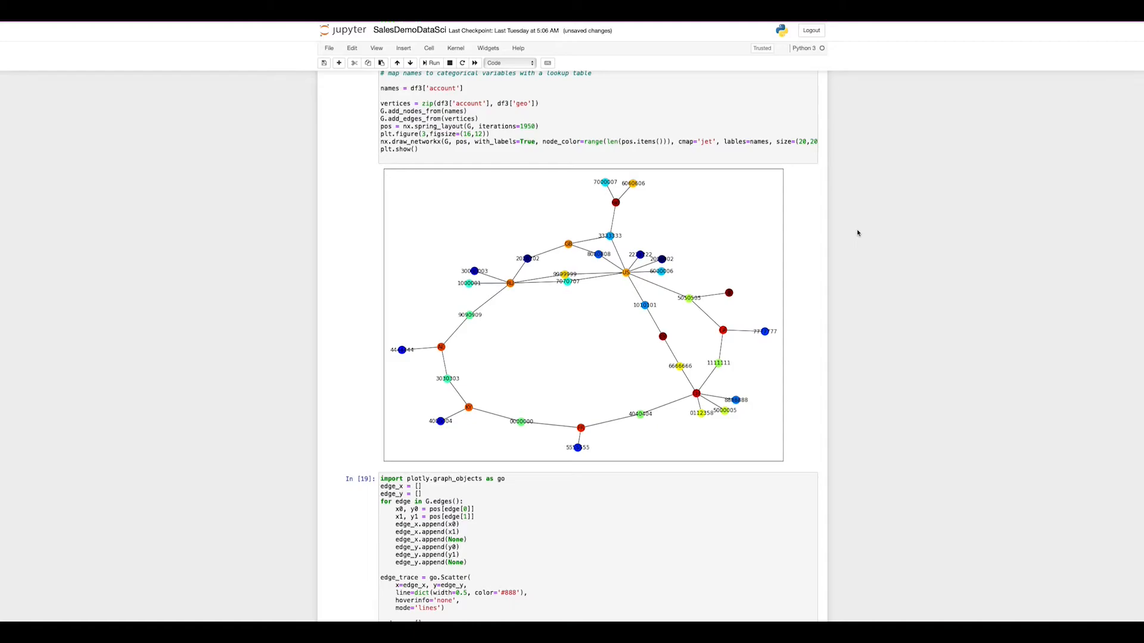
{"action": "mouse_move", "coordinate": [846, 228]}
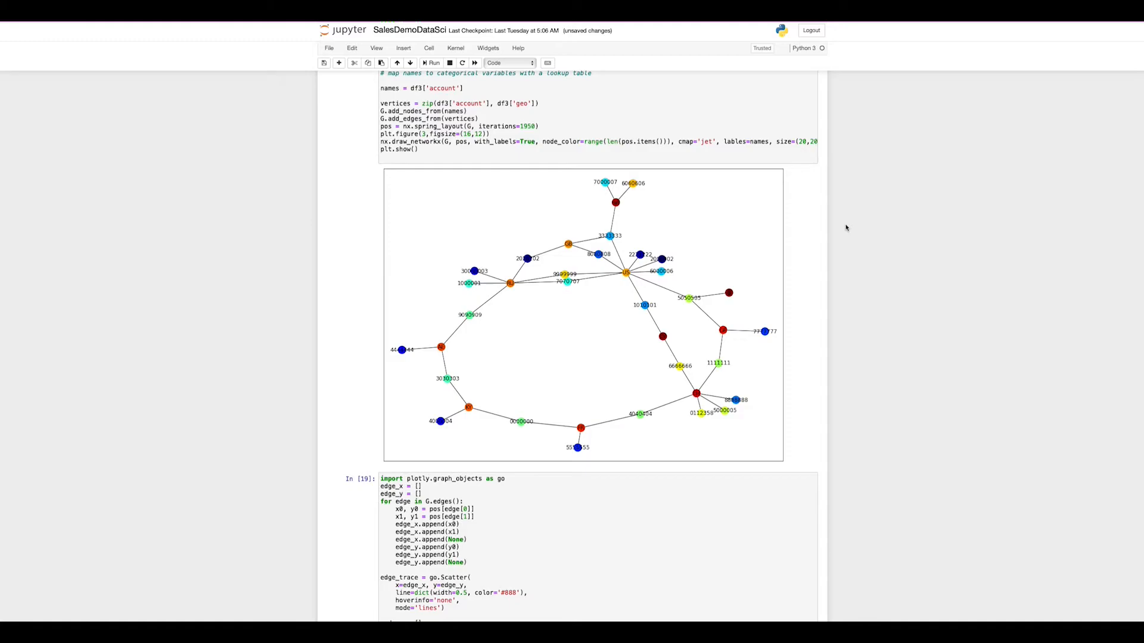
{"action": "mouse_move", "coordinate": [701, 368]}
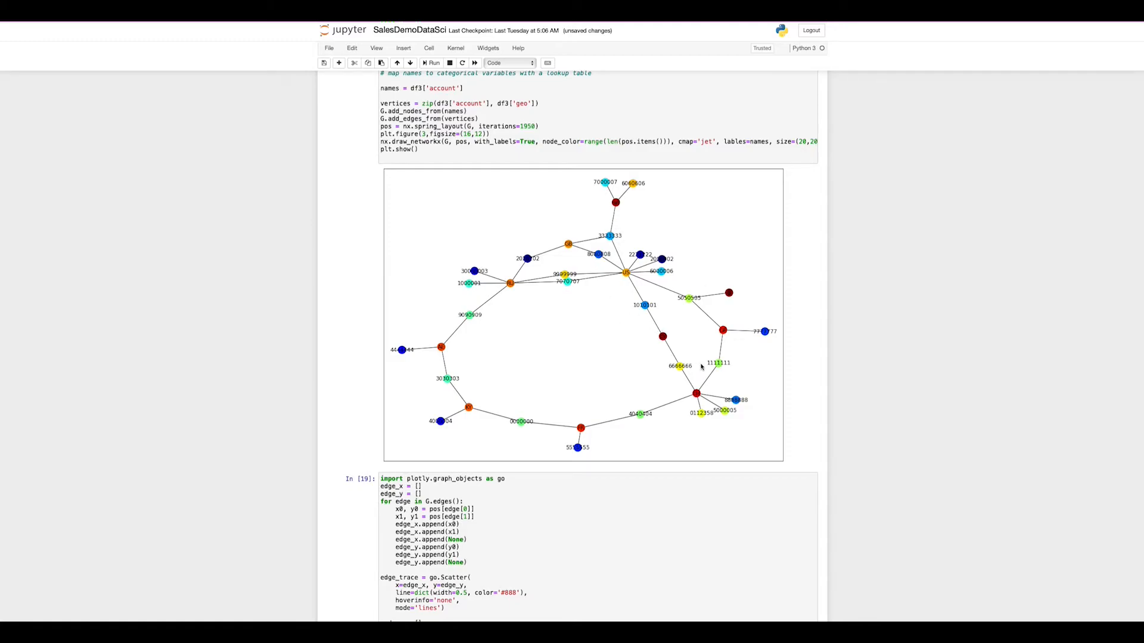
{"action": "mouse_move", "coordinate": [567, 245]}
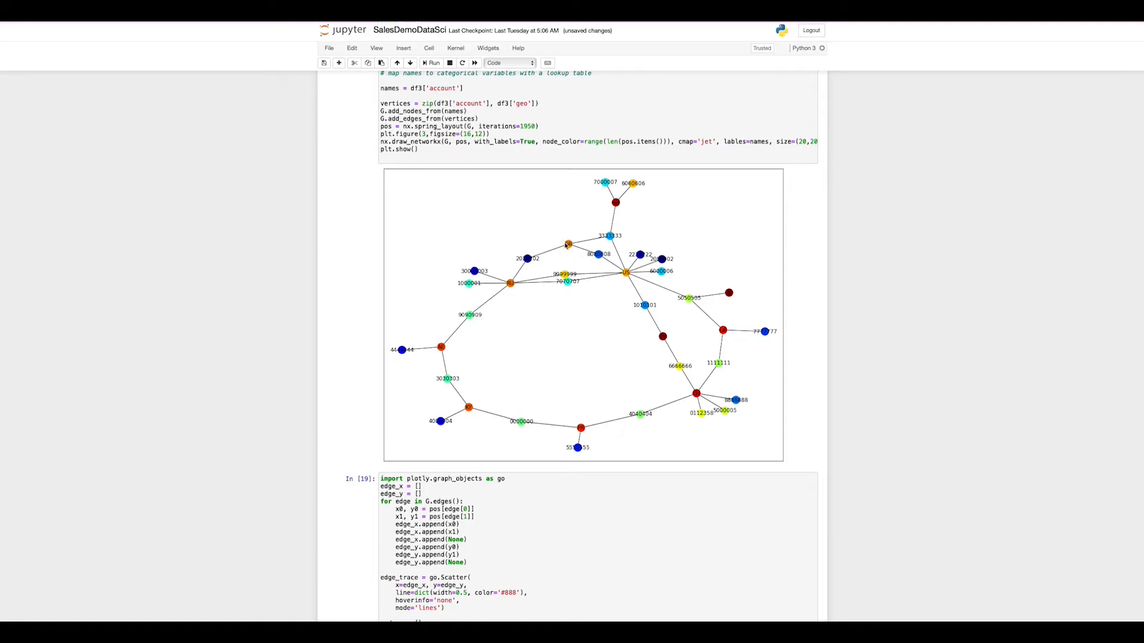
{"action": "mouse_move", "coordinate": [764, 342]}
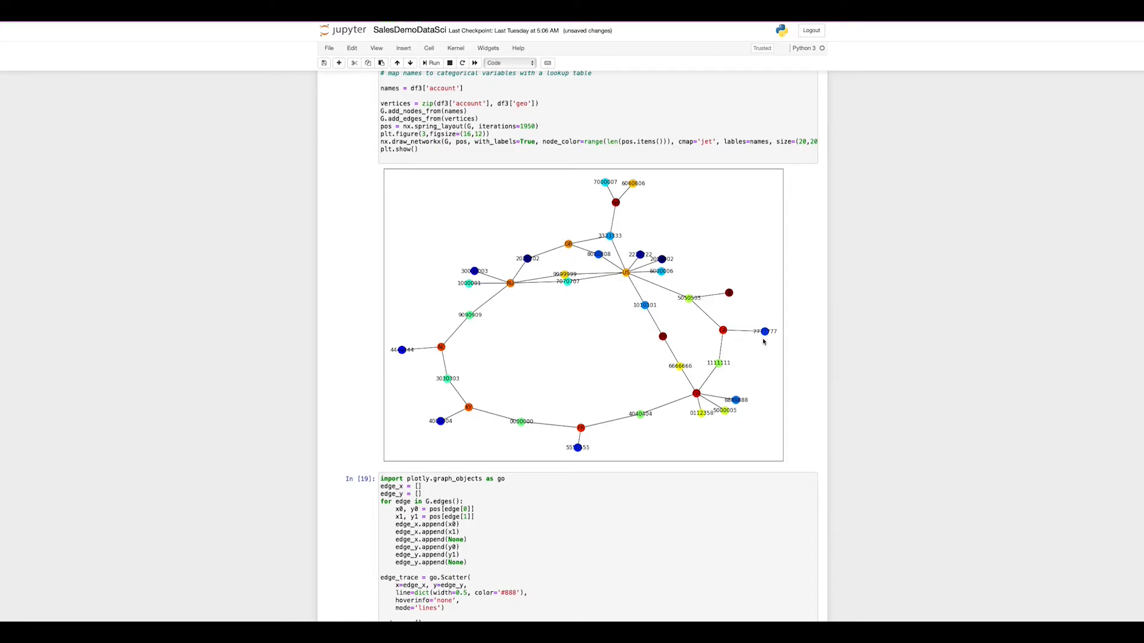
{"action": "mouse_move", "coordinate": [744, 343]}
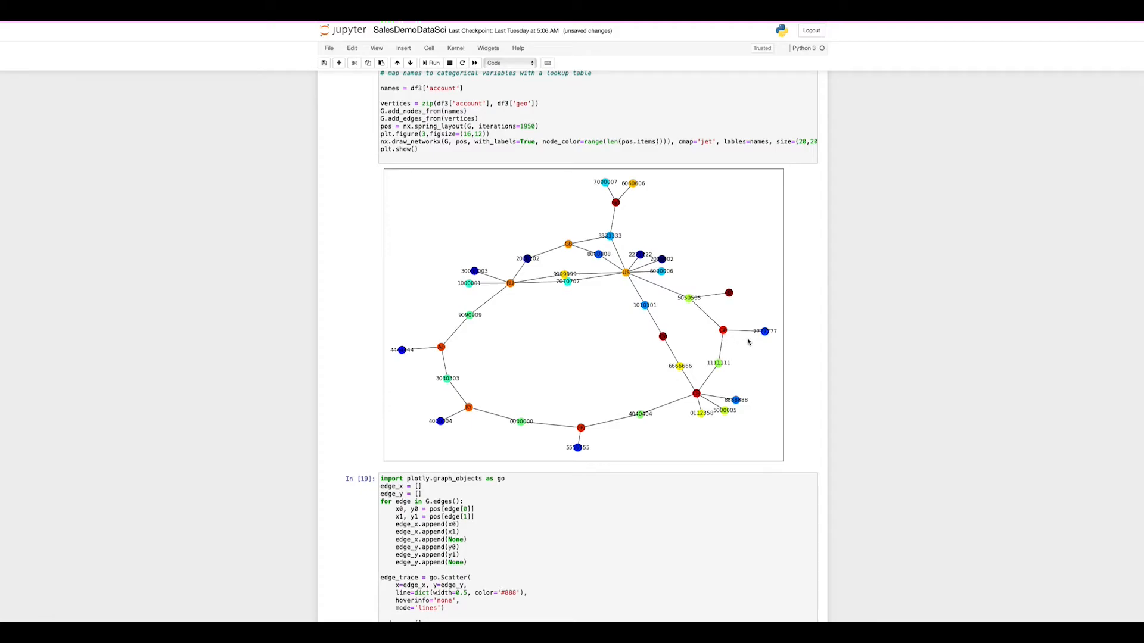
{"action": "mouse_move", "coordinate": [839, 355]}
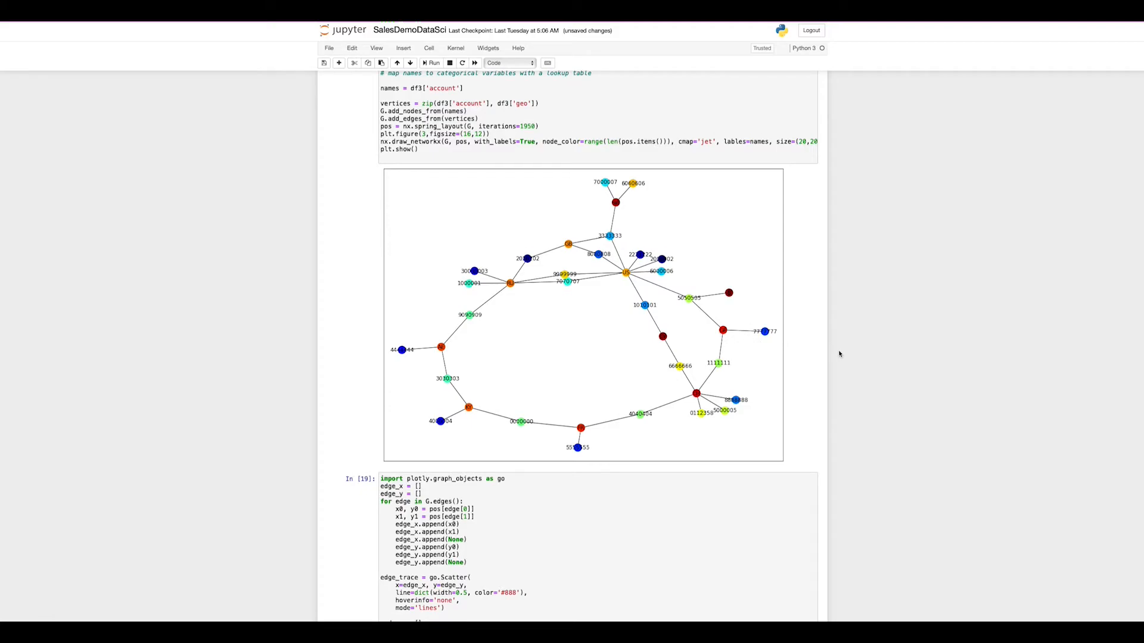
{"action": "scroll", "scroll_direction": "down", "scroll_amount": 3}
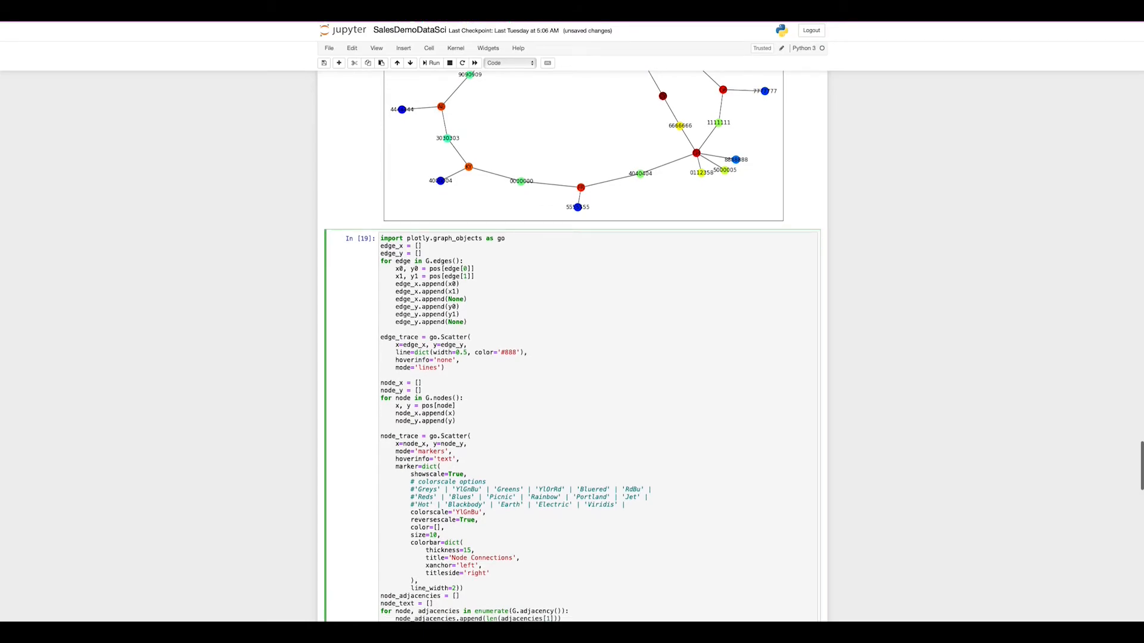
Step: Render the Plotly Network graphFraud chart coloured by connection count and start the scatter_polar cell
{"action": "scroll", "scroll_direction": "down", "scroll_amount": 3}
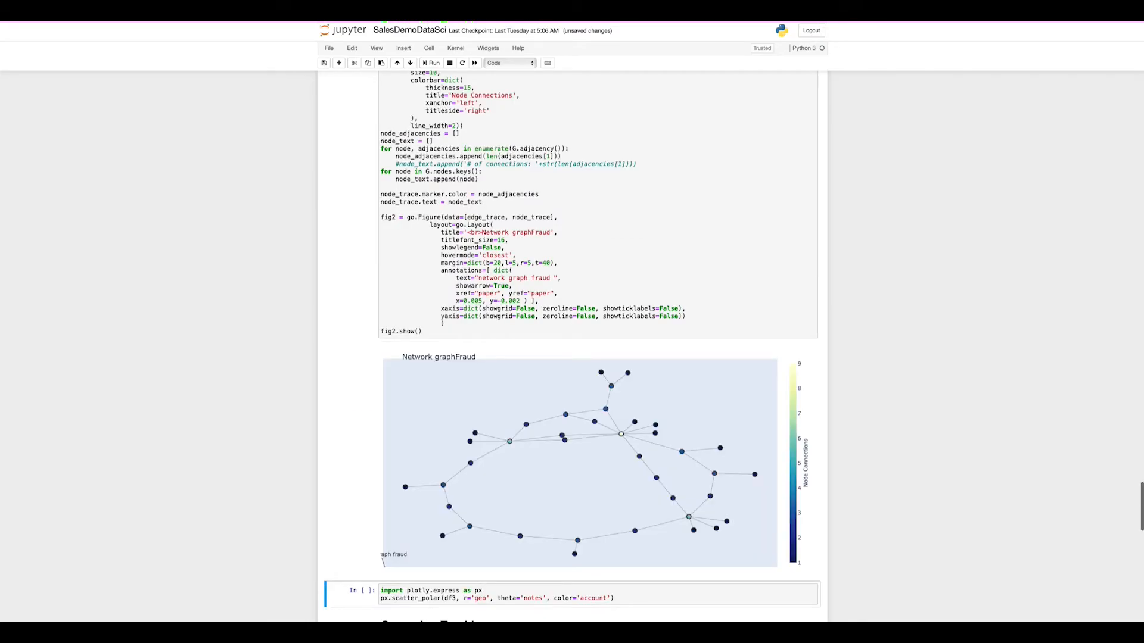
{"action": "scroll", "scroll_direction": "down", "scroll_amount": 3}
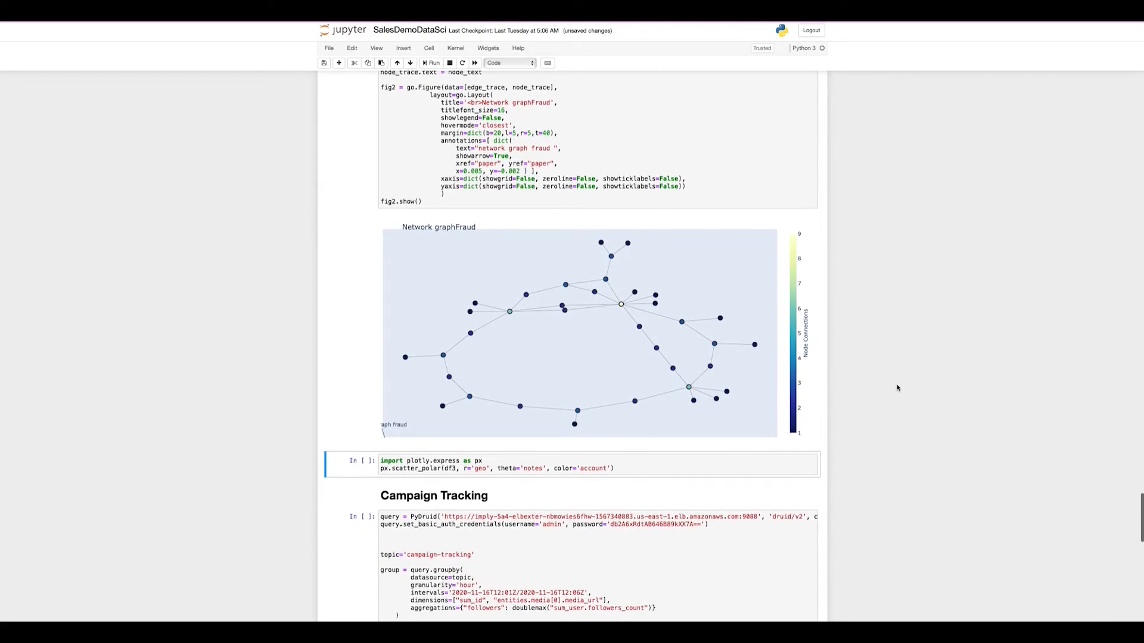
{"action": "scroll", "scroll_direction": "down", "scroll_amount": 3}
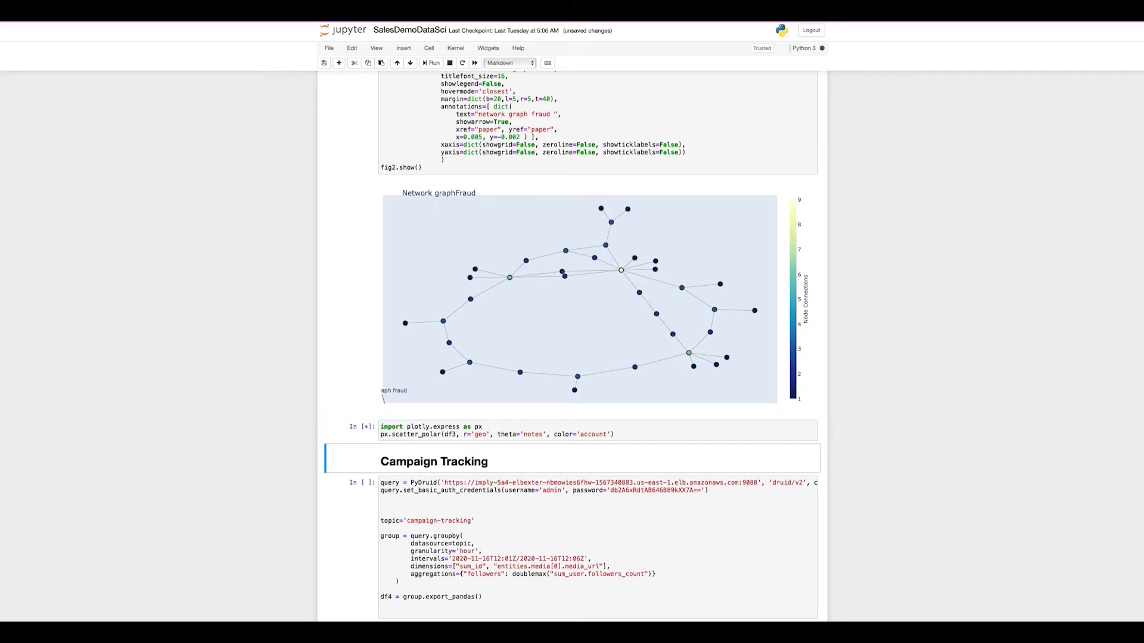
Step: Show the polar scatter of geo against notes coloured by account, reaching Campaign Tracking
{"action": "left_click", "coordinate": [432, 62]}
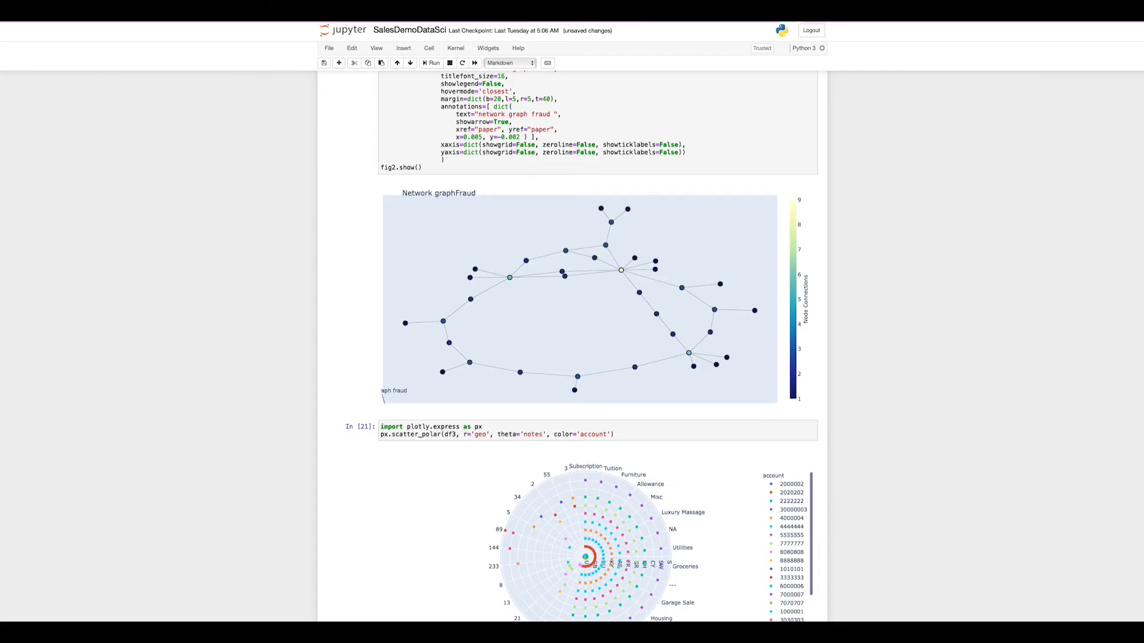
{"action": "scroll", "scroll_direction": "down", "scroll_amount": 3}
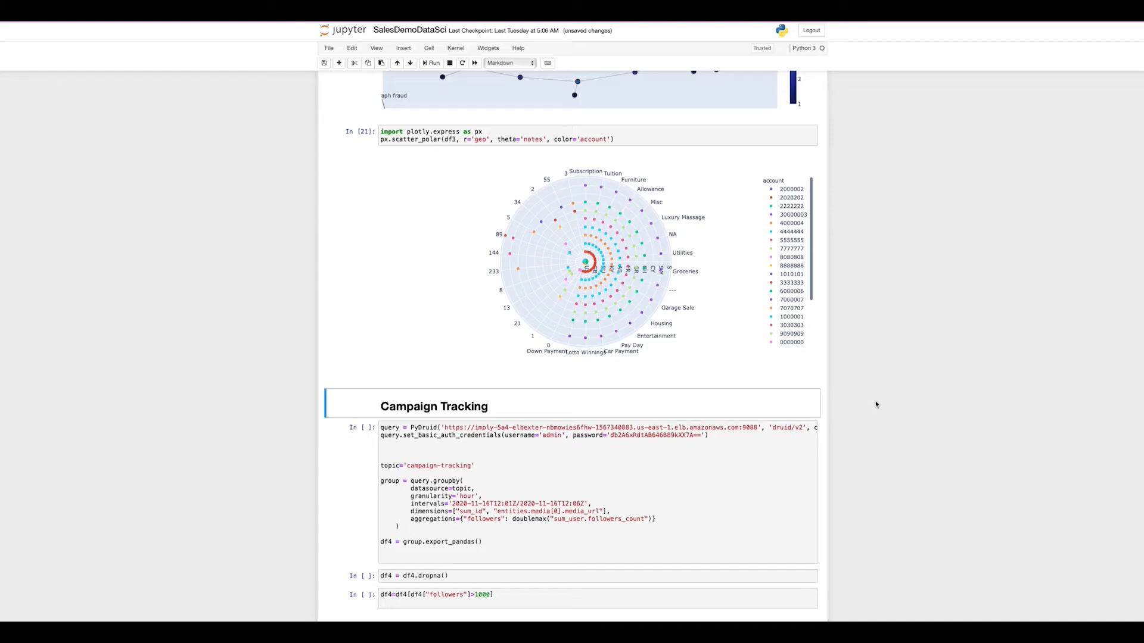
{"action": "left_click", "coordinate": [583, 474]}
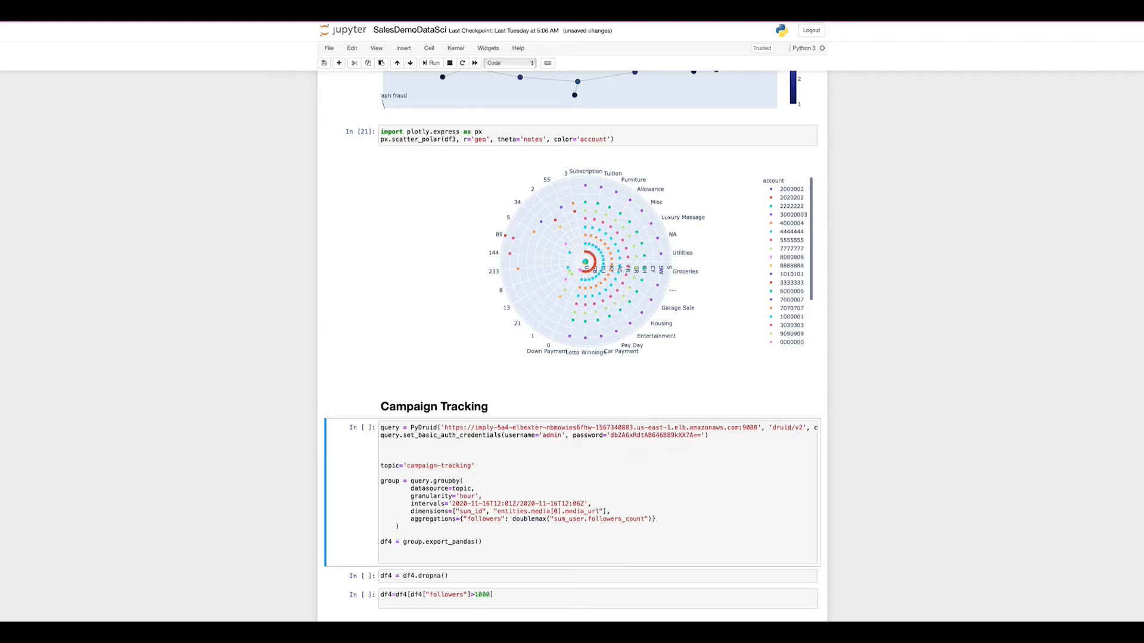
{"action": "left_click", "coordinate": [432, 63]}
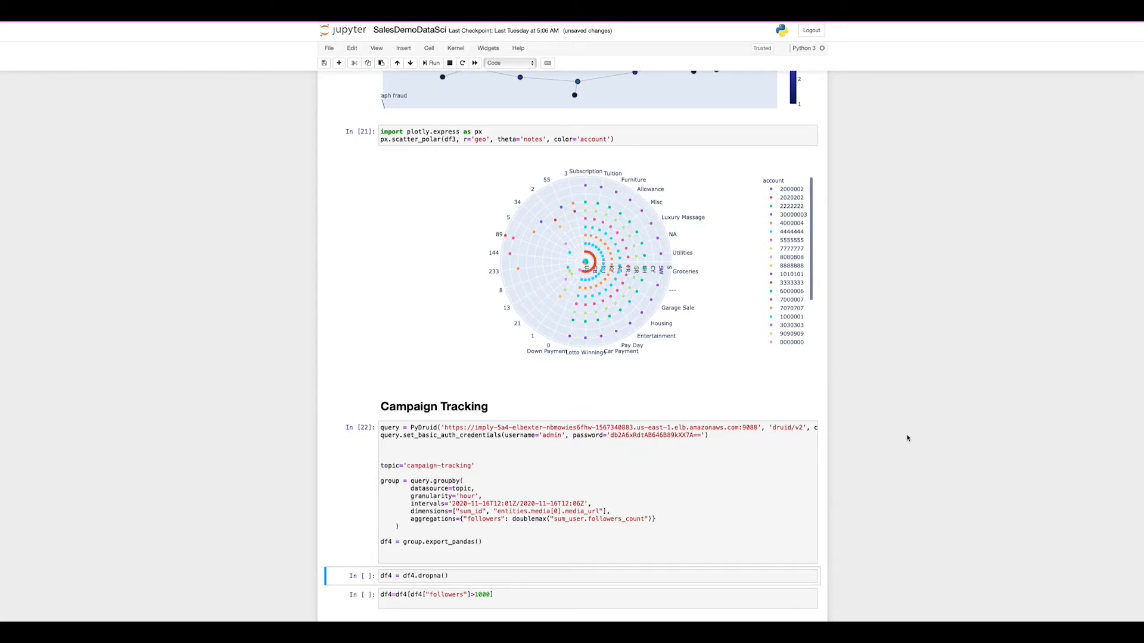
{"action": "scroll", "scroll_direction": "down", "scroll_amount": 3}
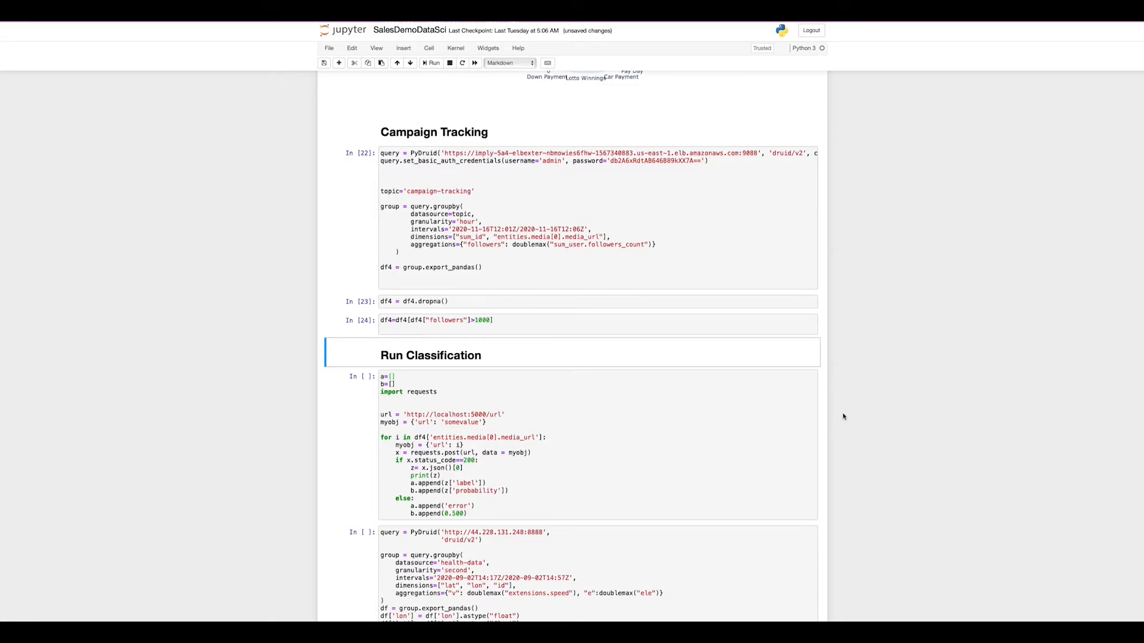
{"action": "mouse_move", "coordinate": [898, 396]}
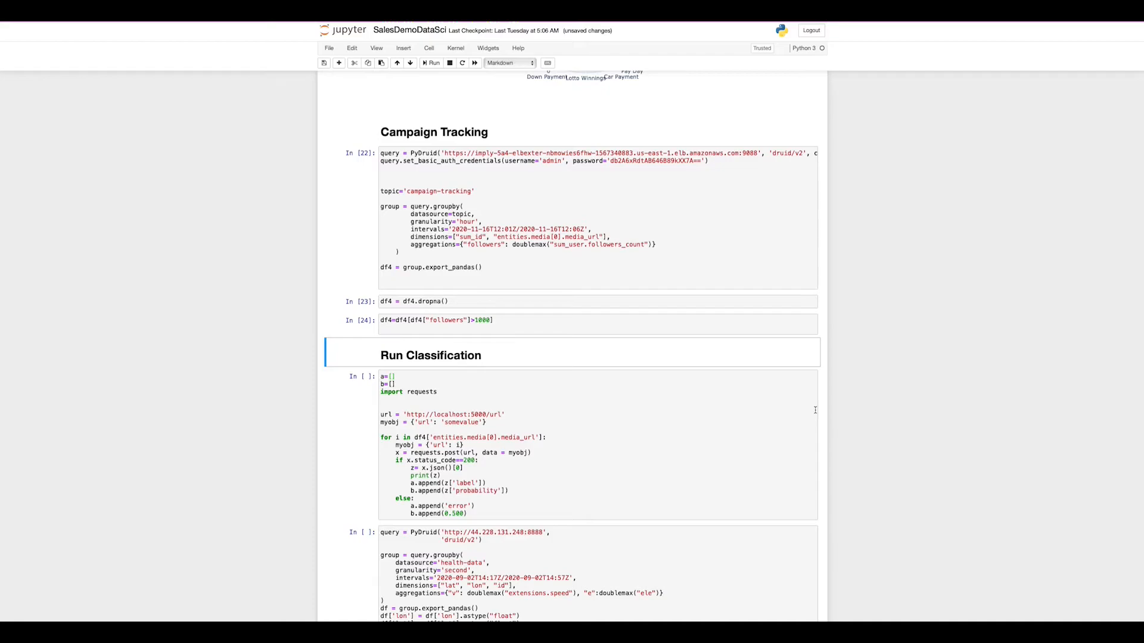
{"action": "left_click", "coordinate": [620, 237]}
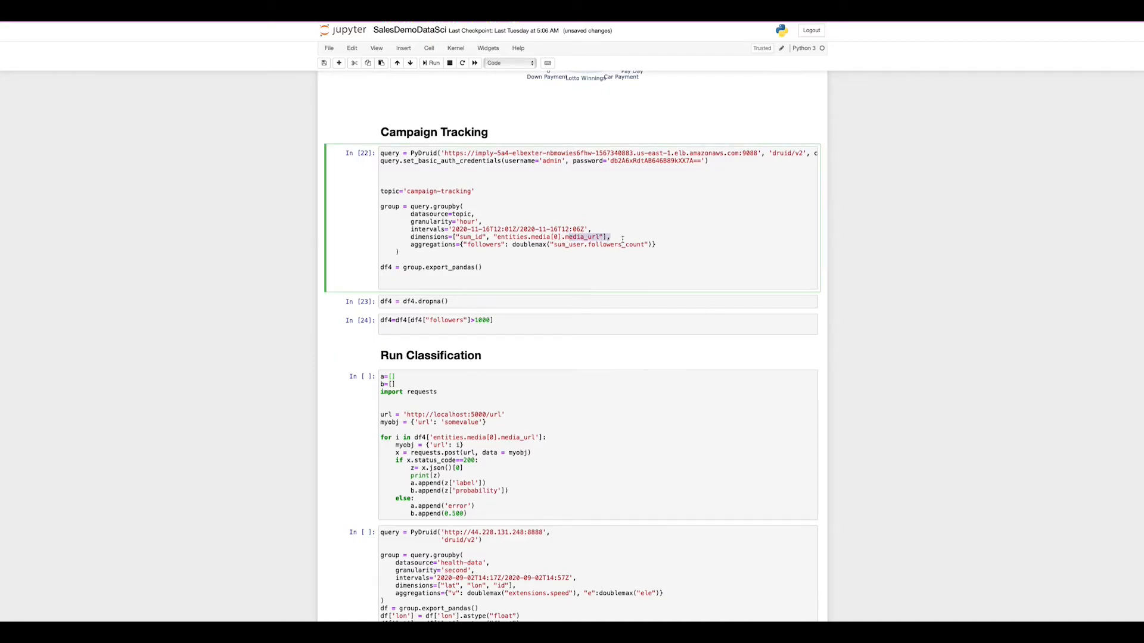
{"action": "key", "text": "ctrl+s"}
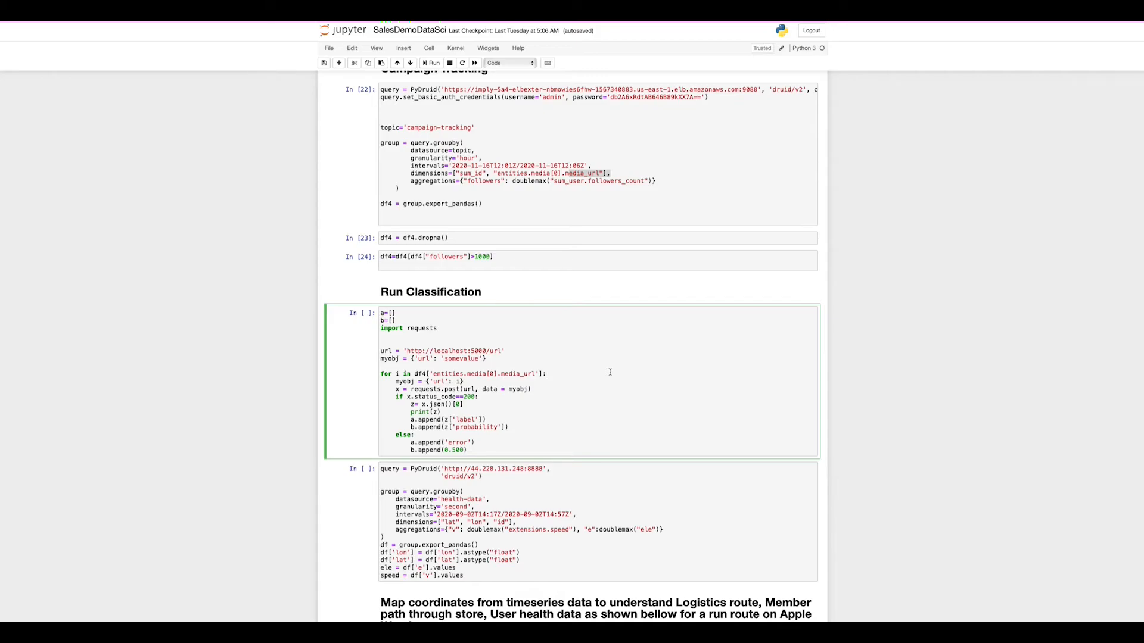
{"action": "left_click", "coordinate": [482, 256]}
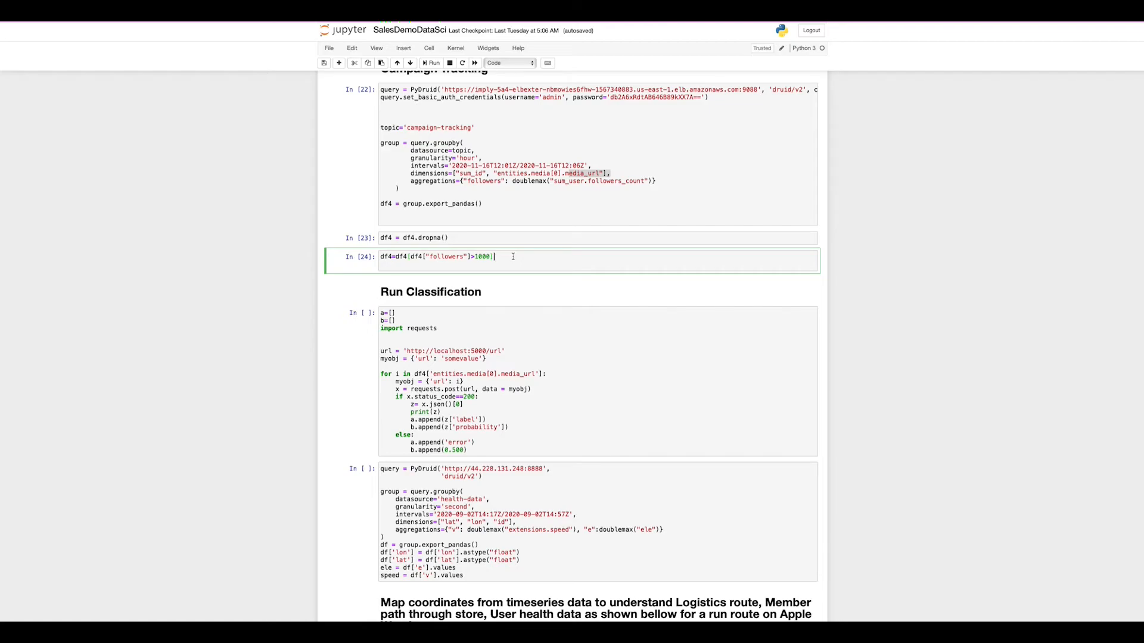
{"action": "mouse_move", "coordinate": [577, 397]}
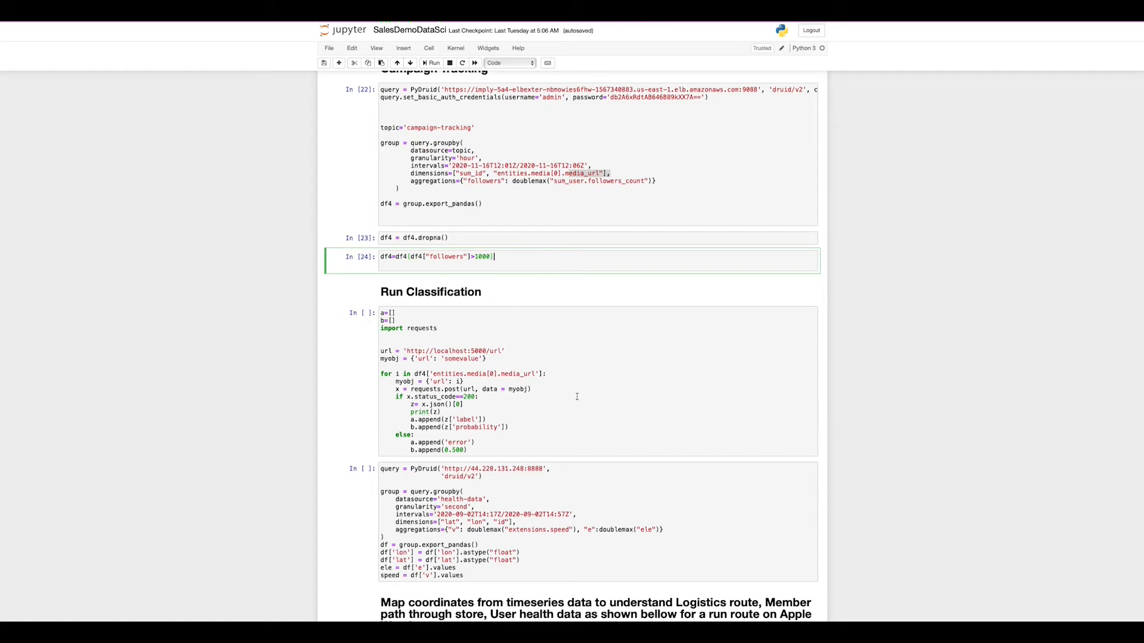
Step: Execute Run Classification, printing a label and probability for each campaign tweet image
{"action": "left_click", "coordinate": [431, 63]}
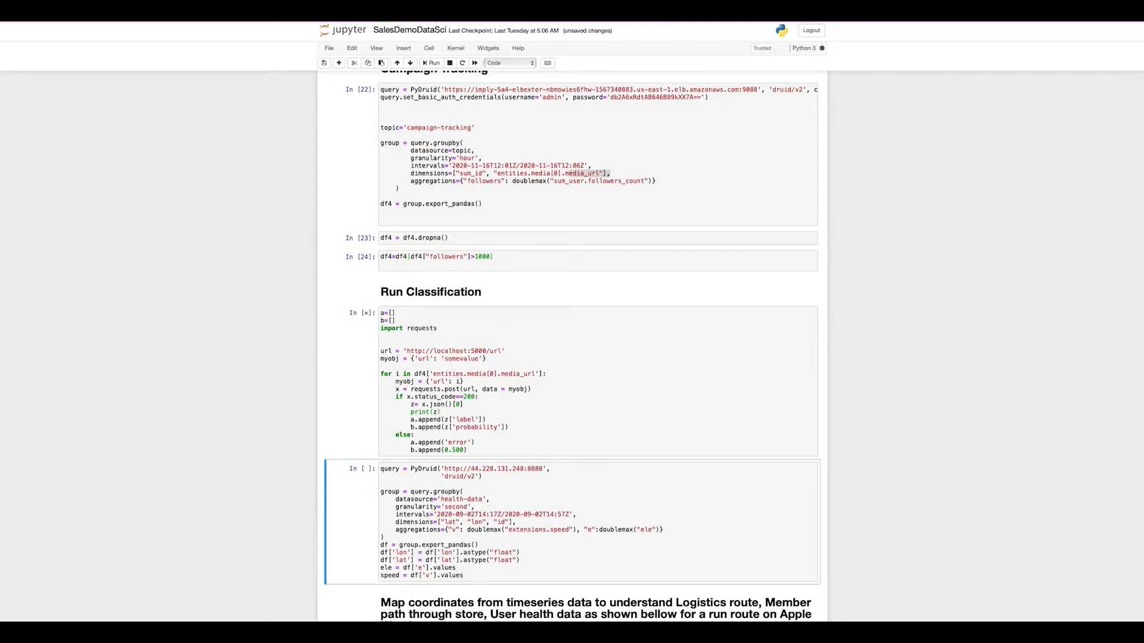
{"action": "left_click", "coordinate": [432, 63]}
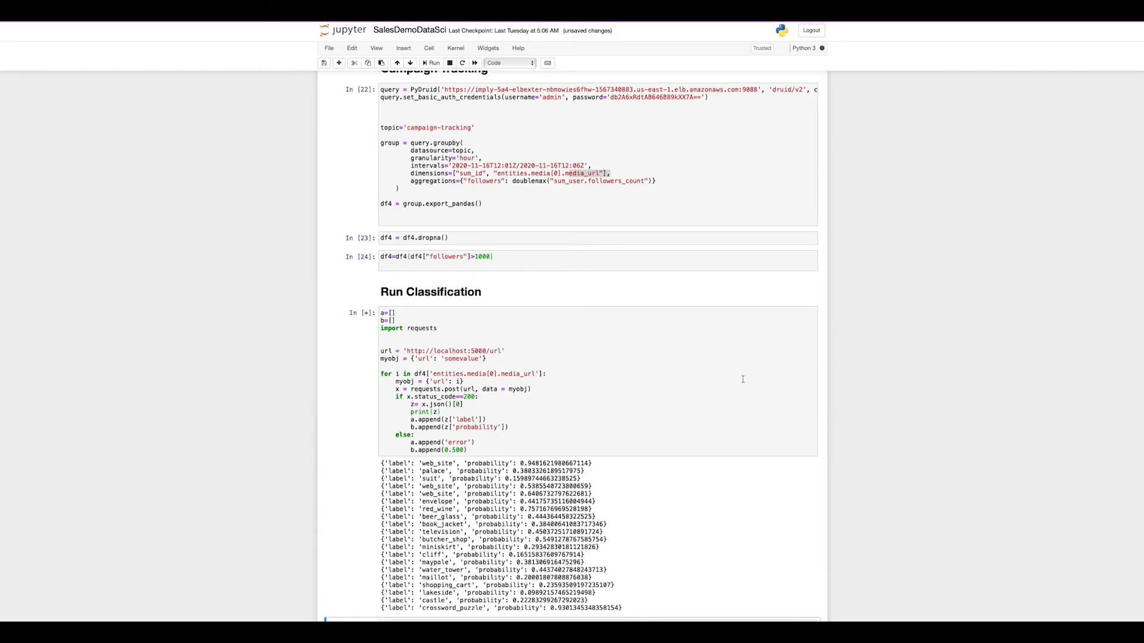
{"action": "scroll", "scroll_direction": "down", "scroll_amount": 3}
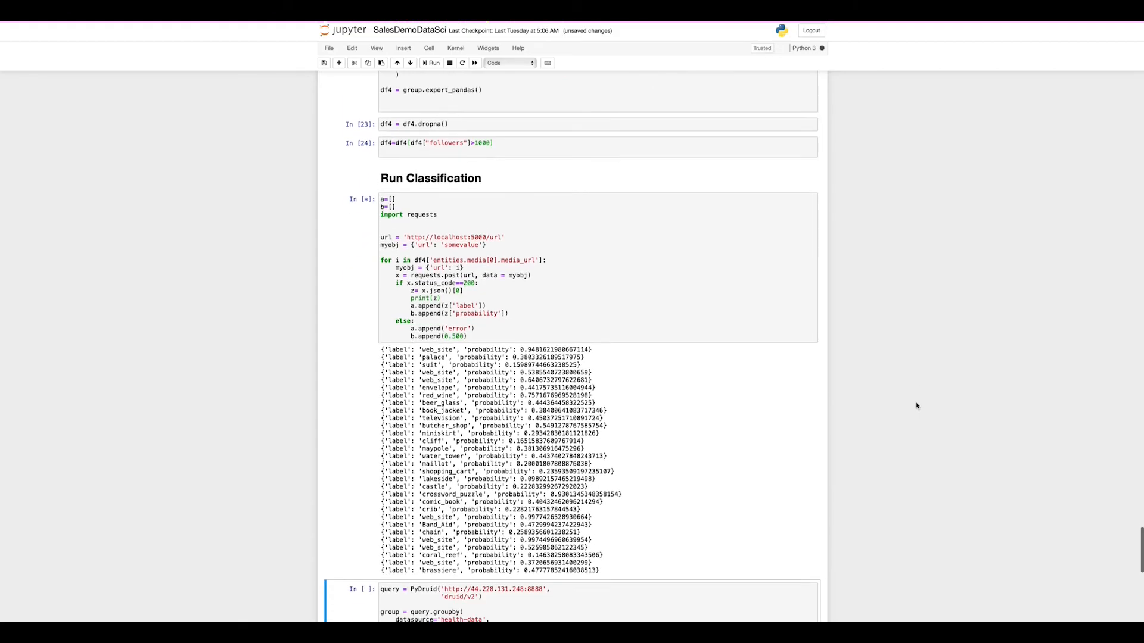
{"action": "scroll", "scroll_direction": "up", "scroll_amount": 3}
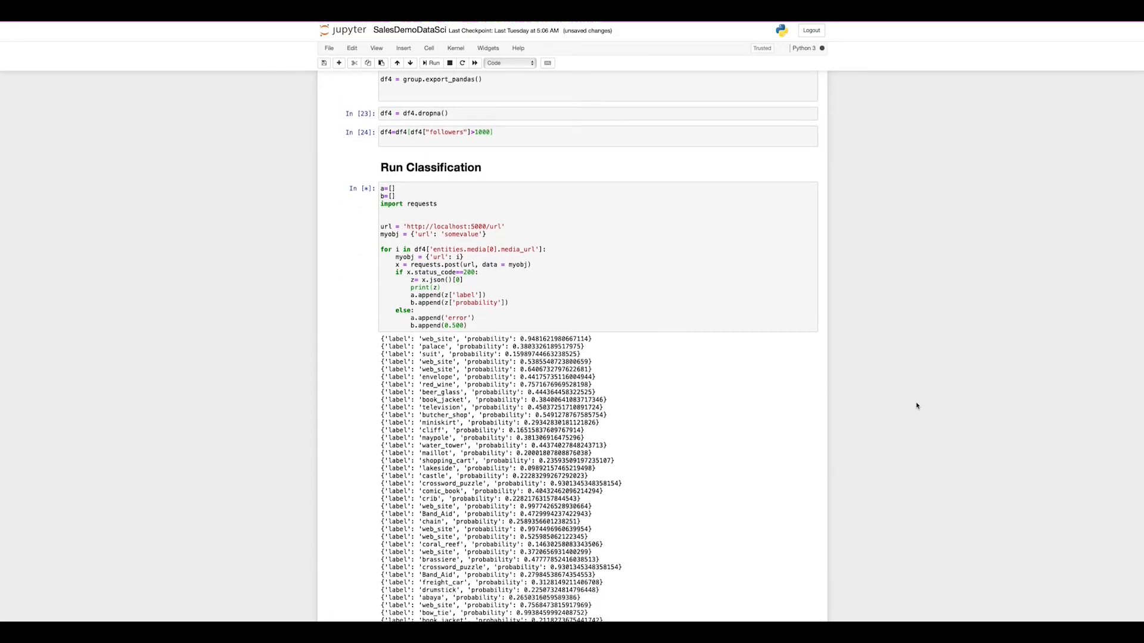
{"action": "scroll", "scroll_direction": "down", "scroll_amount": 3}
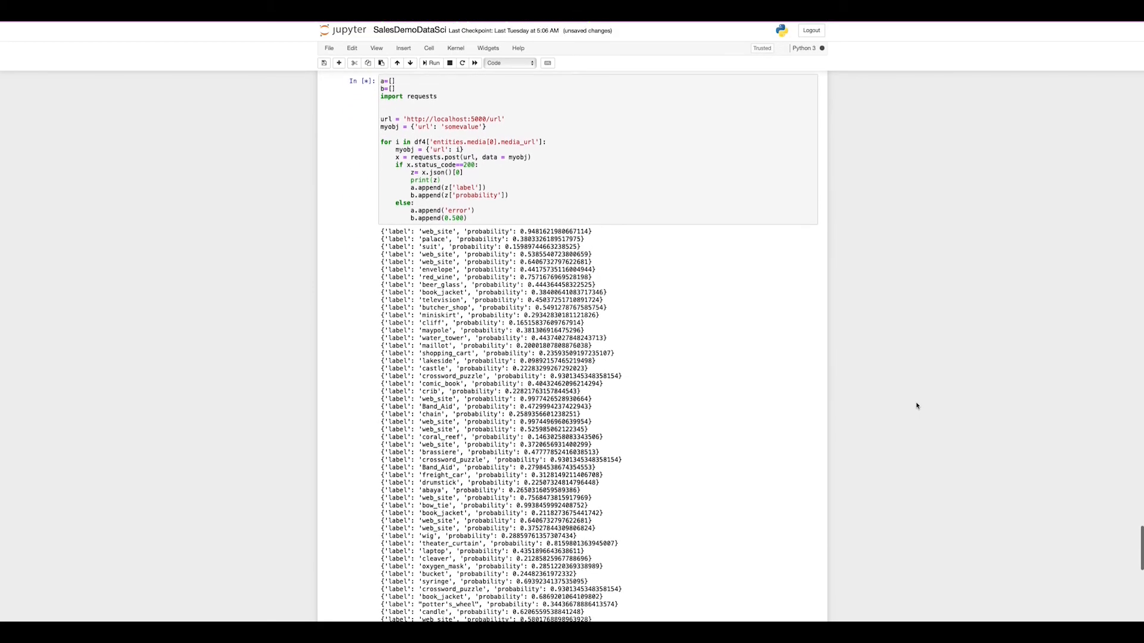
{"action": "scroll", "scroll_direction": "down", "scroll_amount": 3}
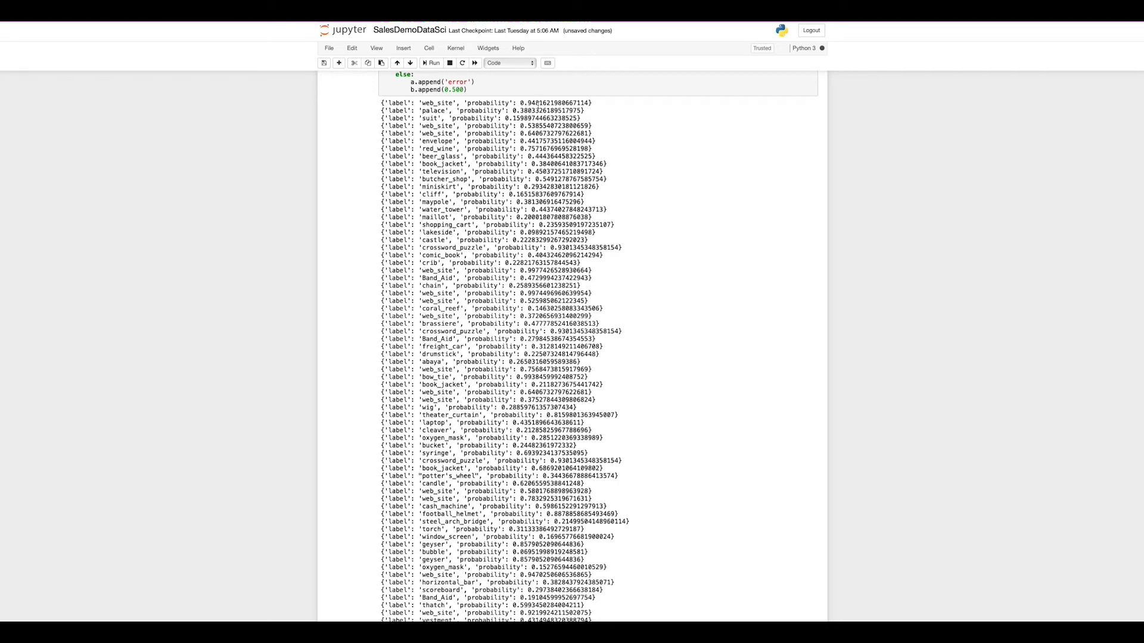
{"action": "mouse_move", "coordinate": [752, 175]}
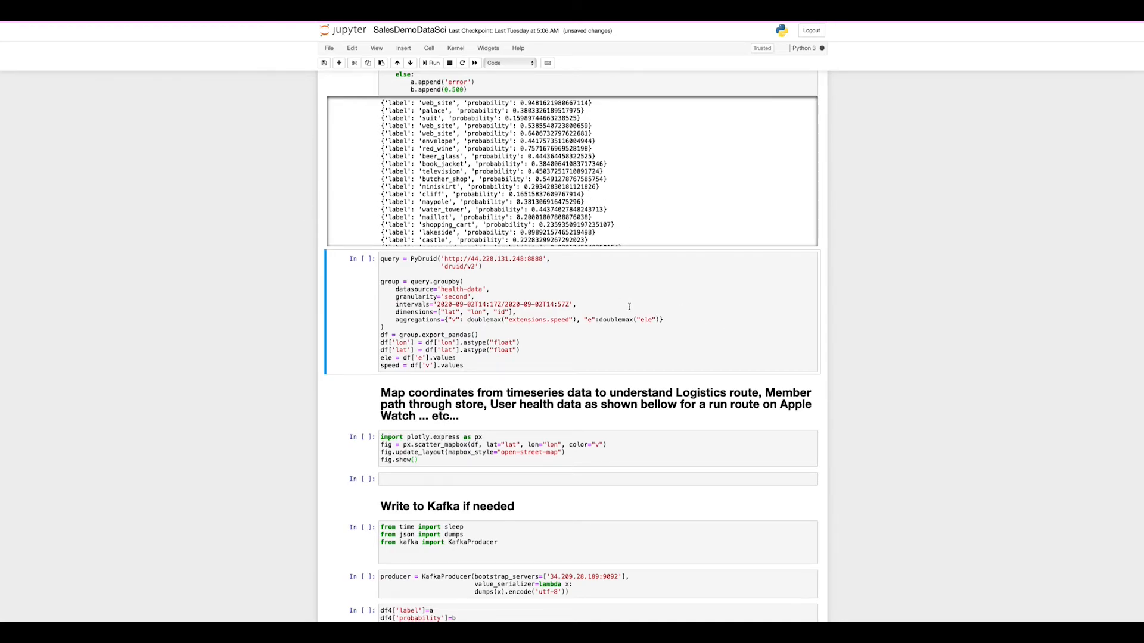
{"action": "mouse_move", "coordinate": [646, 334]}
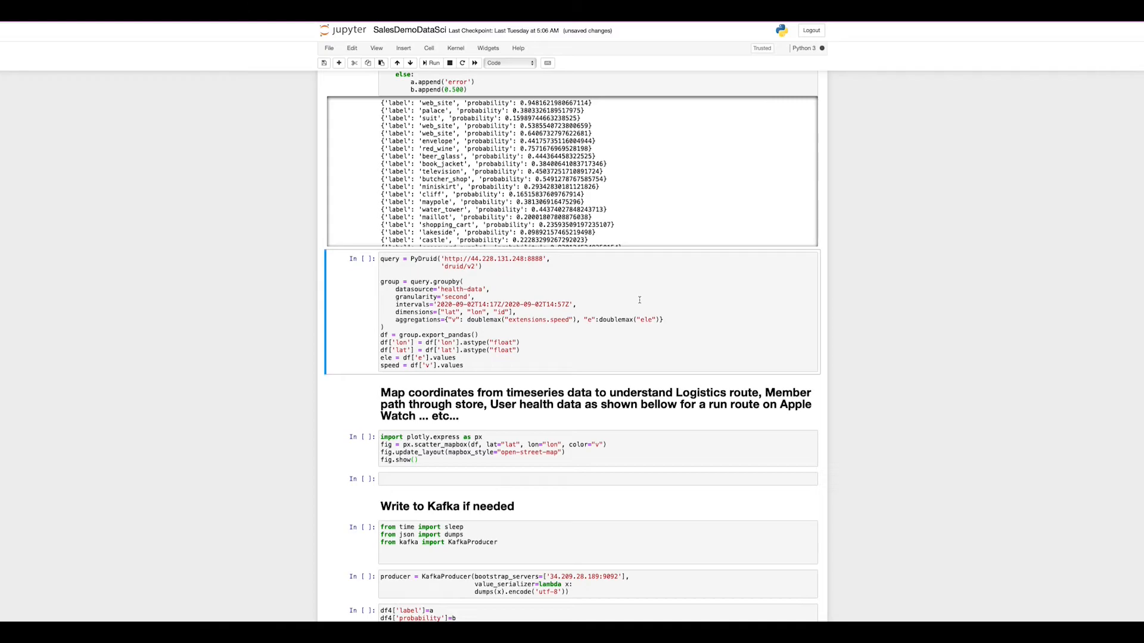
{"action": "mouse_move", "coordinate": [767, 310]}
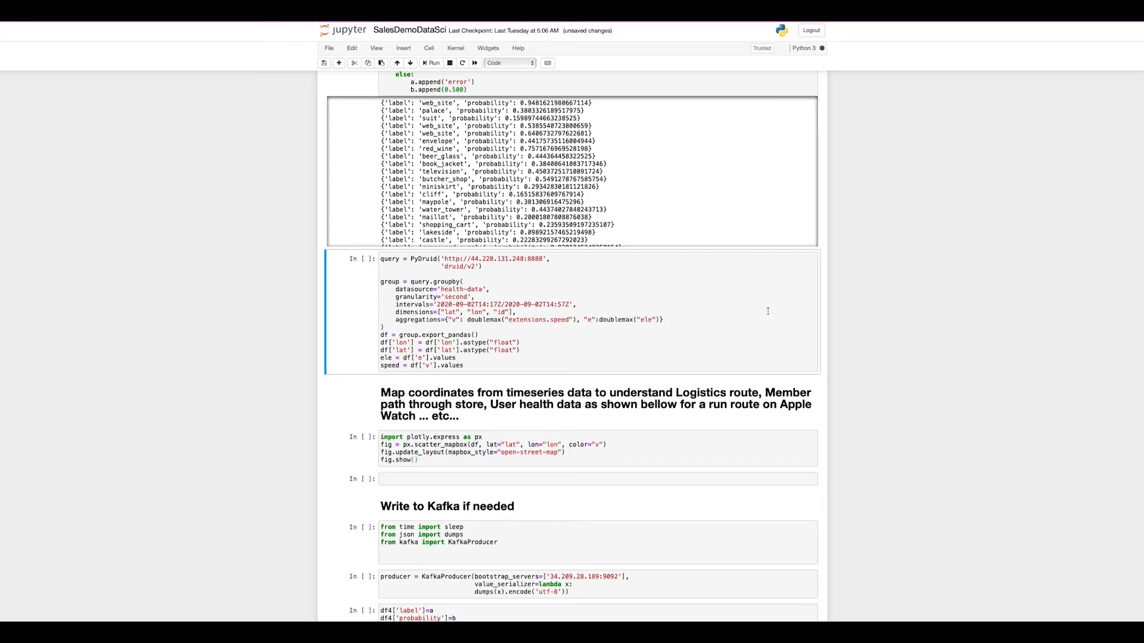
{"action": "scroll", "scroll_direction": "down", "scroll_amount": 3}
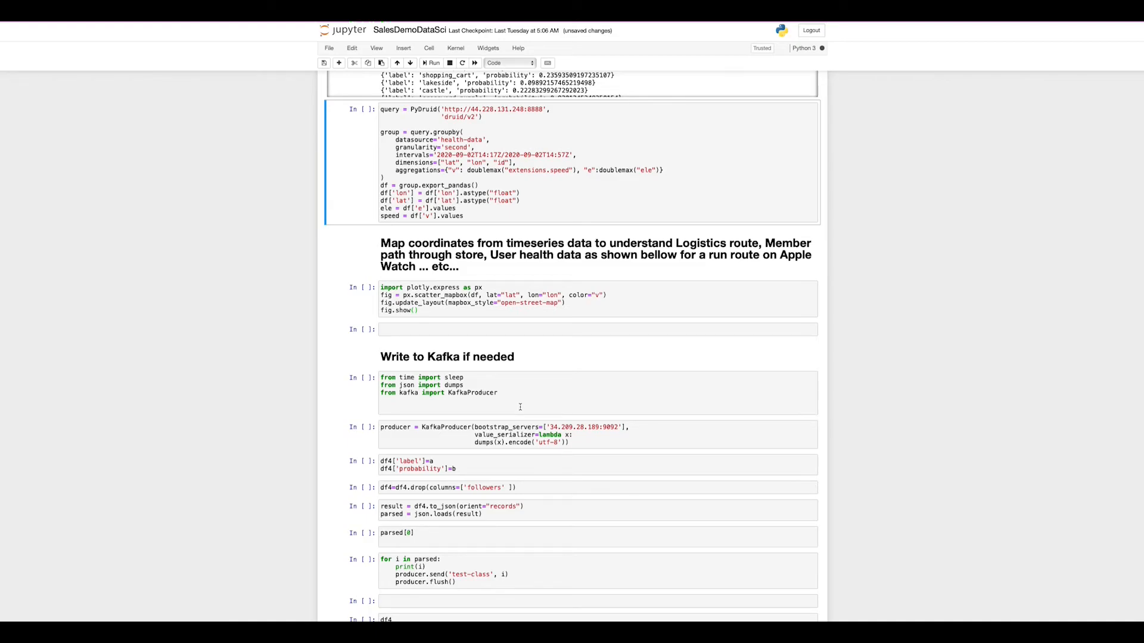
{"action": "scroll", "scroll_direction": "up", "scroll_amount": 3}
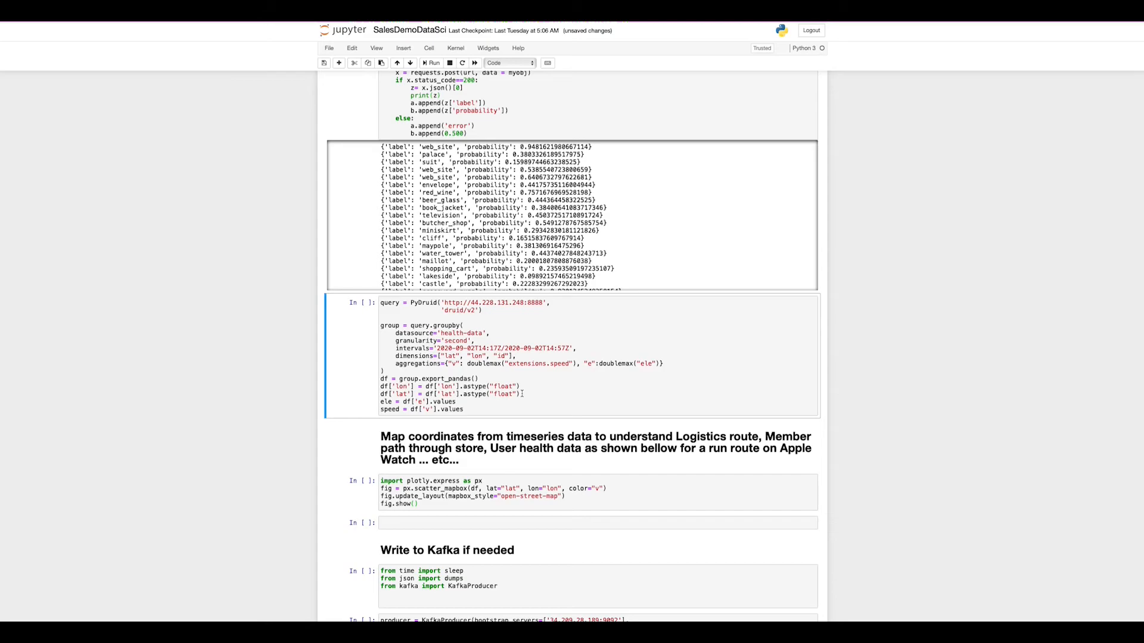
Step: Run the health-data PyDruid query and the scatter_mapbox cell, rendering the speed-coloured route map
{"action": "left_click", "coordinate": [595, 448]}
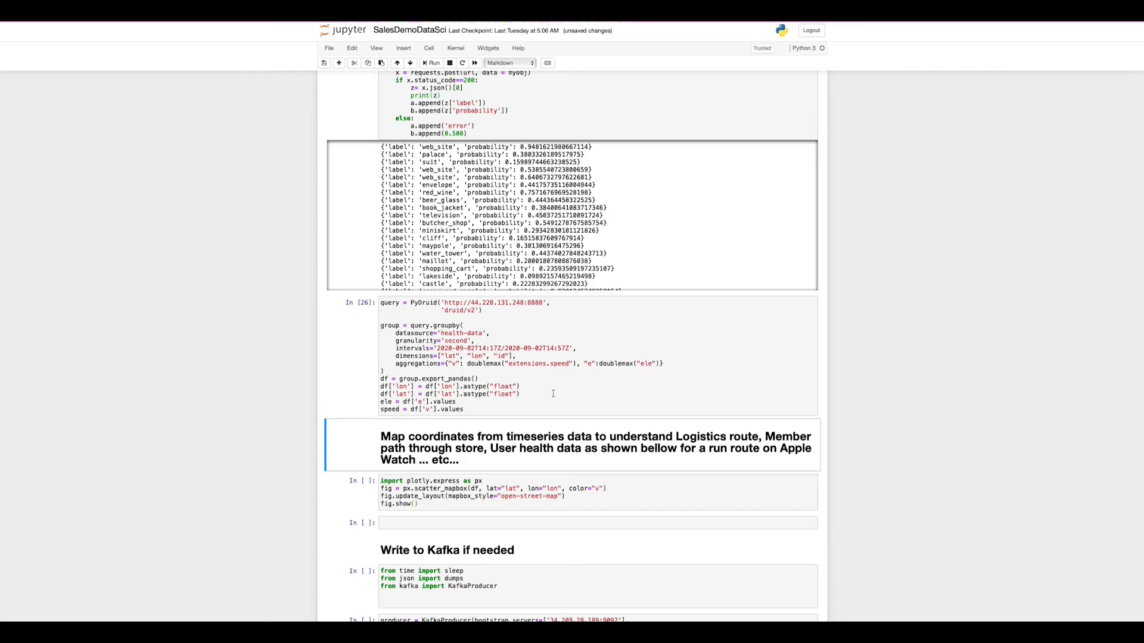
{"action": "mouse_move", "coordinate": [814, 421]}
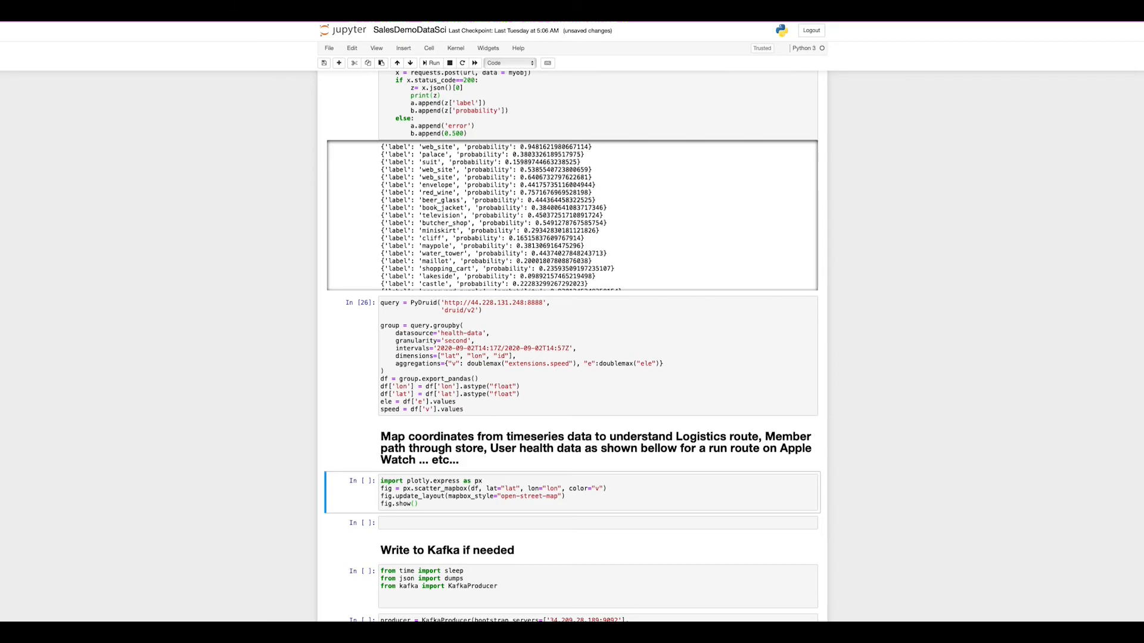
{"action": "left_click", "coordinate": [432, 62]}
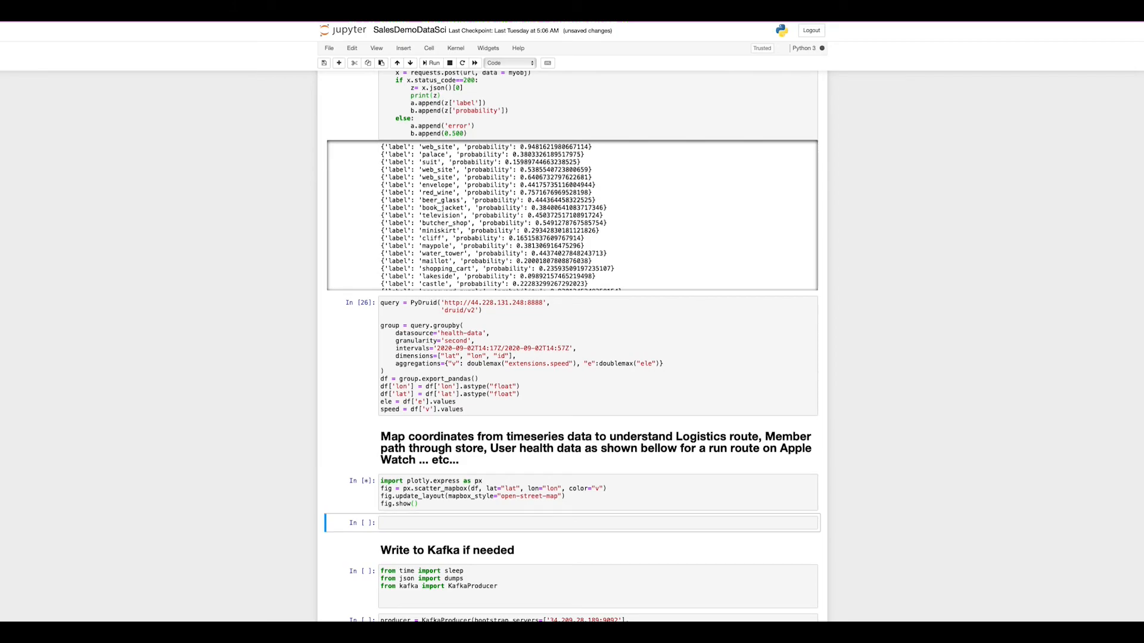
{"action": "left_click", "coordinate": [431, 63]}
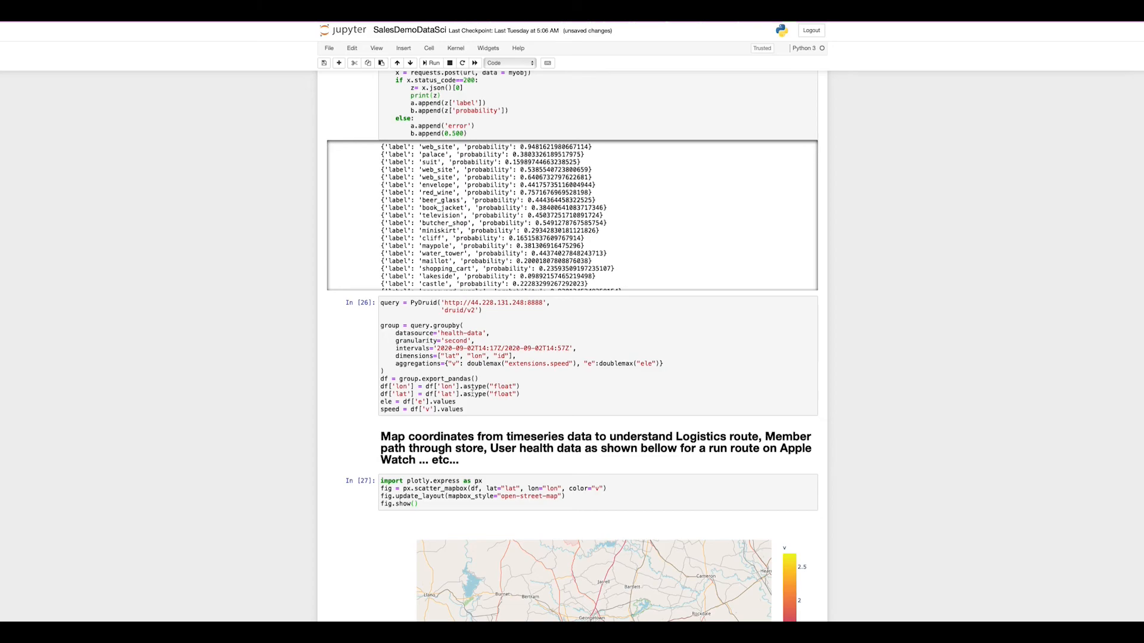
{"action": "left_click", "coordinate": [498, 356]}
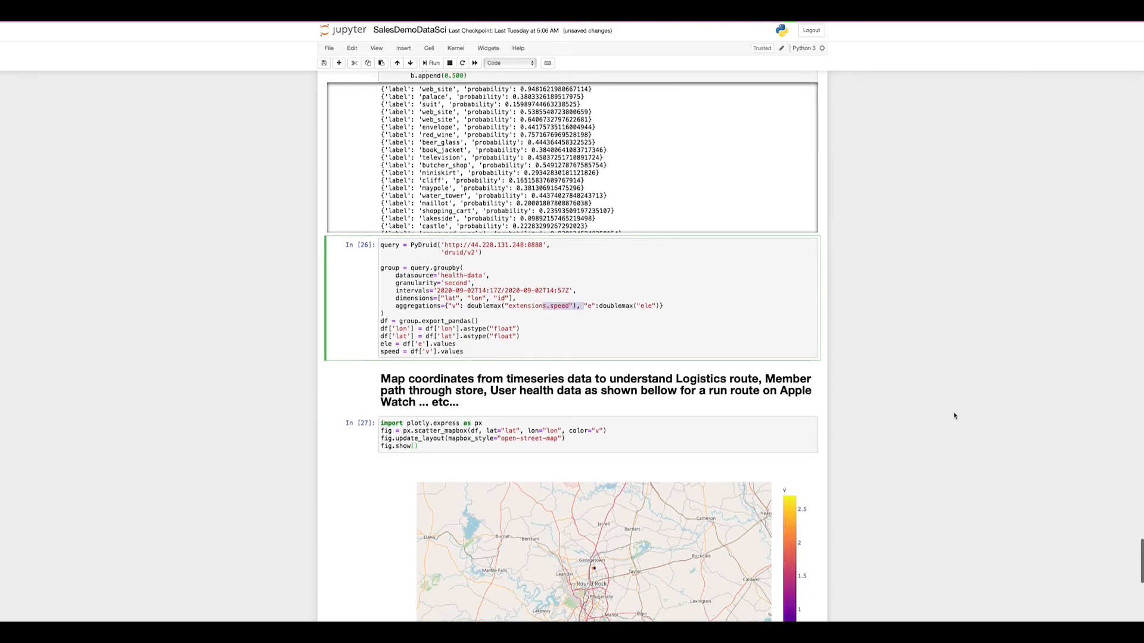
Step: Scroll down to view the looping run route coloured by speed around the lake
{"action": "scroll", "scroll_direction": "down", "scroll_amount": 3}
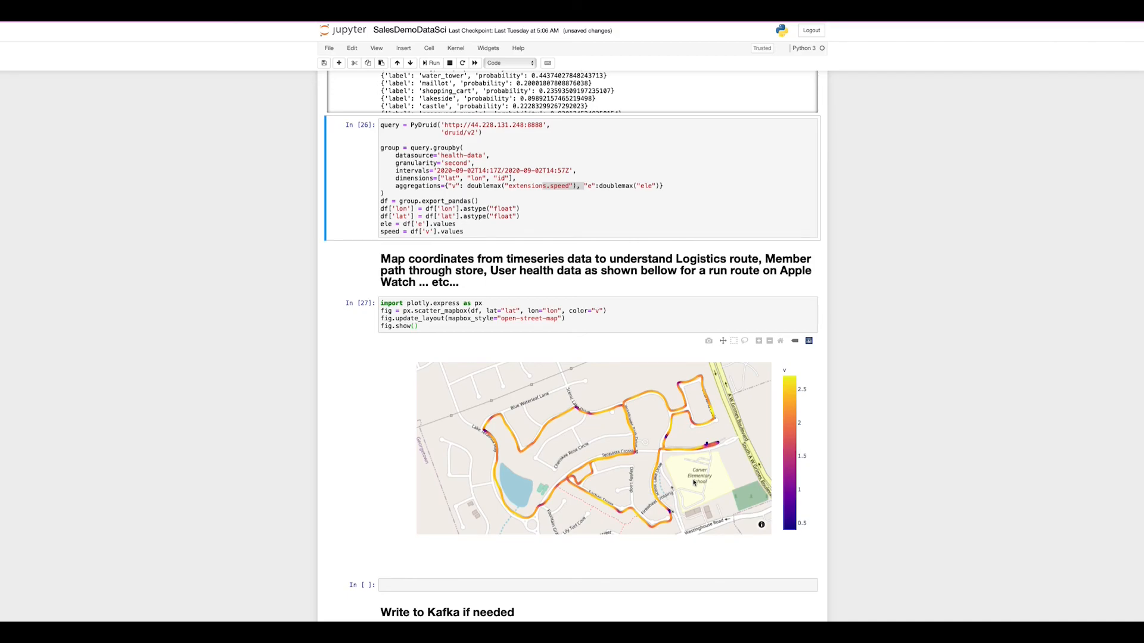
{"action": "mouse_move", "coordinate": [604, 460]}
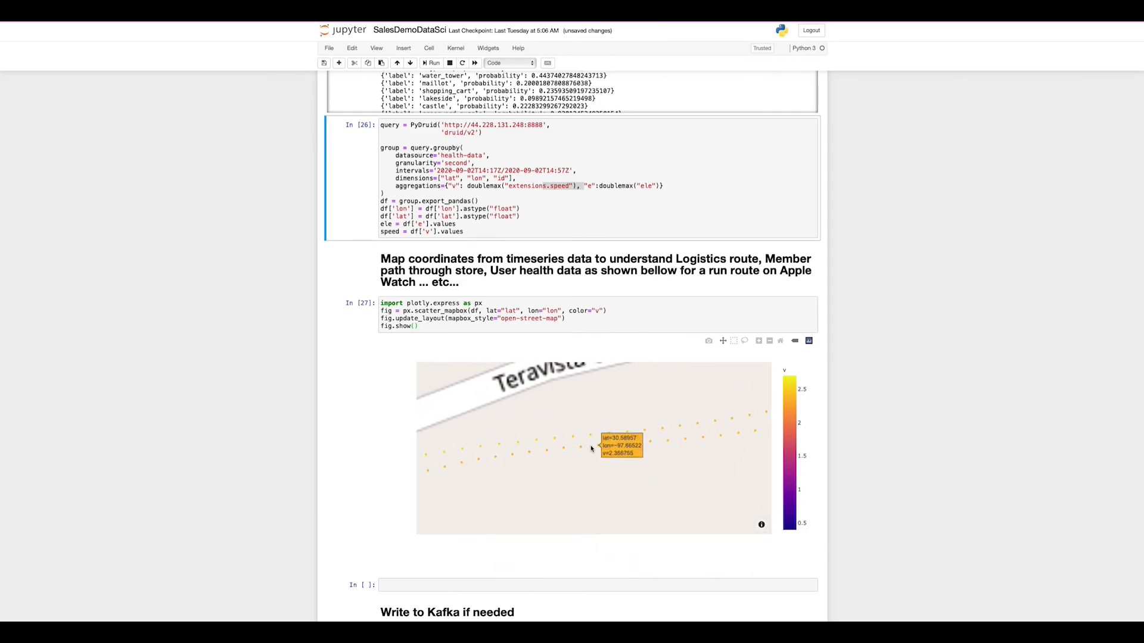
{"action": "mouse_move", "coordinate": [602, 444]}
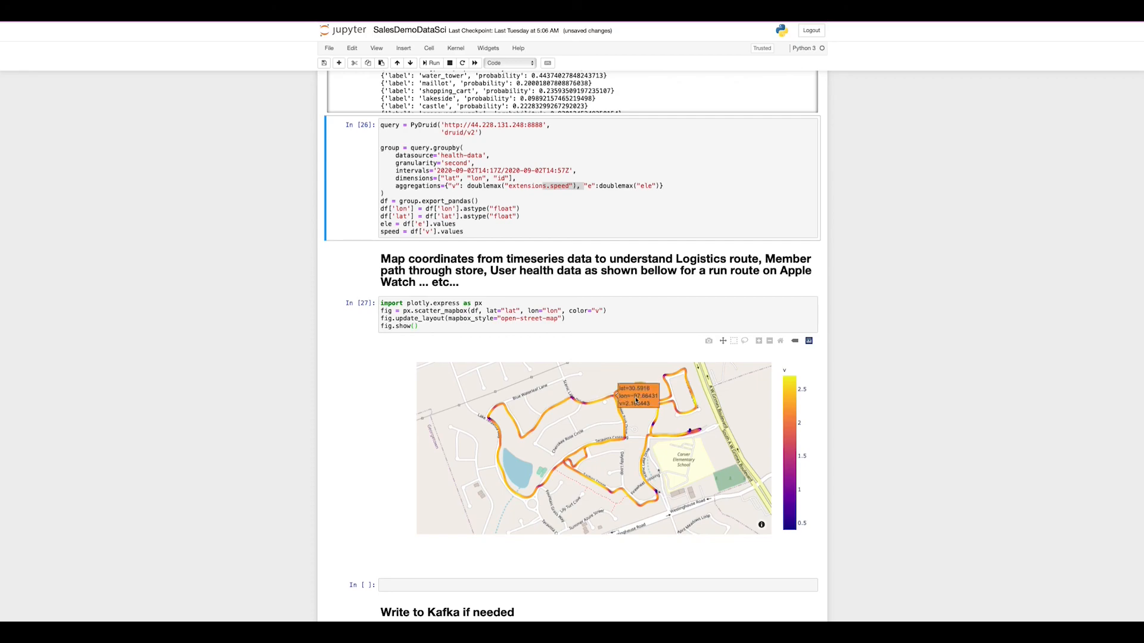
{"action": "mouse_move", "coordinate": [826, 402]}
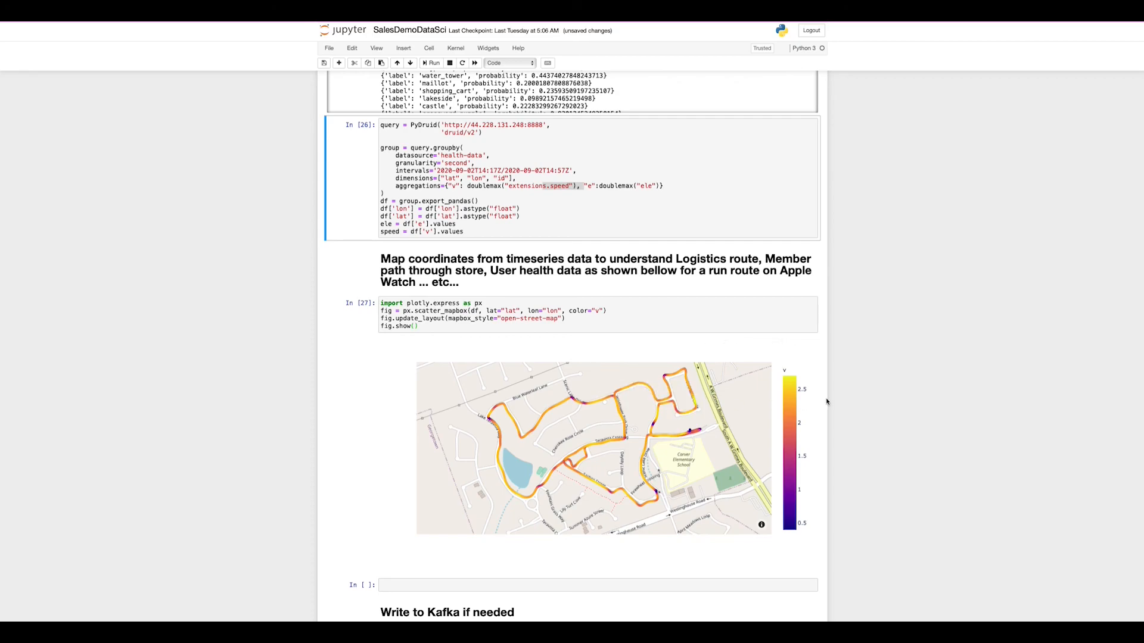